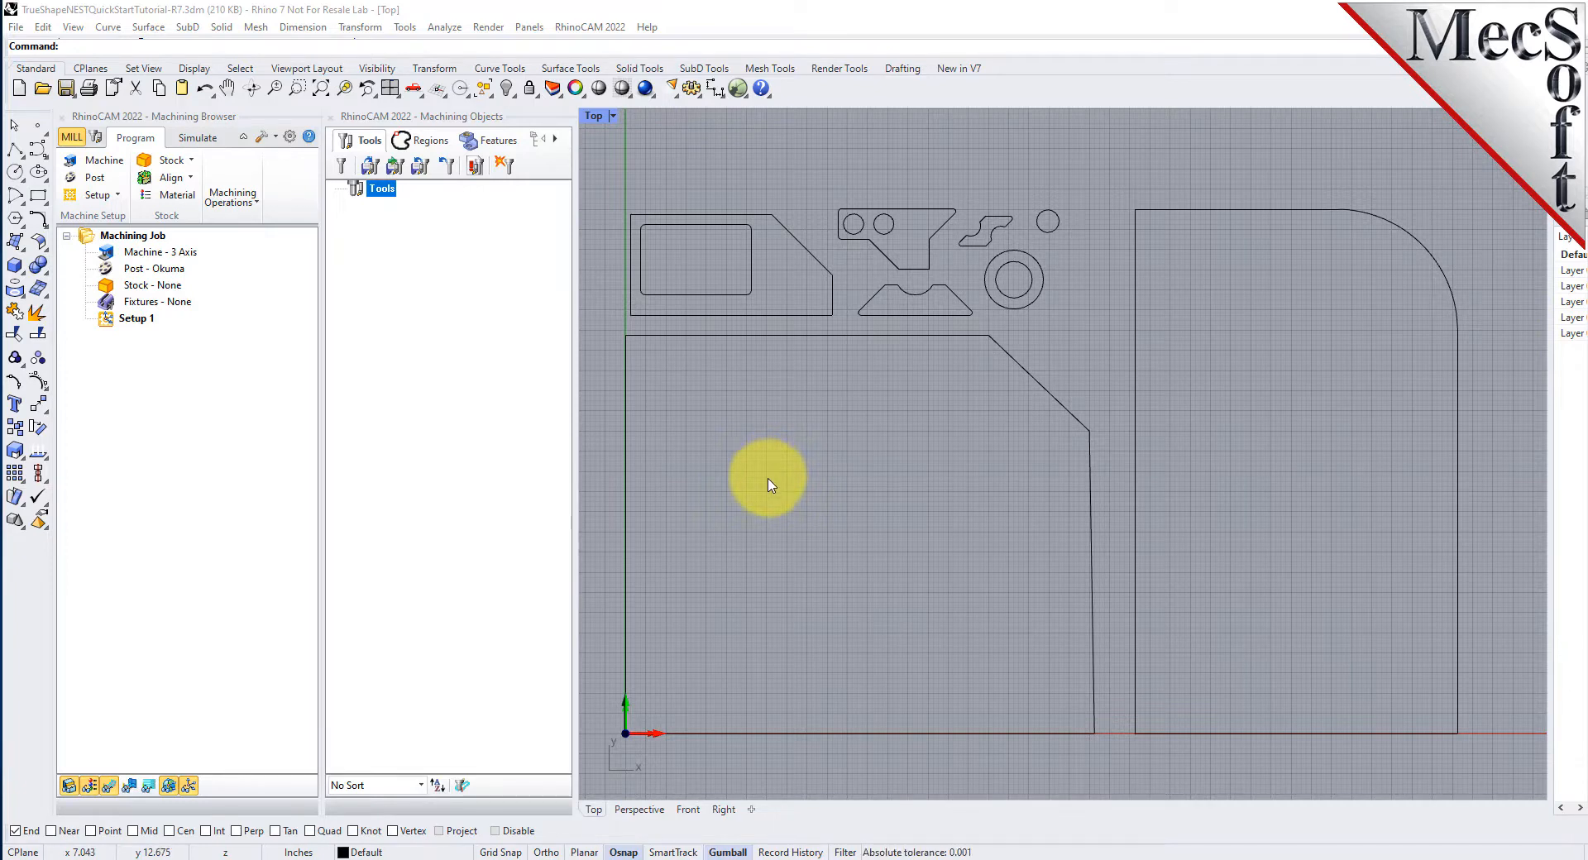
mouse_move(172, 465)
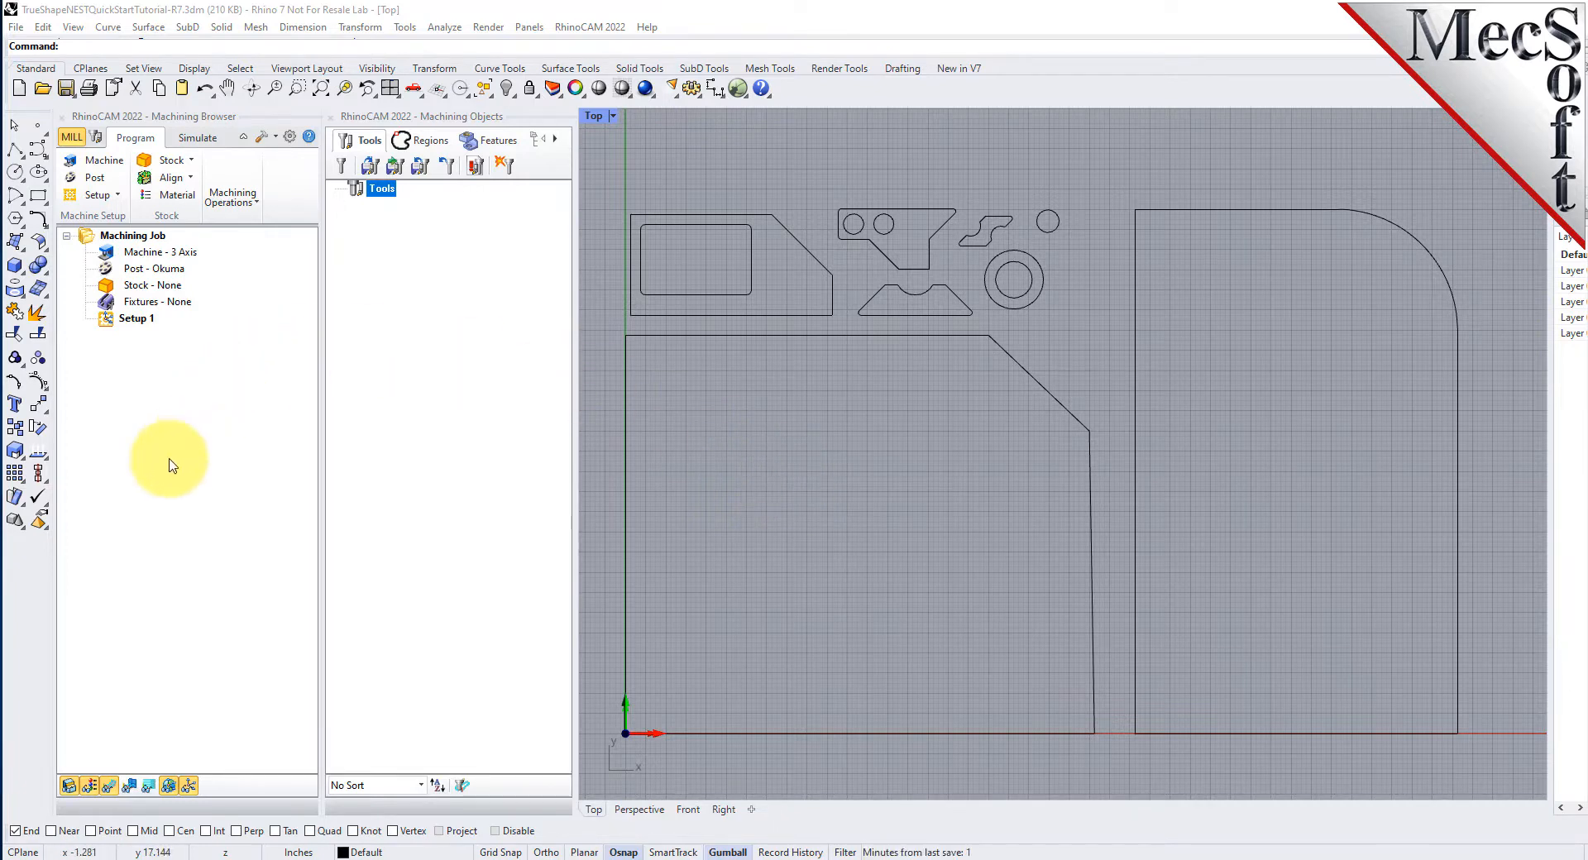
mouse_move(425, 427)
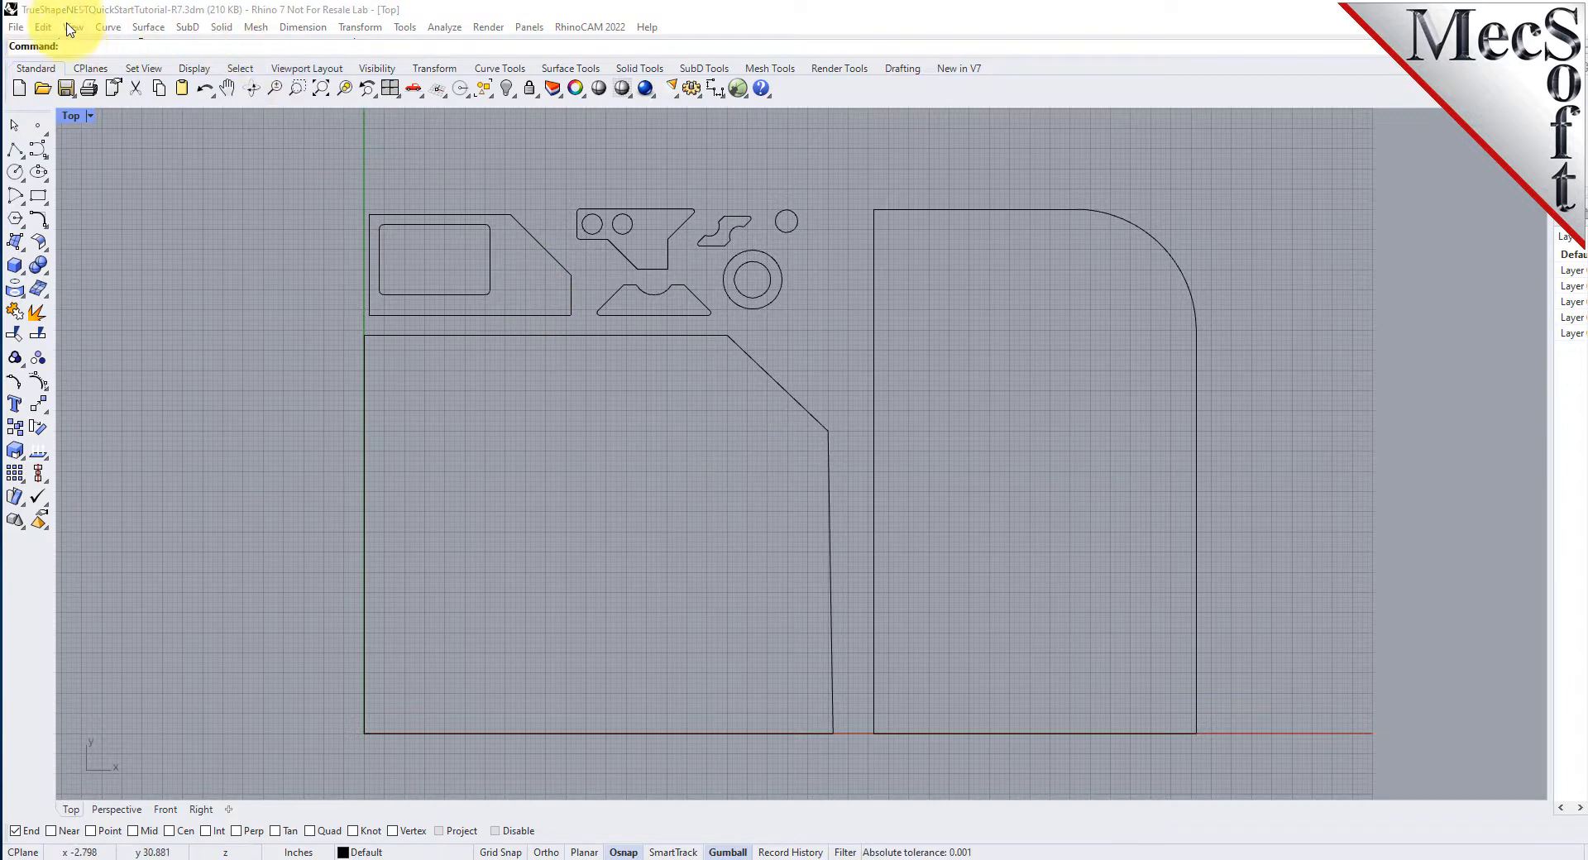
- Start the NEST module from the RhinoCAM 2022 menu
left_click(589, 27)
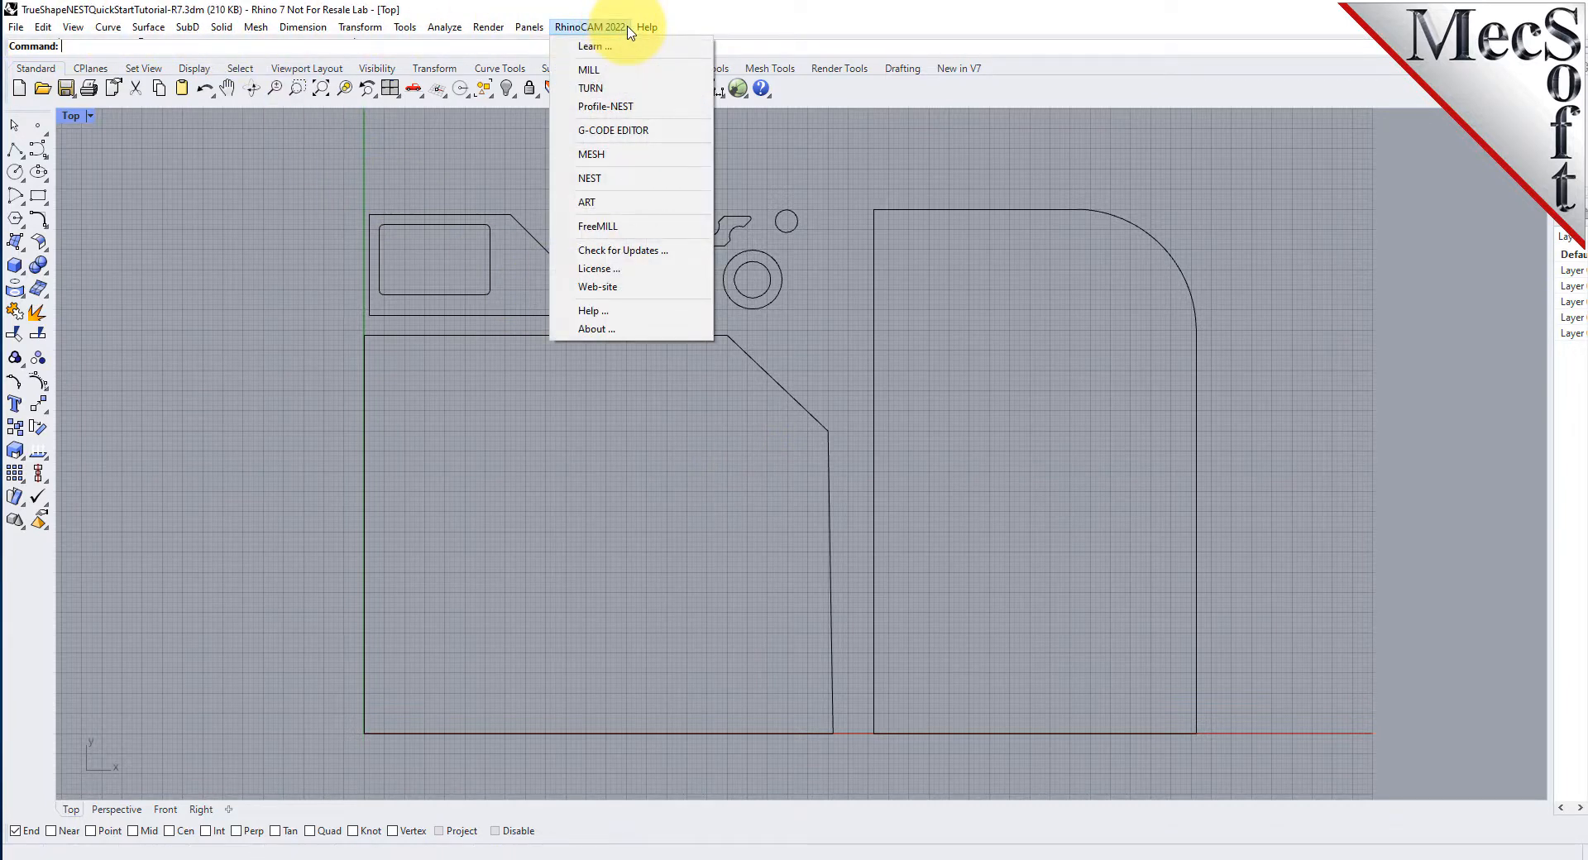
mouse_move(589, 179)
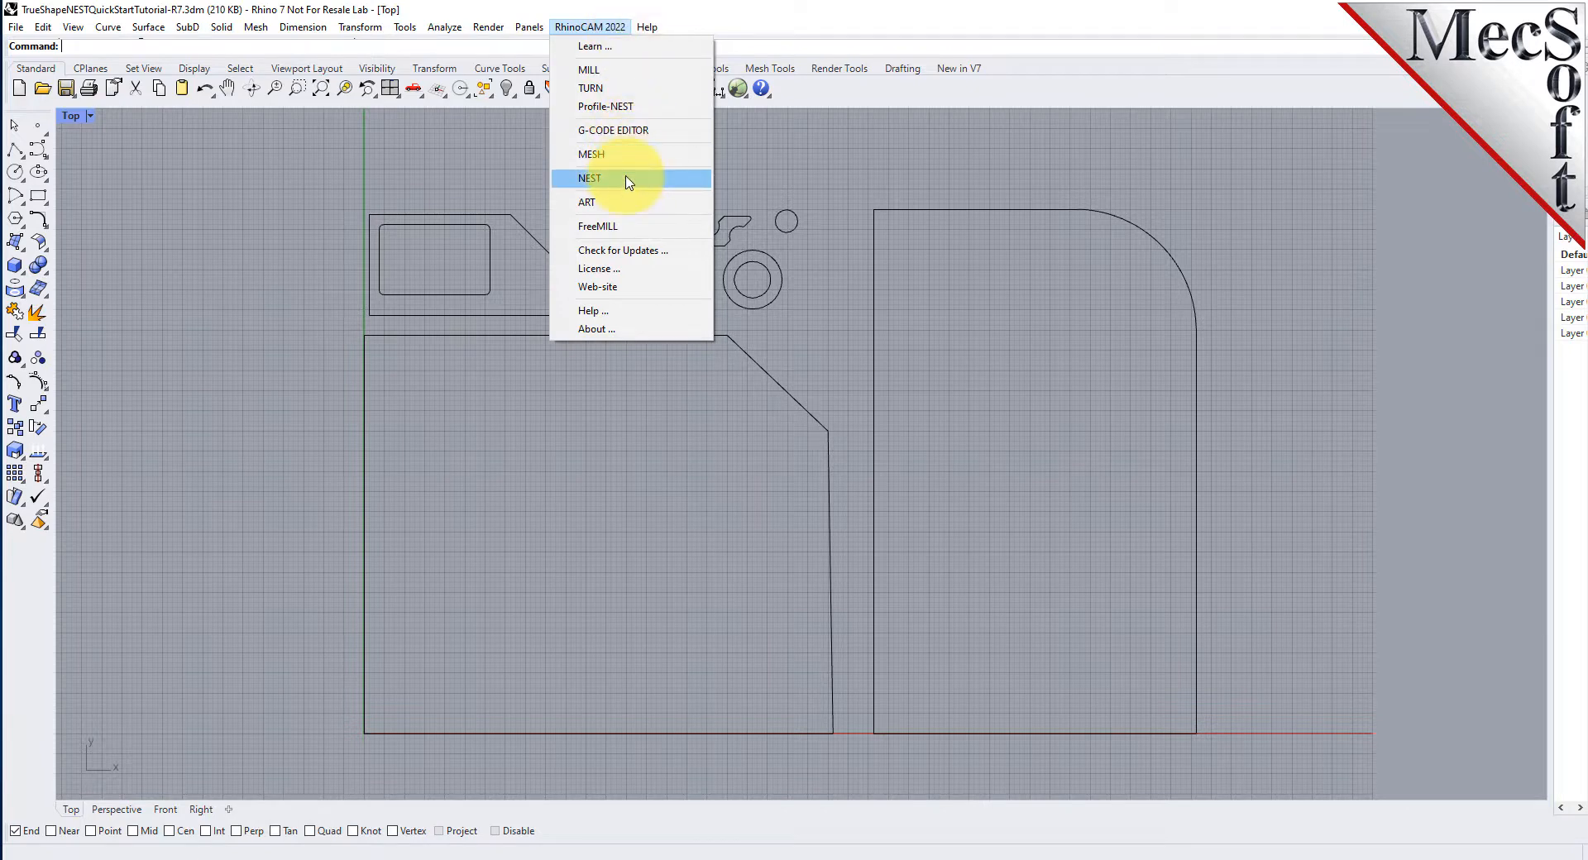
left_click(591, 178)
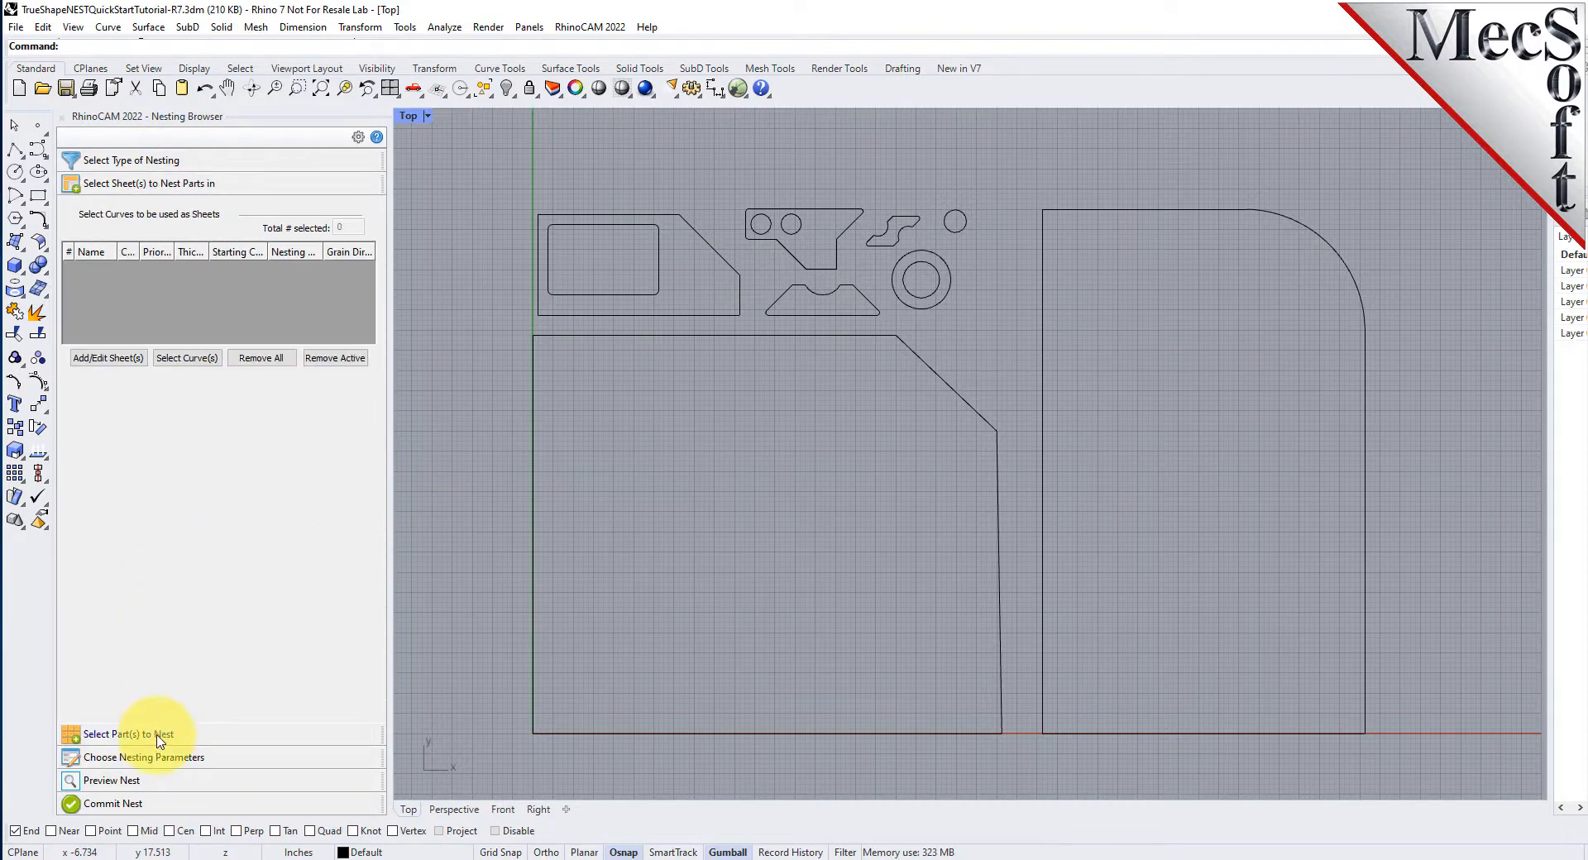
- Step through Nesting Parameters and Commit Nest, return to nesting type, and narrow the panel
left_click(144, 758)
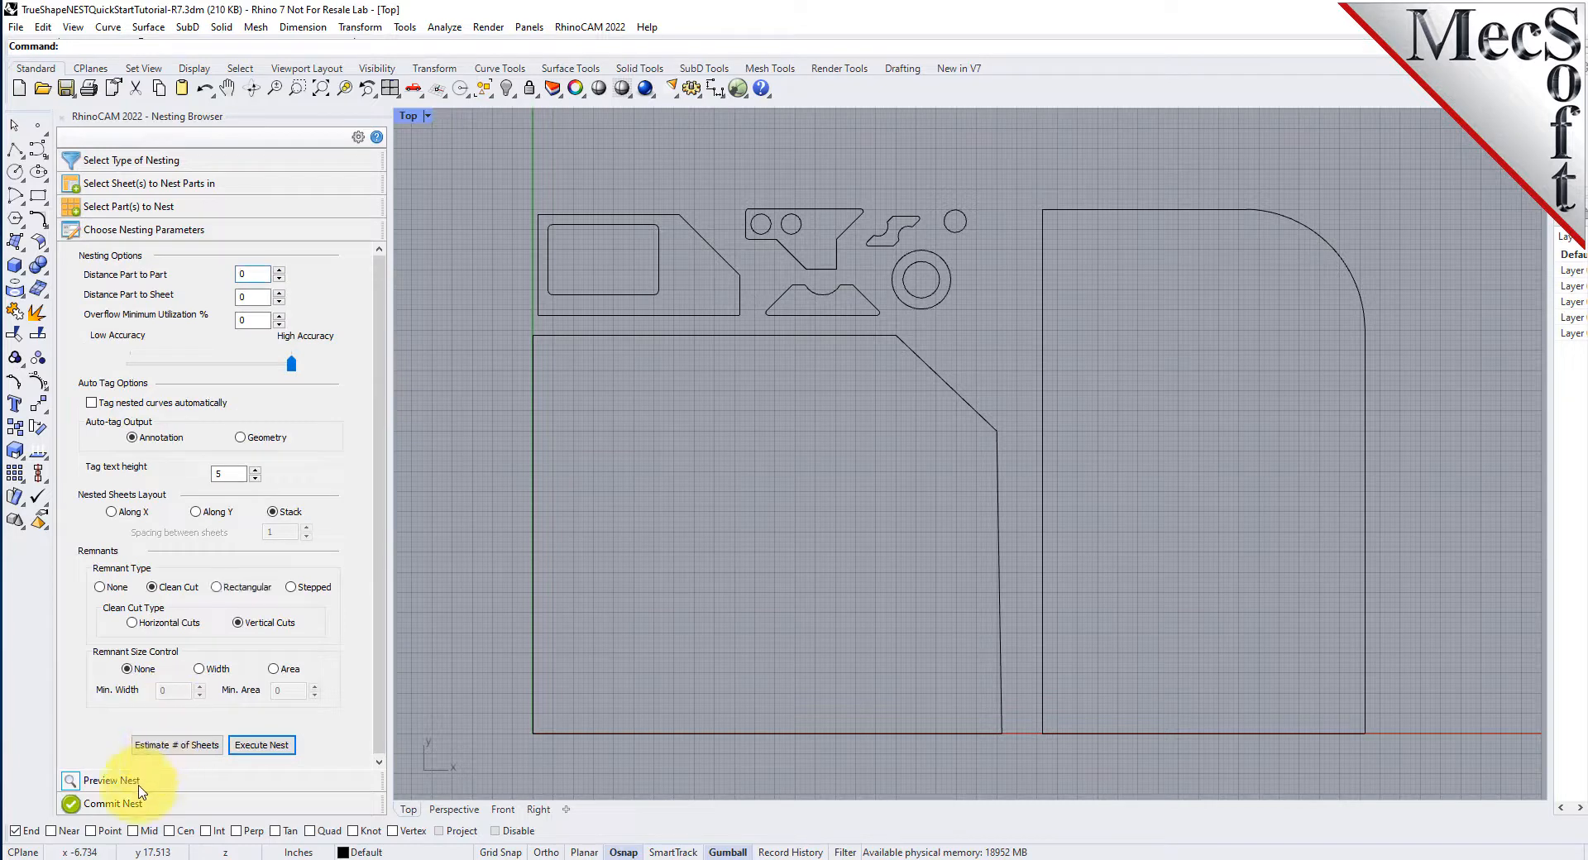
left_click(112, 804)
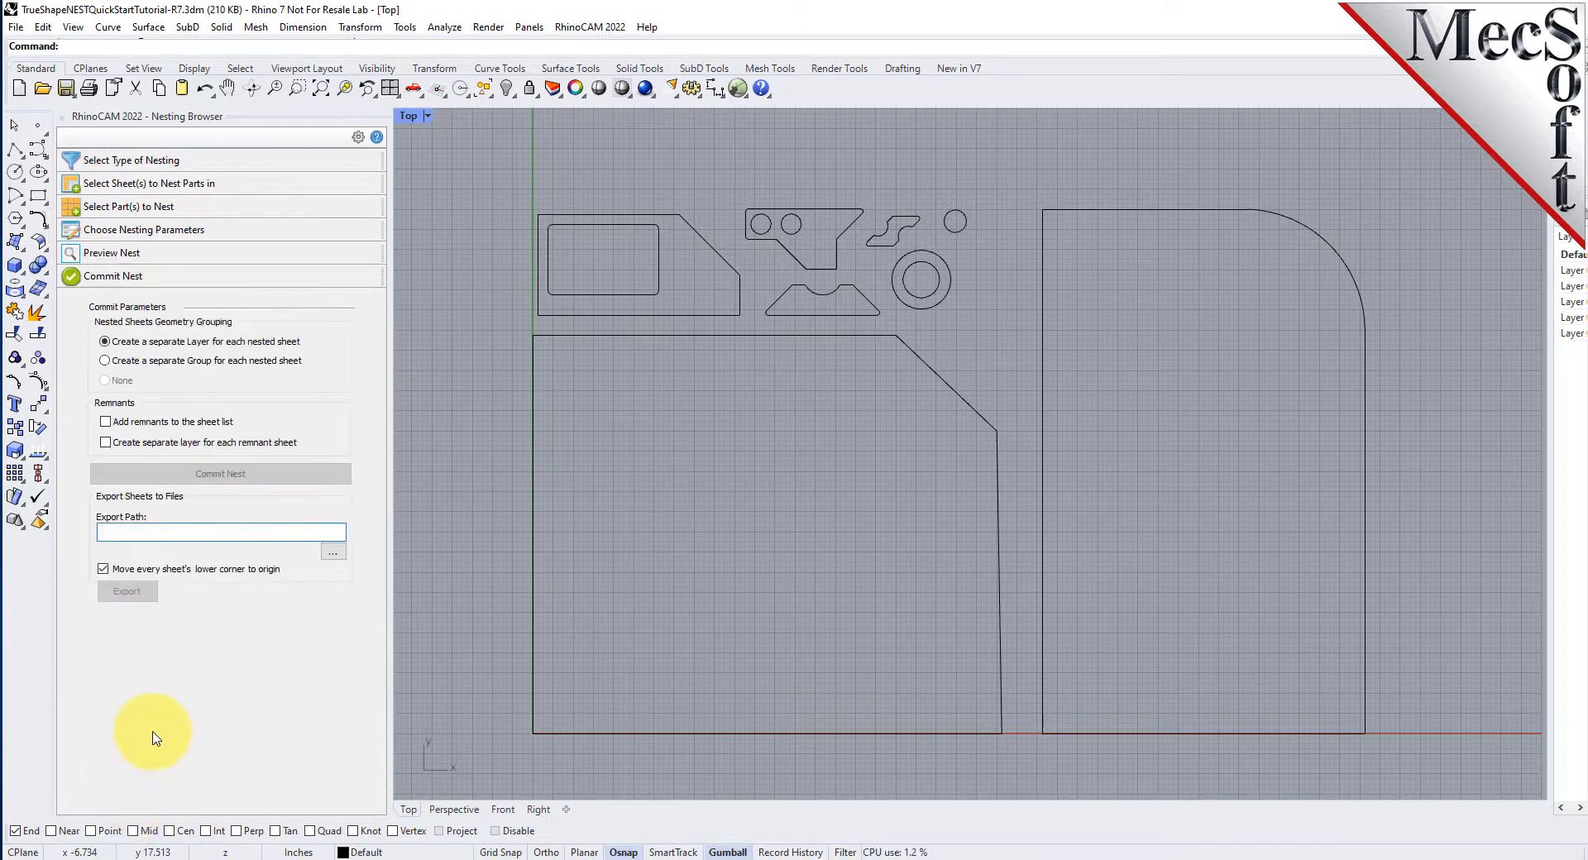
left_click(131, 161)
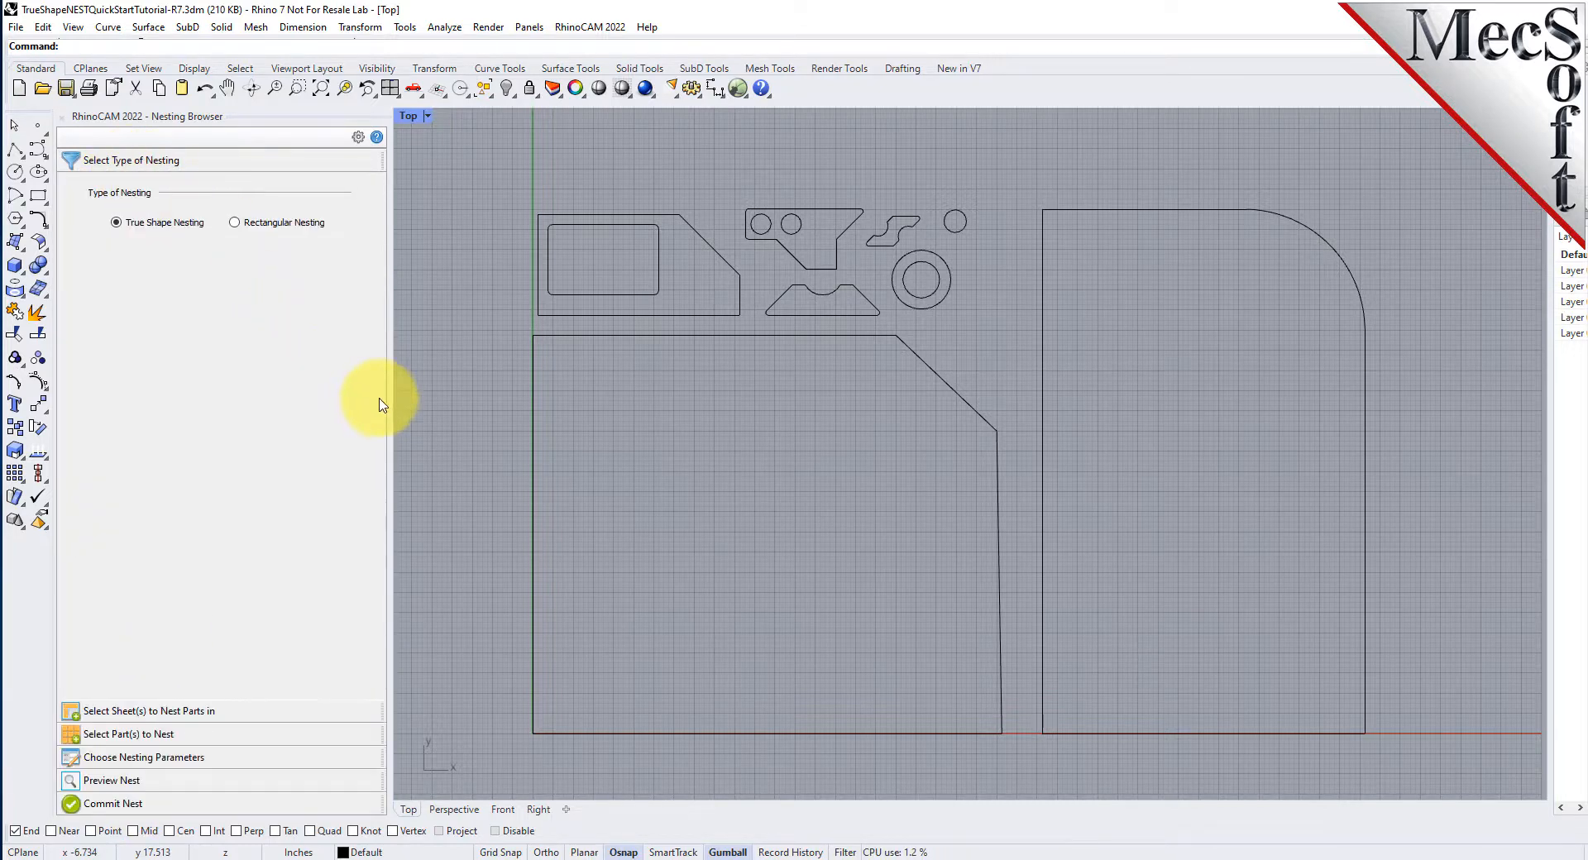
left_click_drag(386, 405, 526, 405)
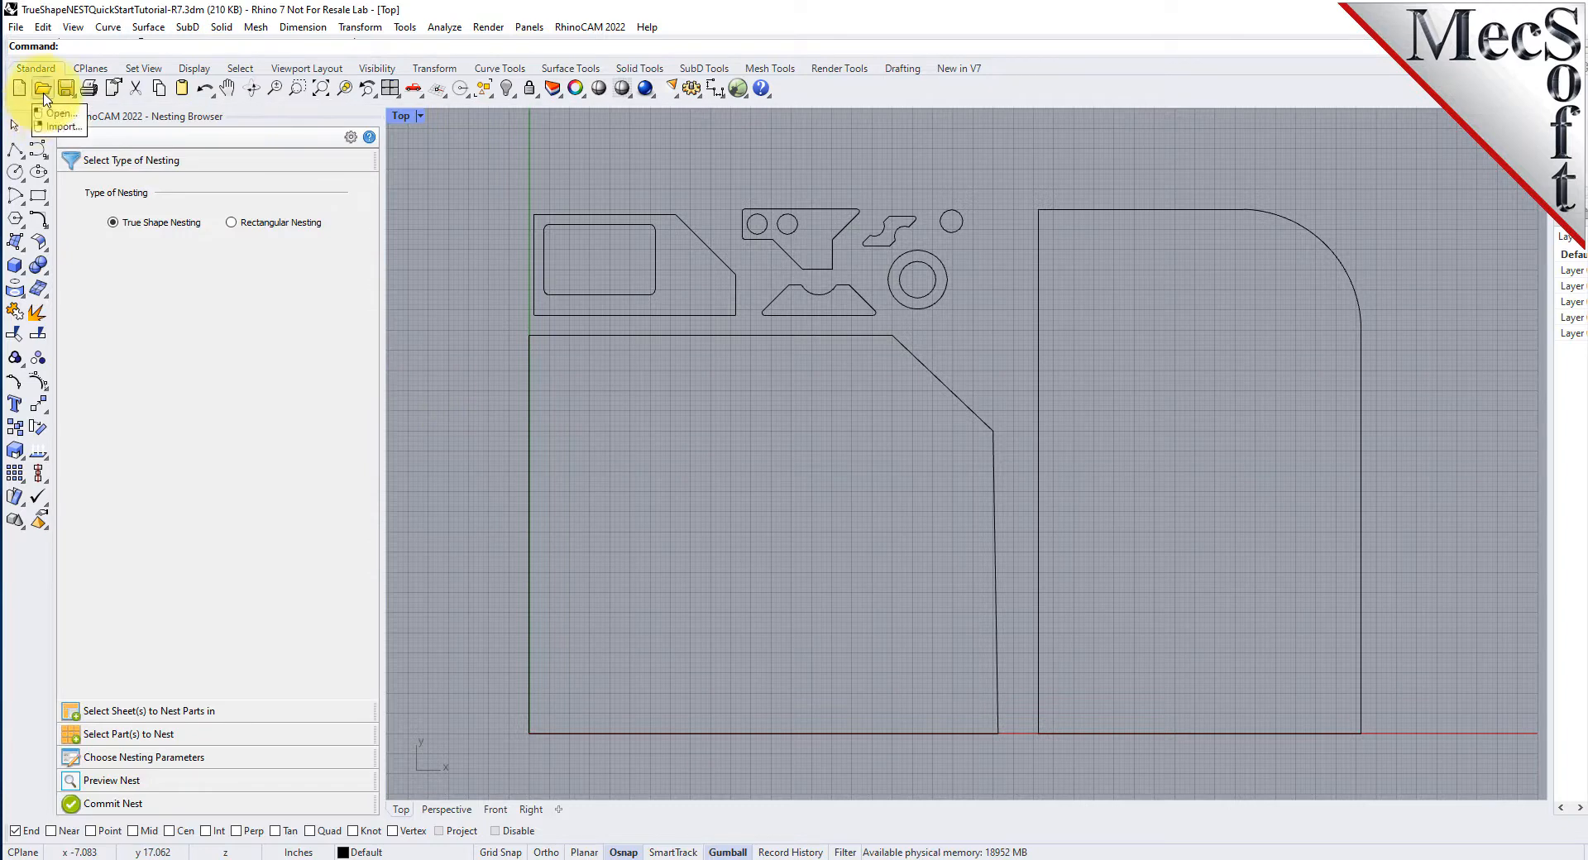
- Browse QuickStart\RhinoCAM and open RectangularNESTQuickStartTutorial-R7.3dm
left_click(43, 87)
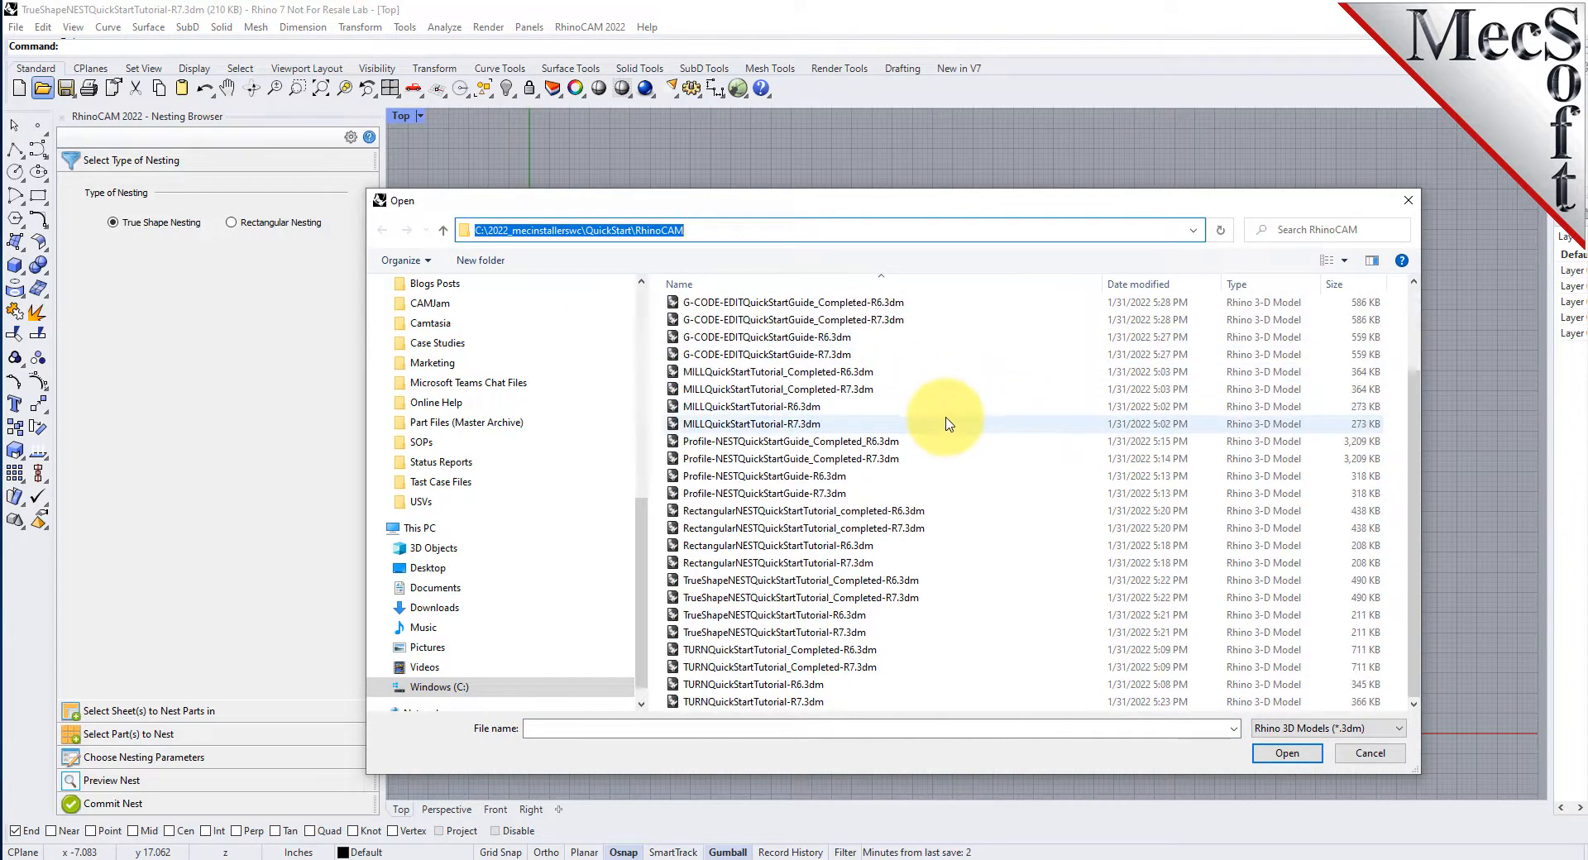
left_click(792, 597)
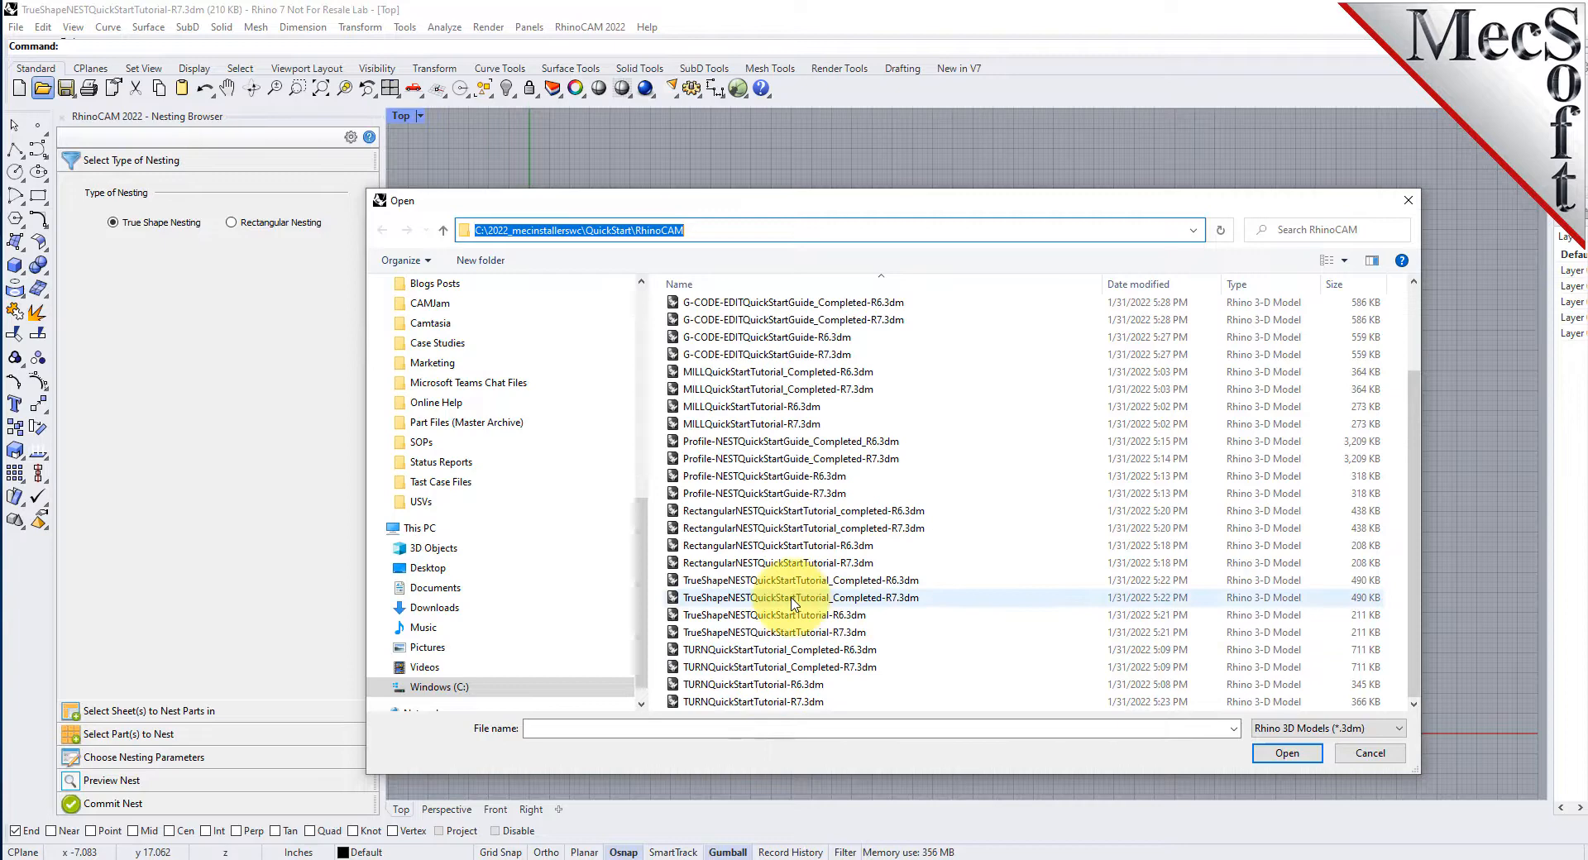
left_click(769, 616)
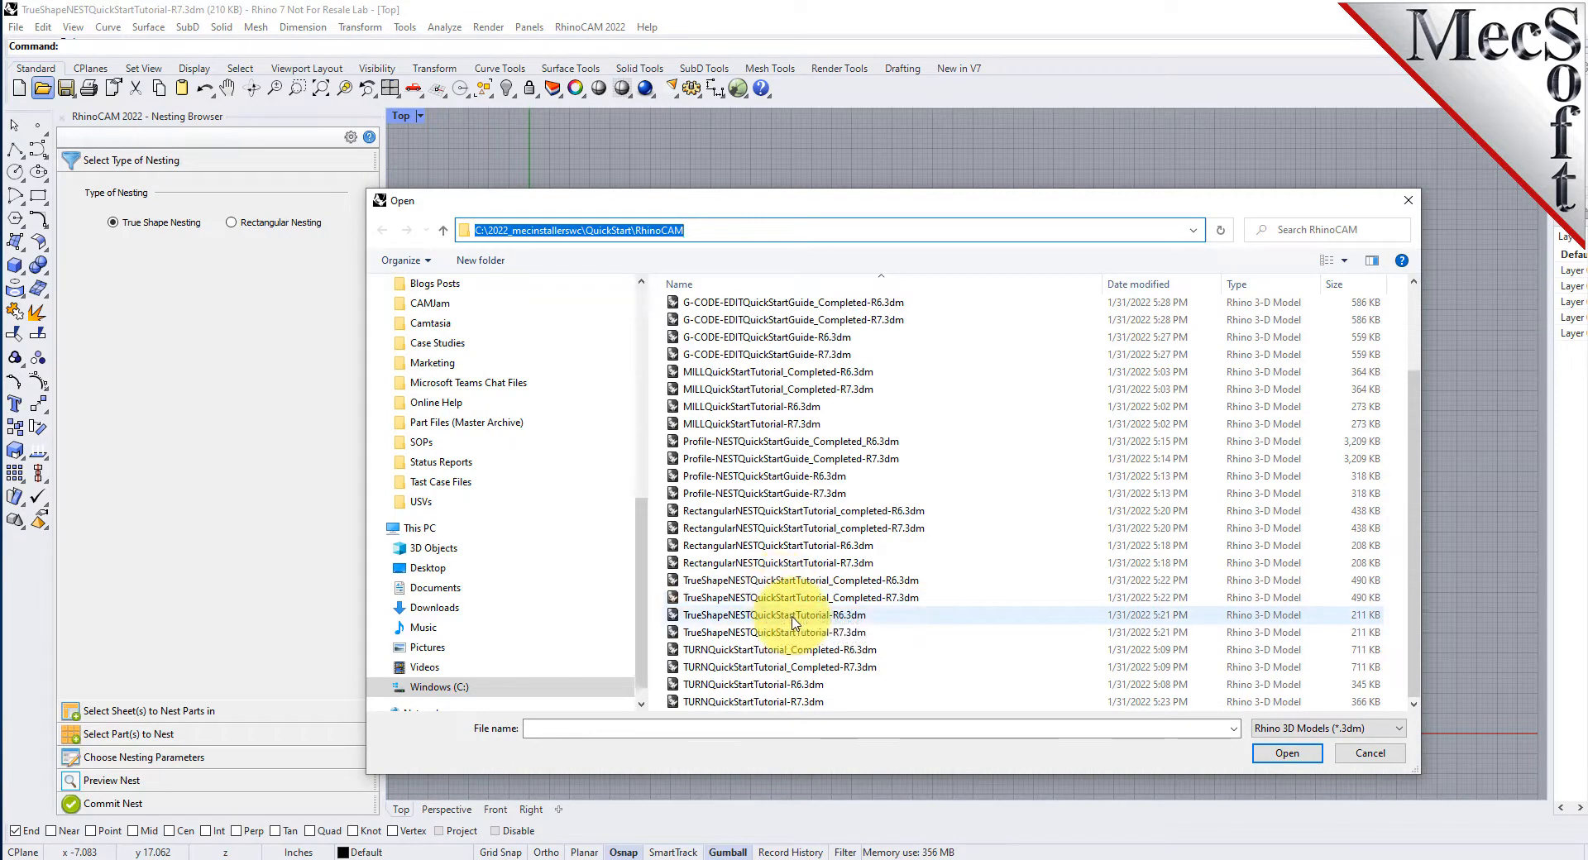
left_click(777, 563)
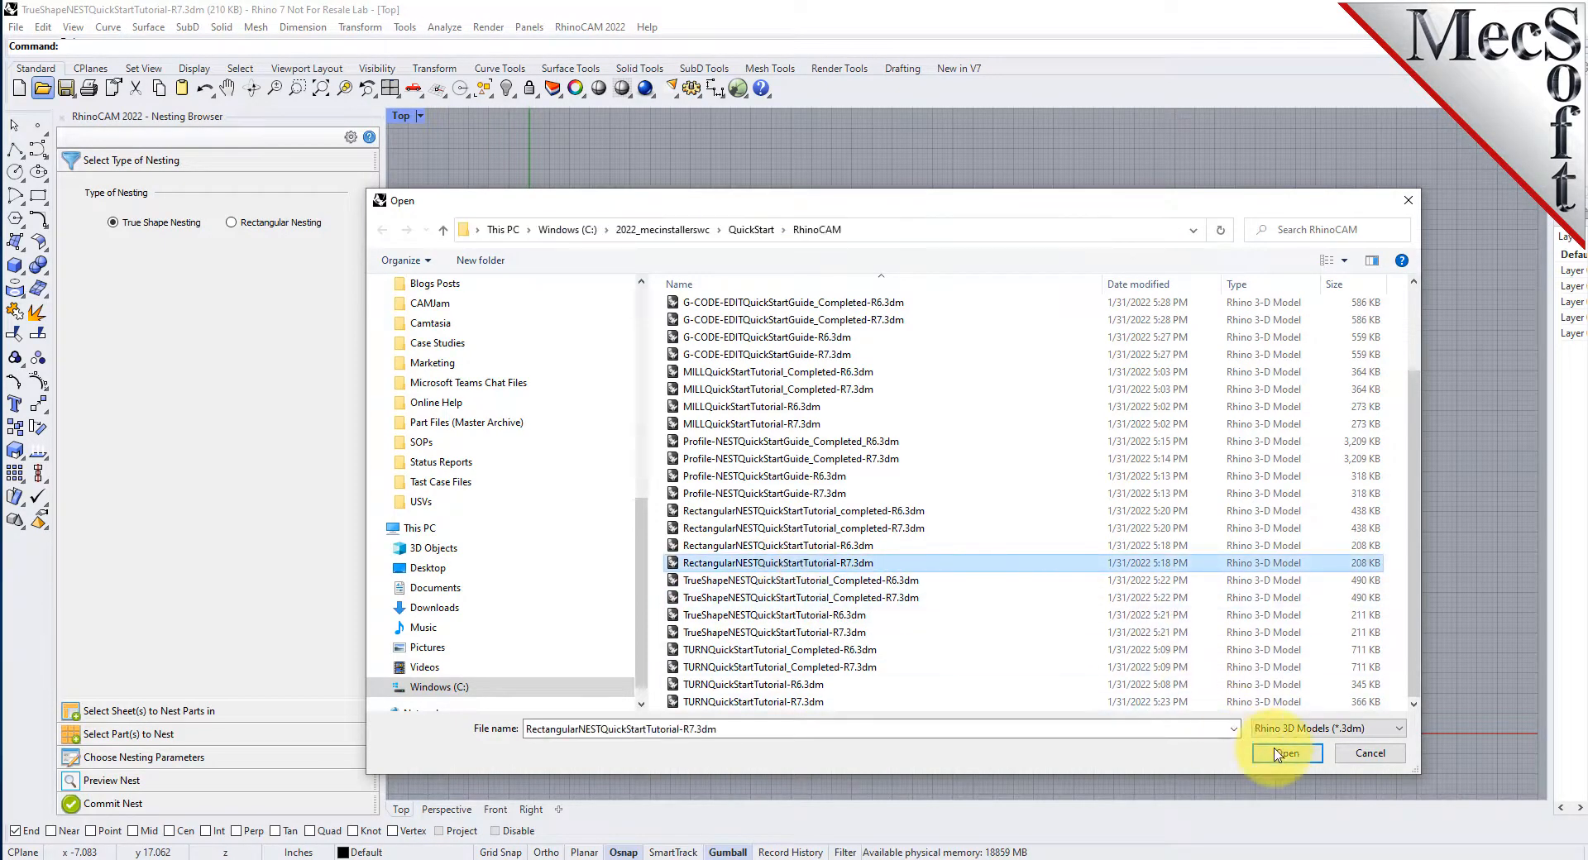
left_click(1284, 753)
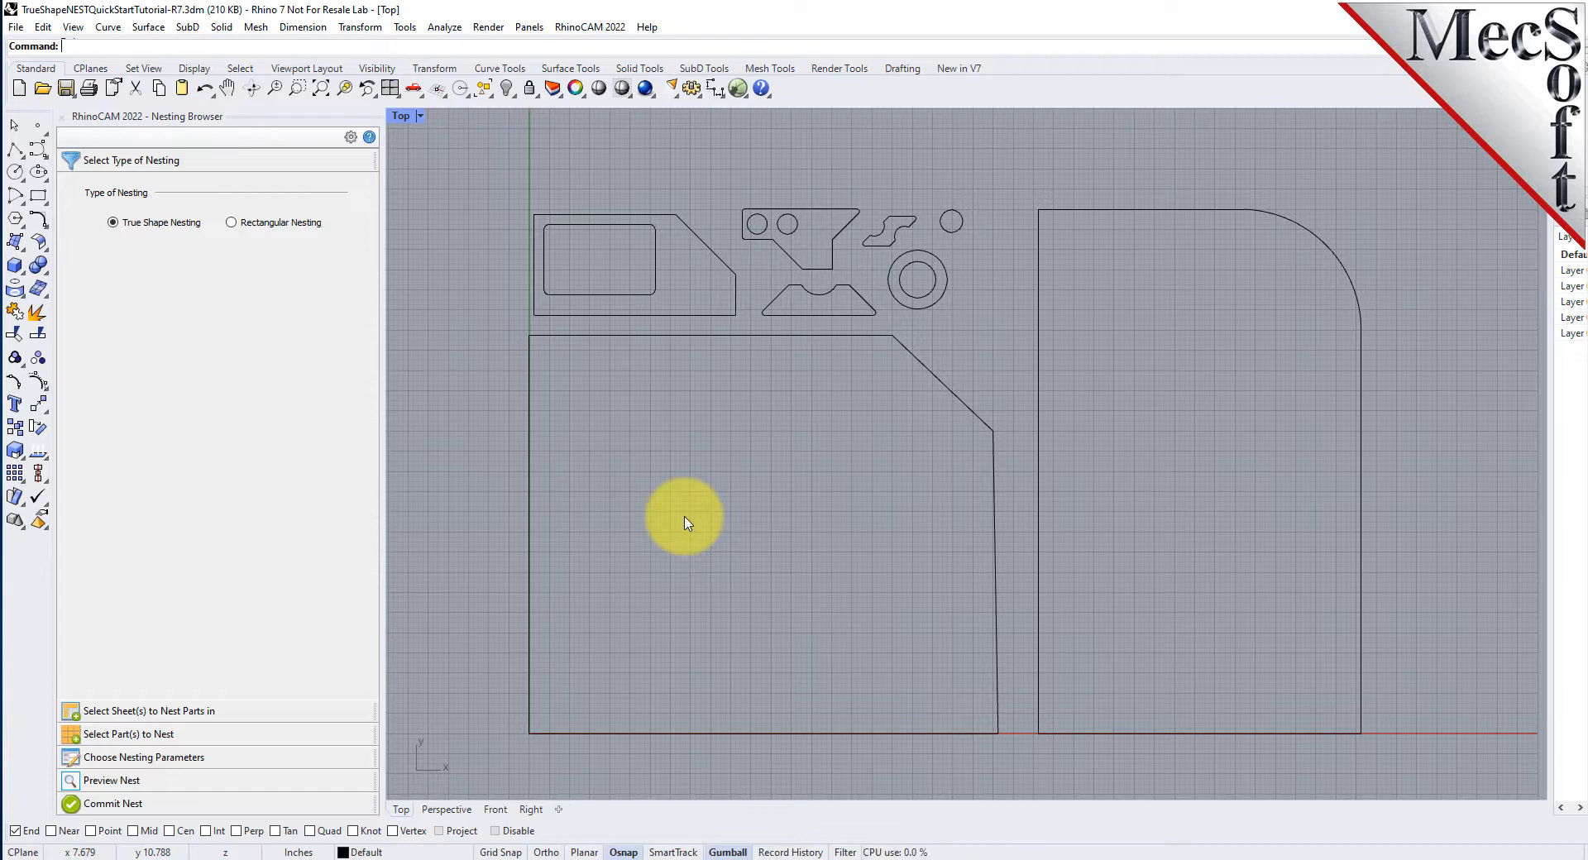
mouse_move(931, 566)
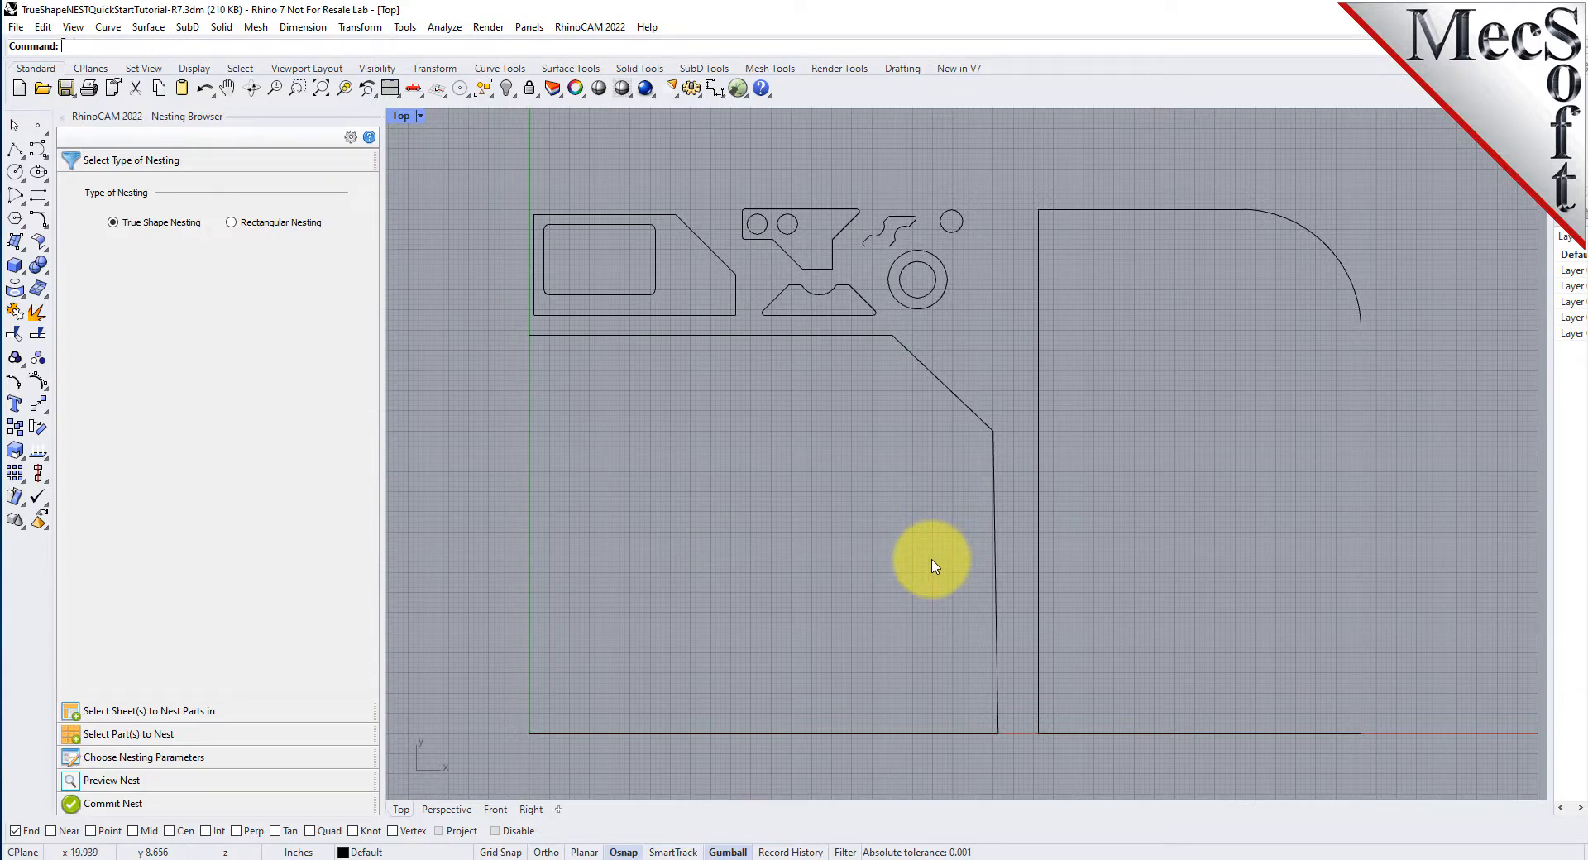
mouse_move(912, 564)
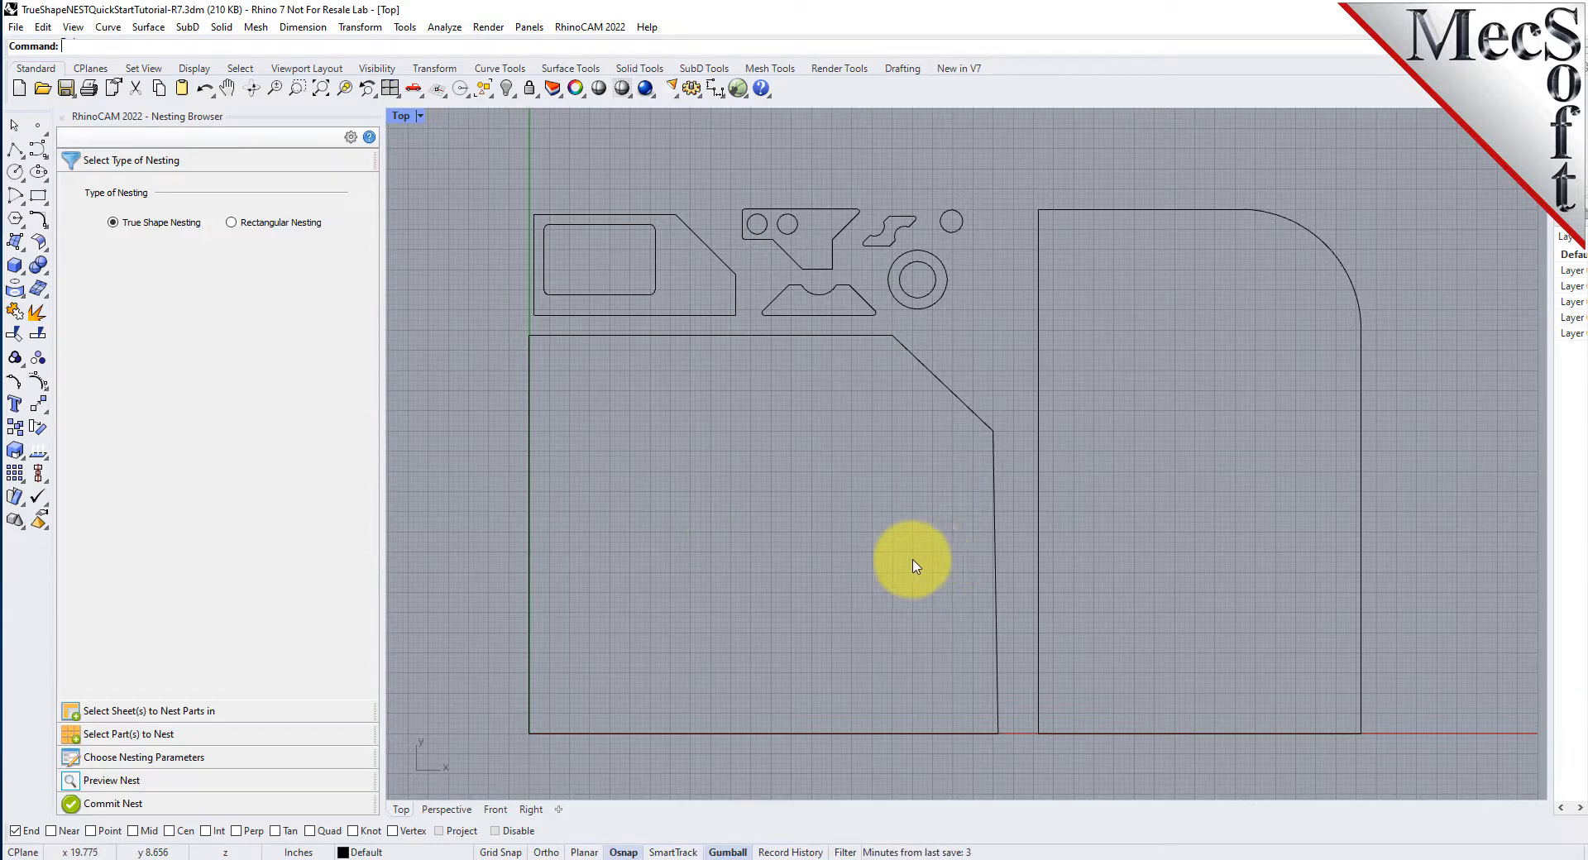
- Select the two large sheet outlines in the viewport
left_click(914, 566)
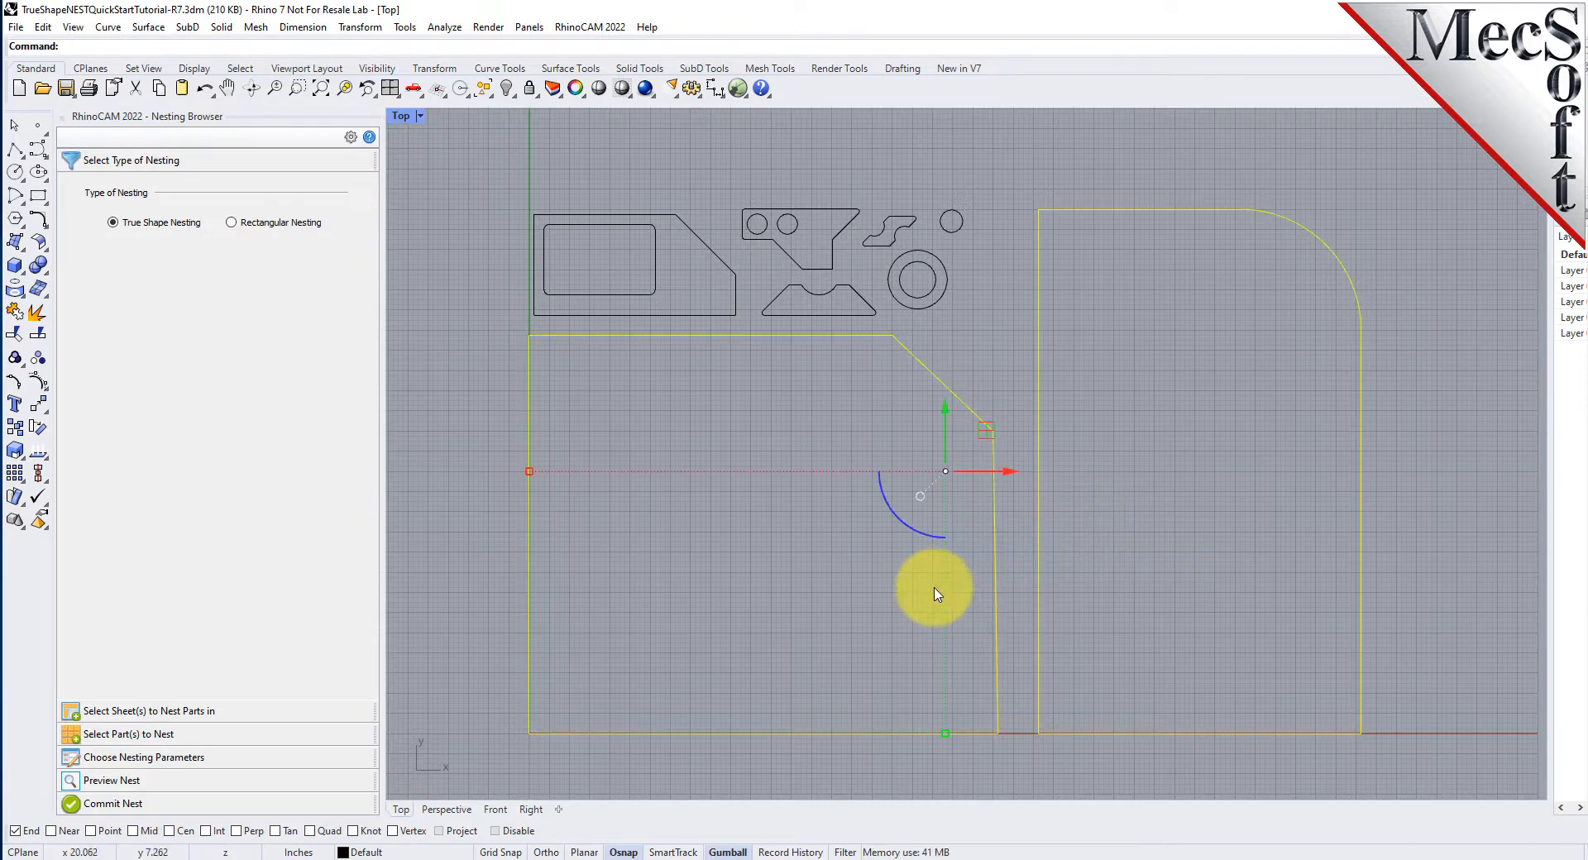
mouse_move(1026, 561)
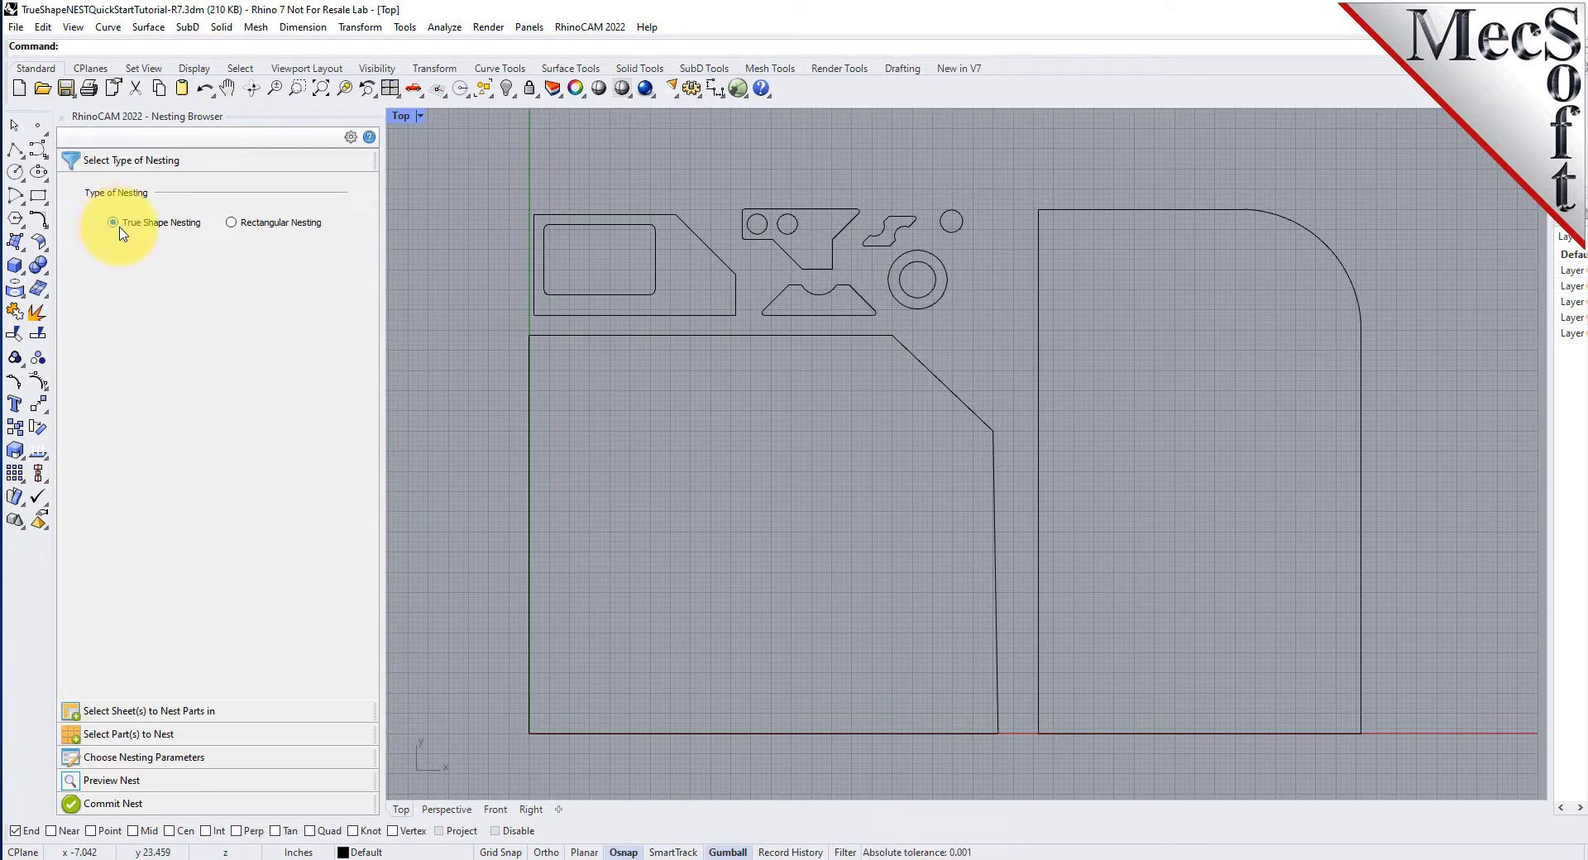
mouse_move(371, 137)
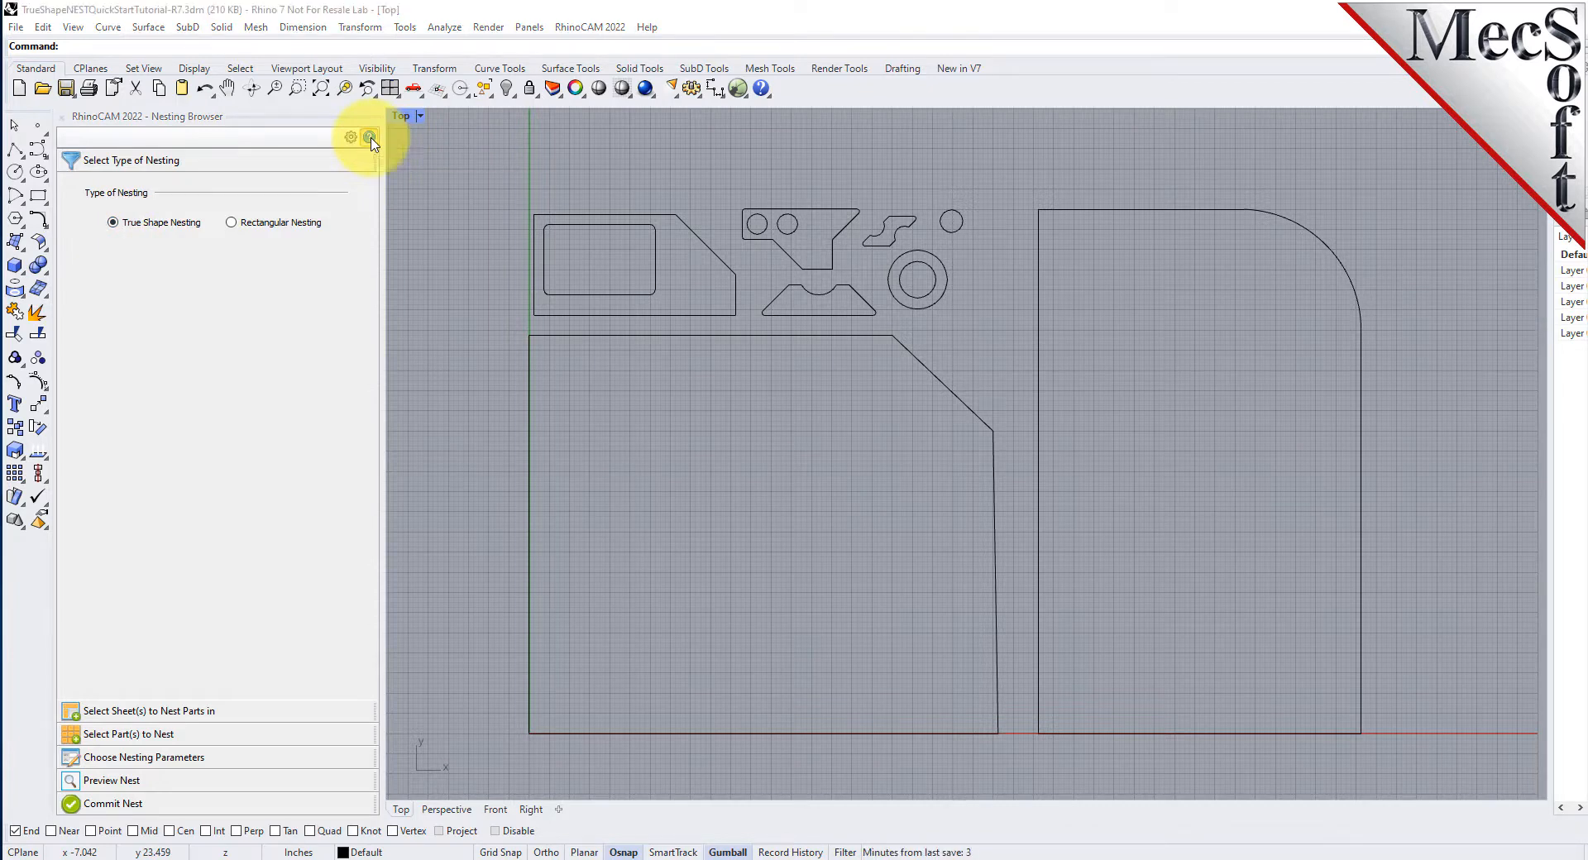
- Consult the RhinoCAM-NEST online help on nesting types and close it
left_click(371, 137)
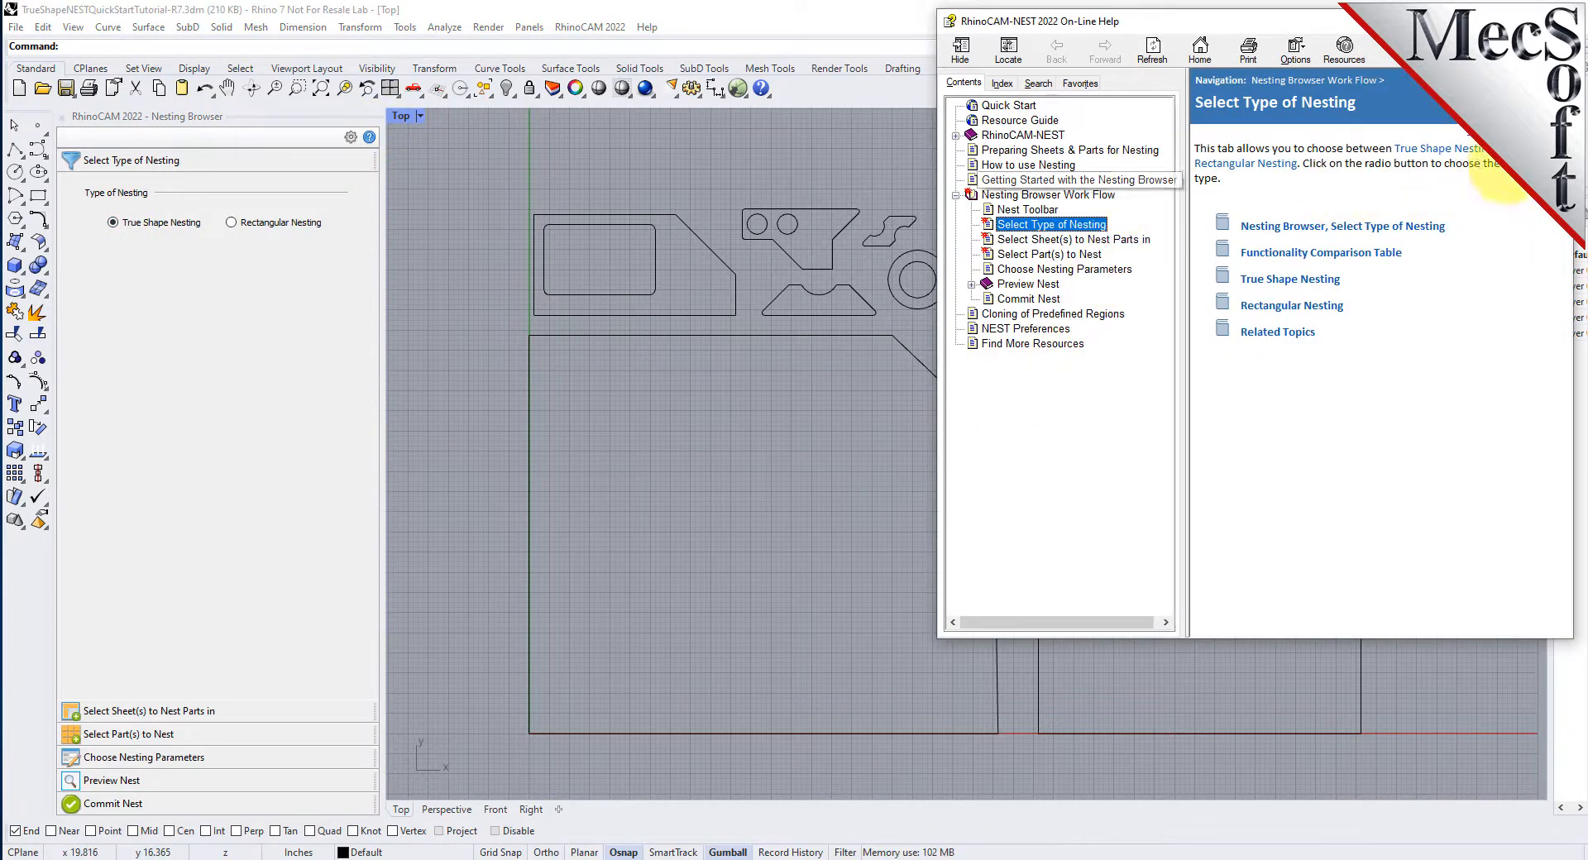
left_click(1321, 251)
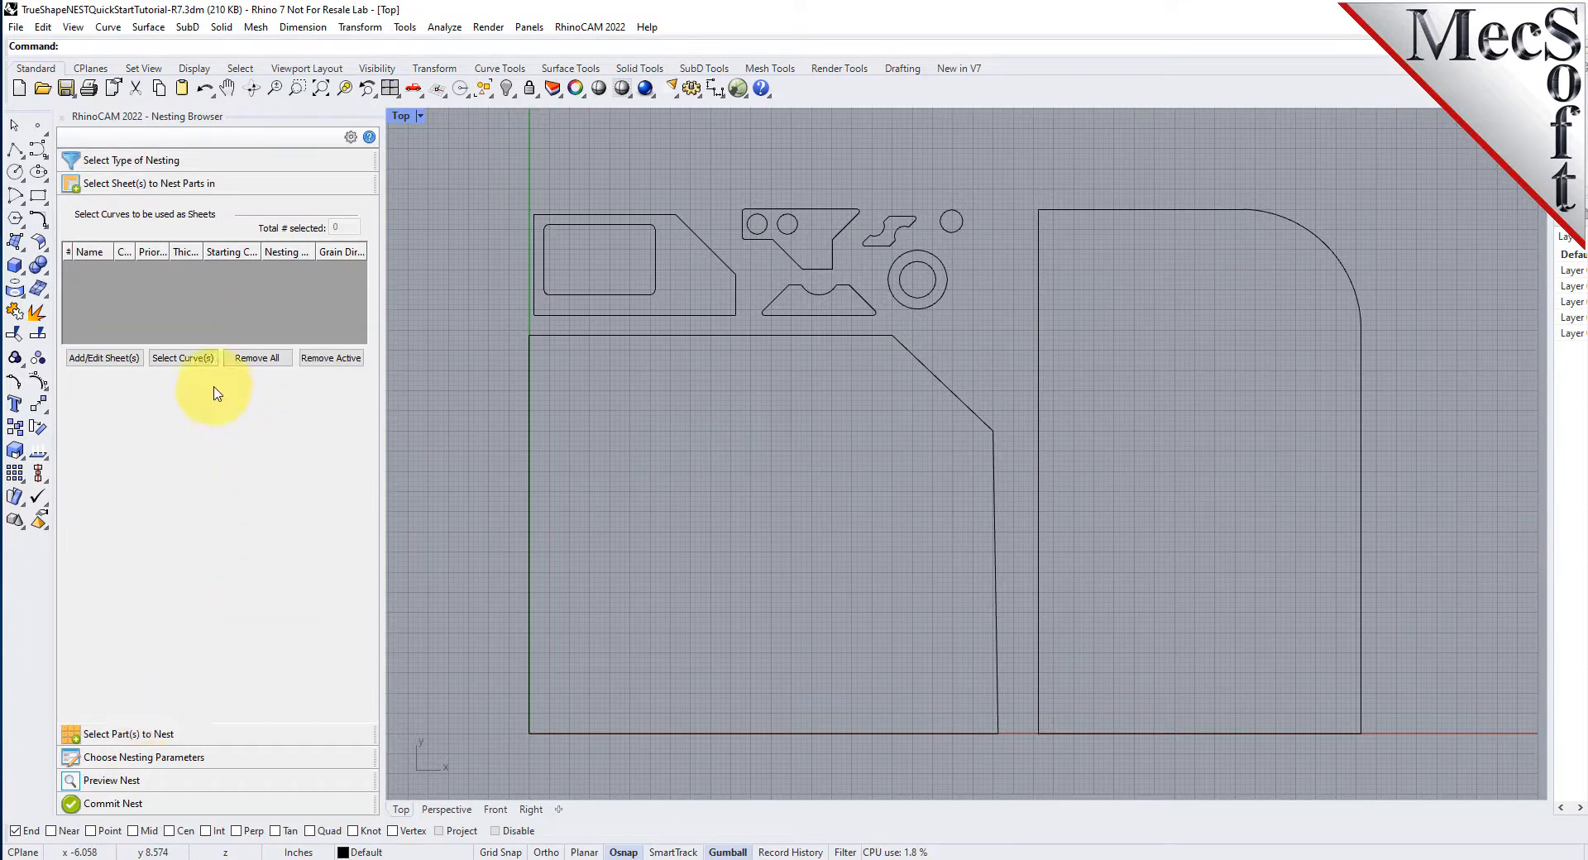
- Register both large outlines as Sheet 1 and Sheet 2 and check which outline is Sheet 1
left_click(184, 357)
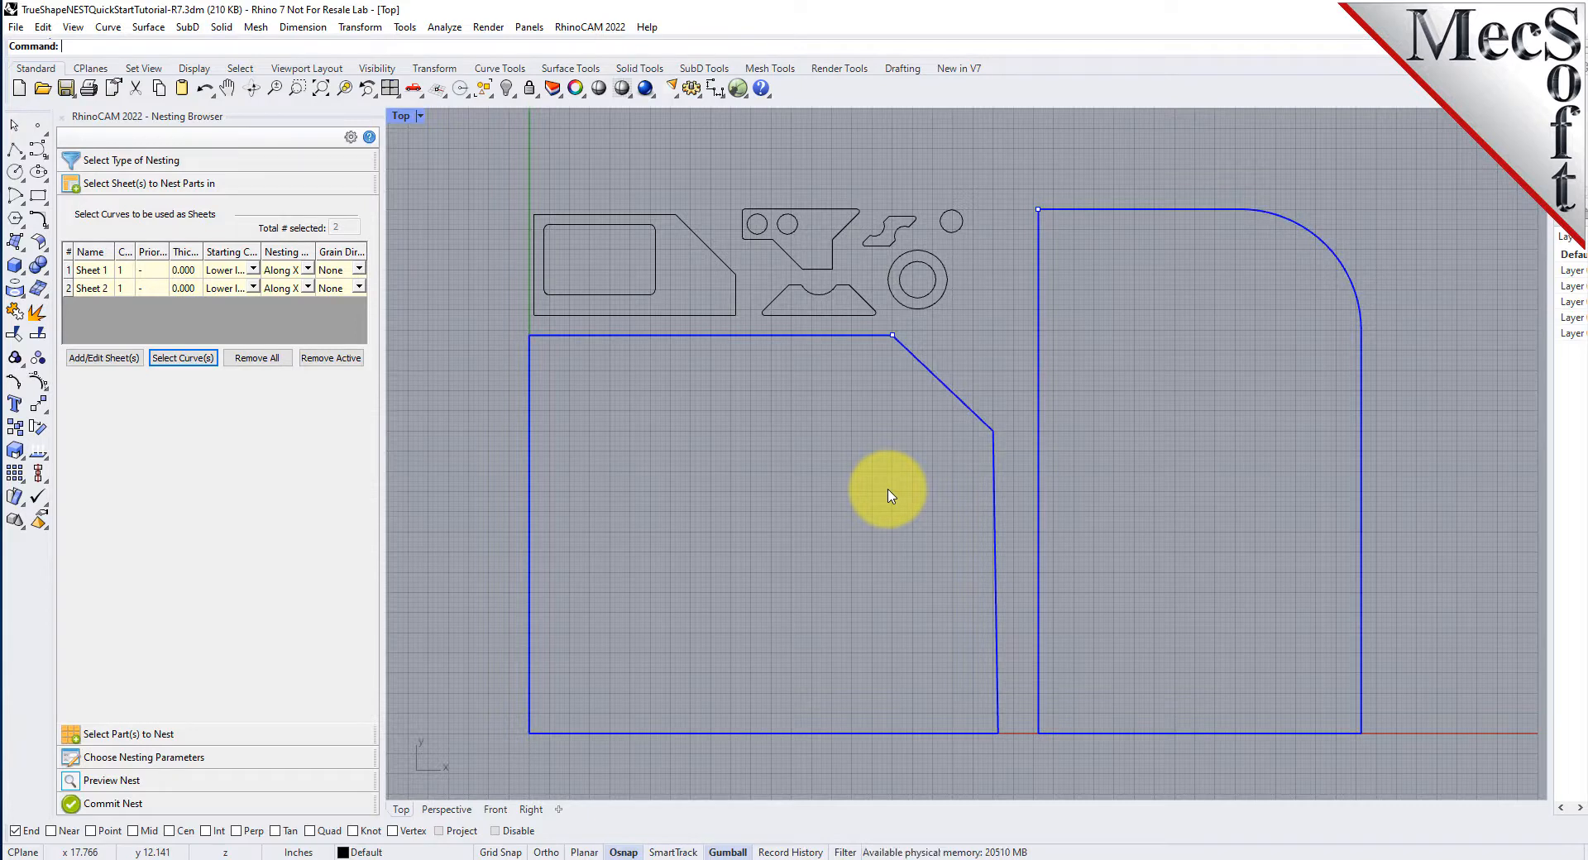
left_click(91, 270)
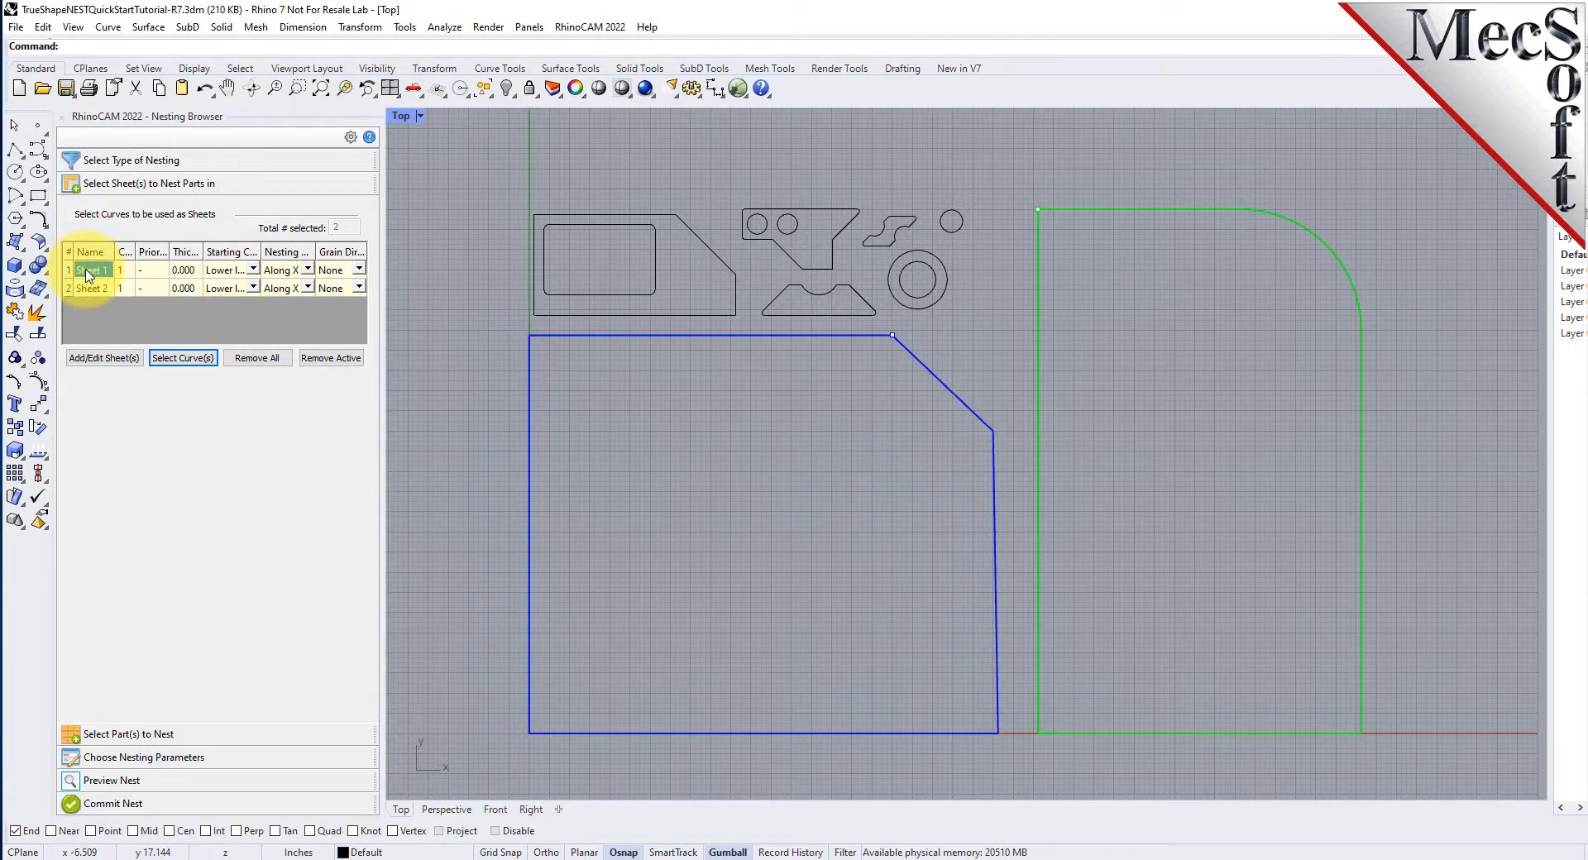
left_click(91, 288)
type("2")
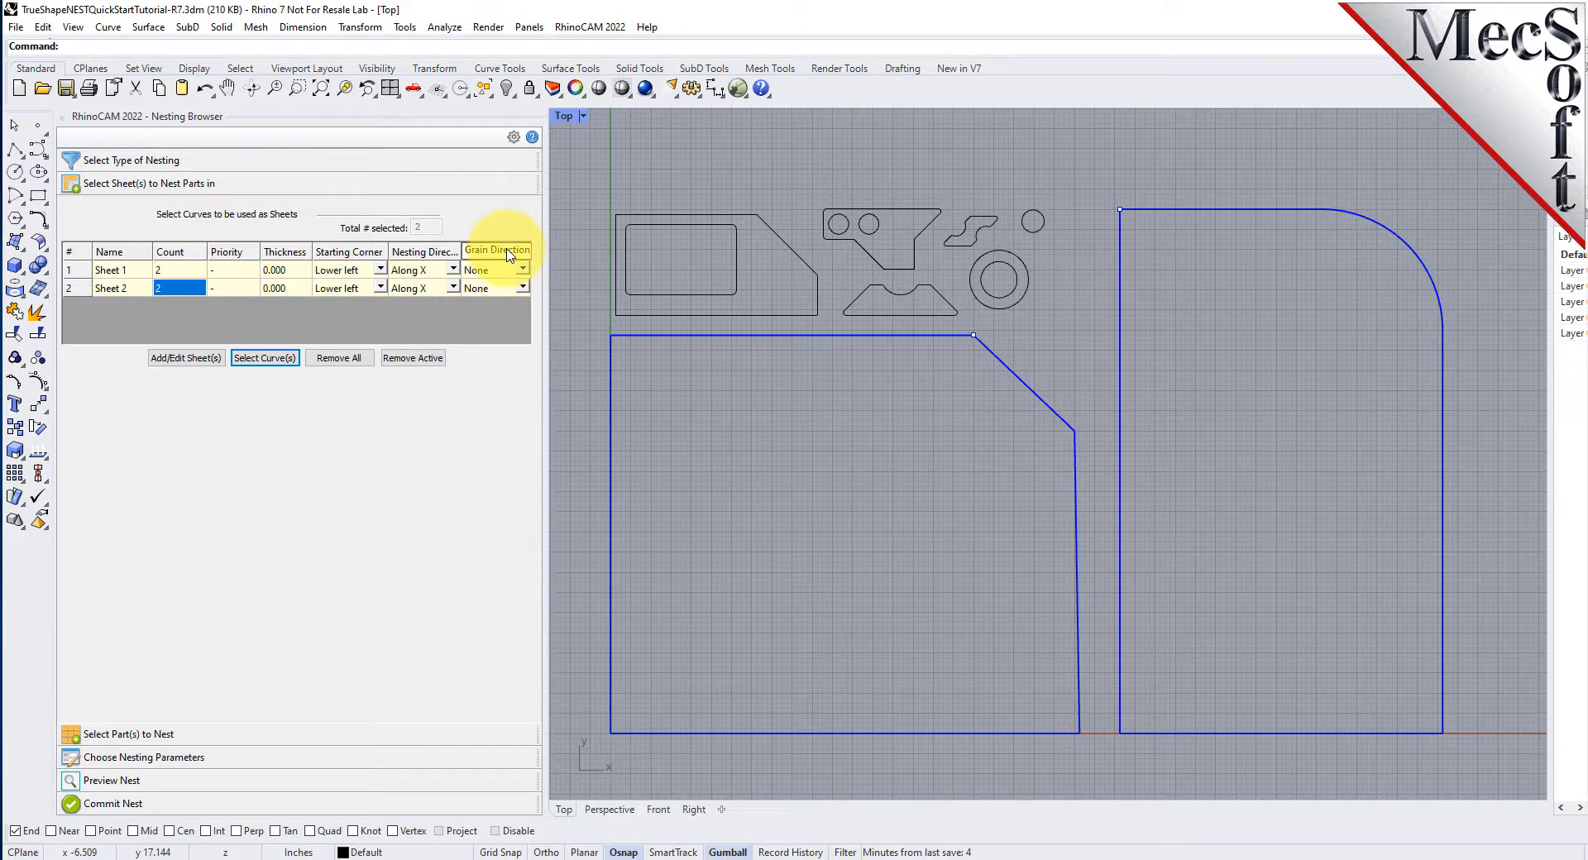
mouse_move(172, 629)
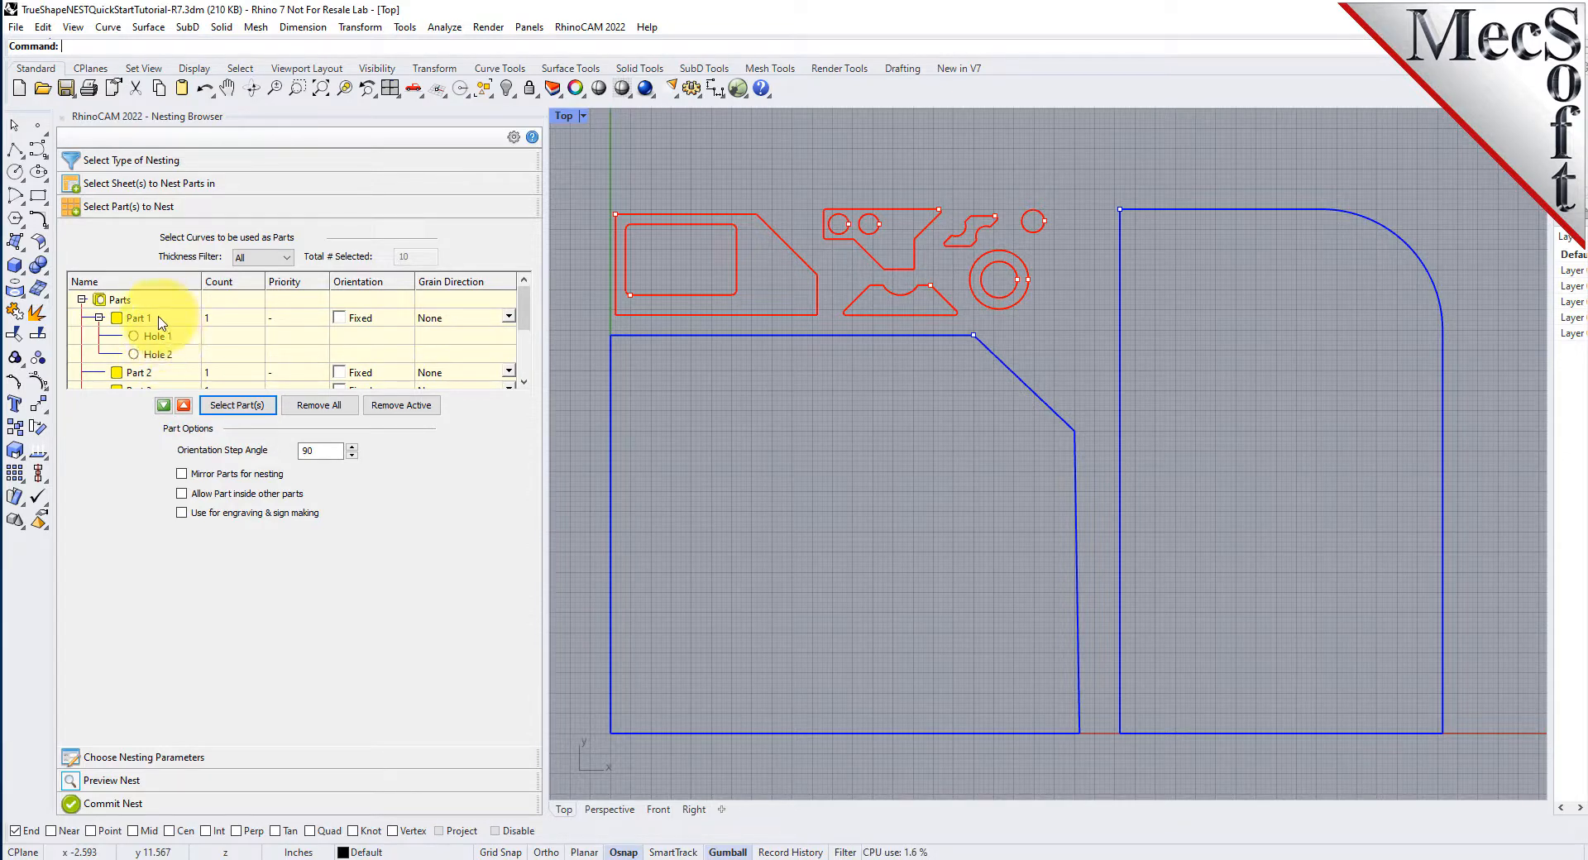
left_click(157, 335)
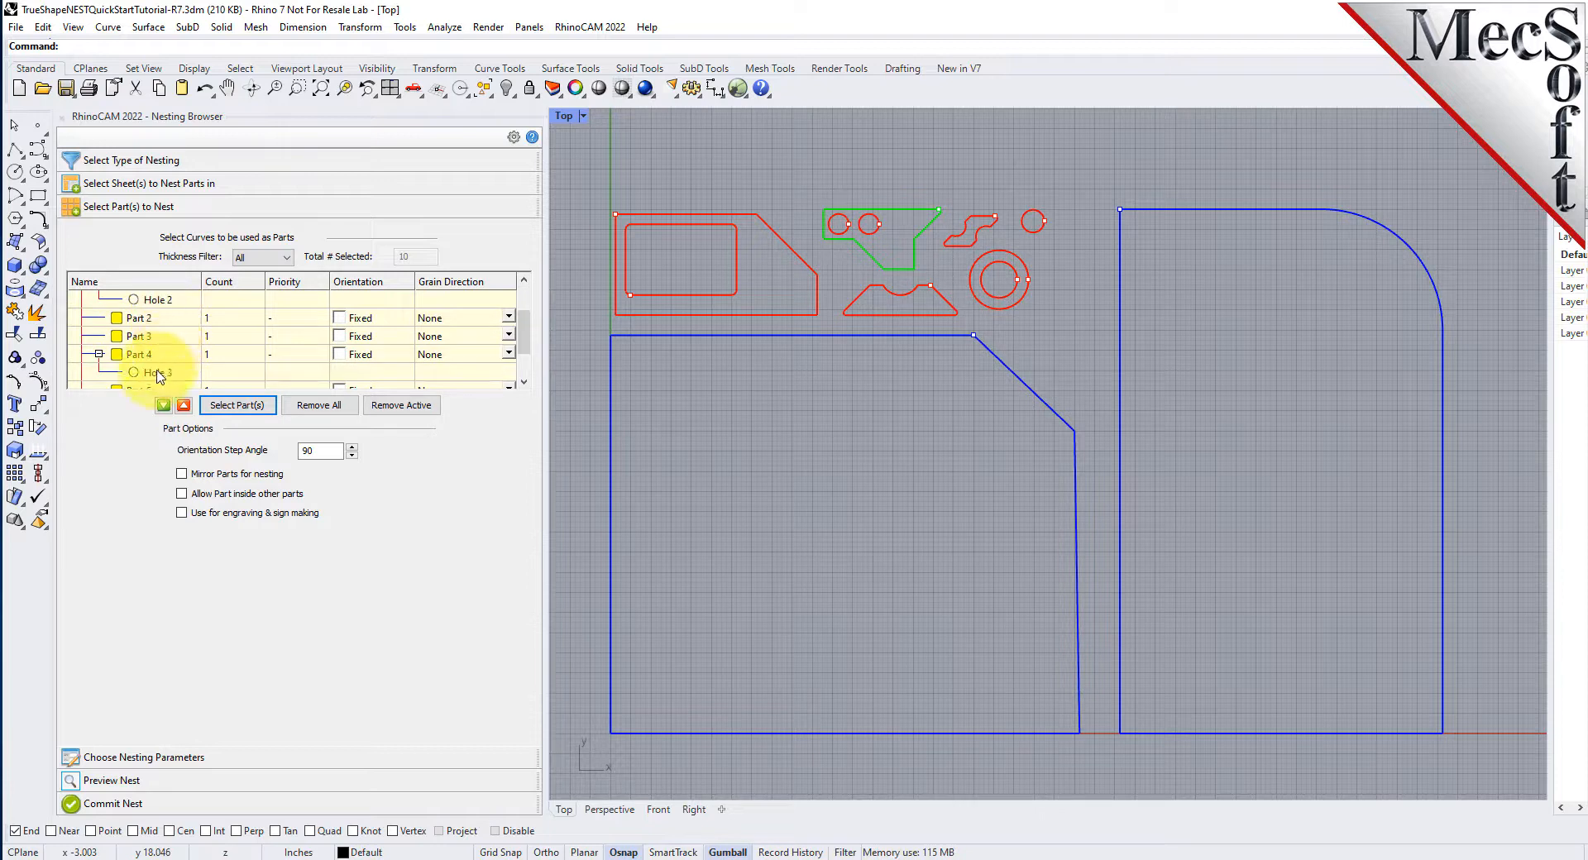
left_click(137, 354)
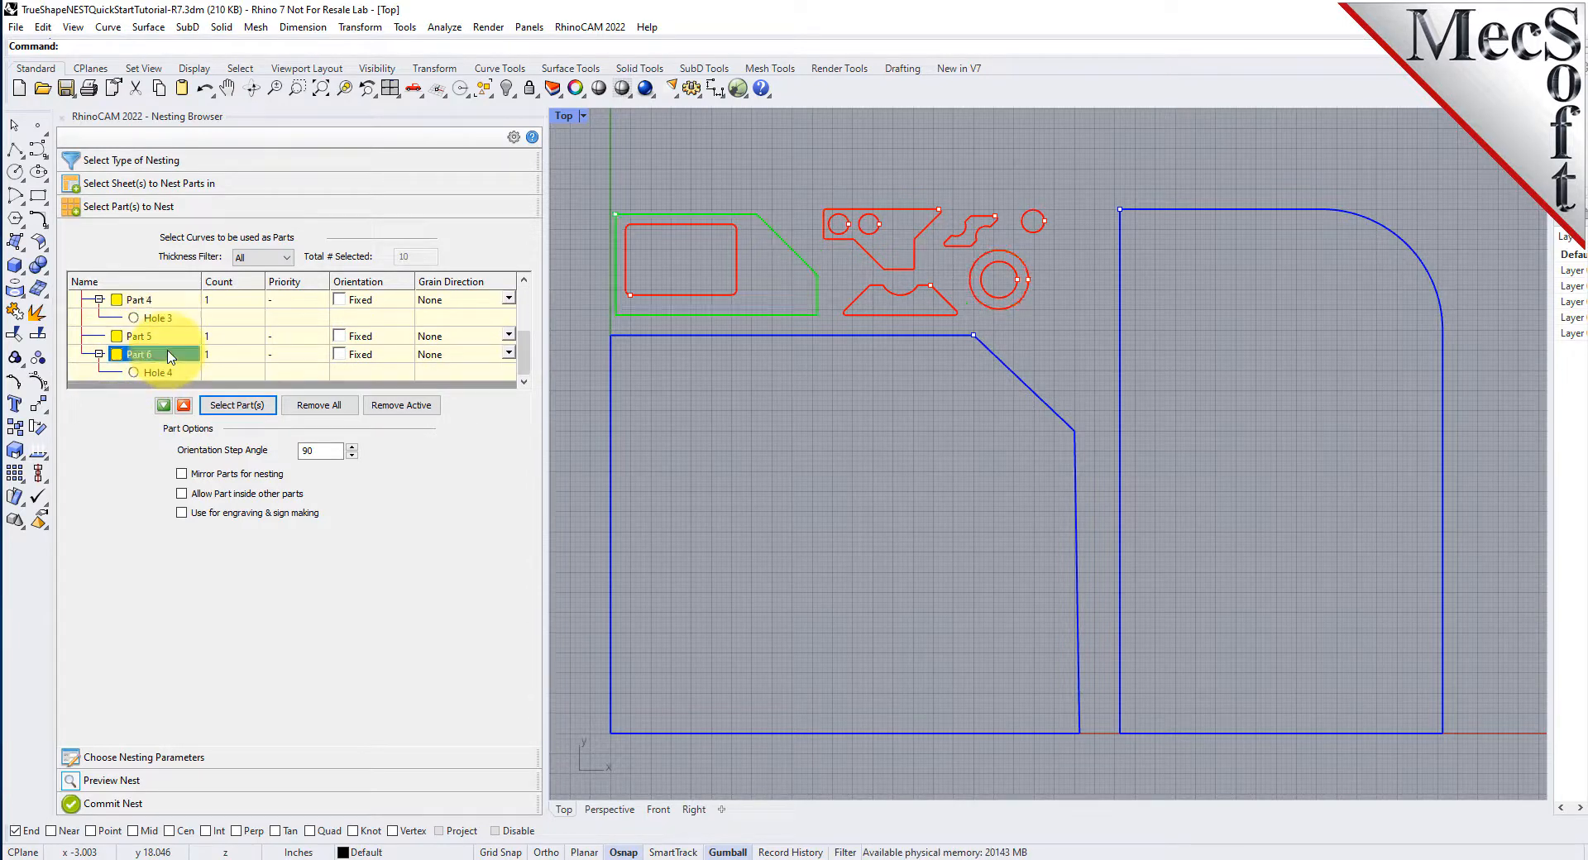
left_click(157, 372)
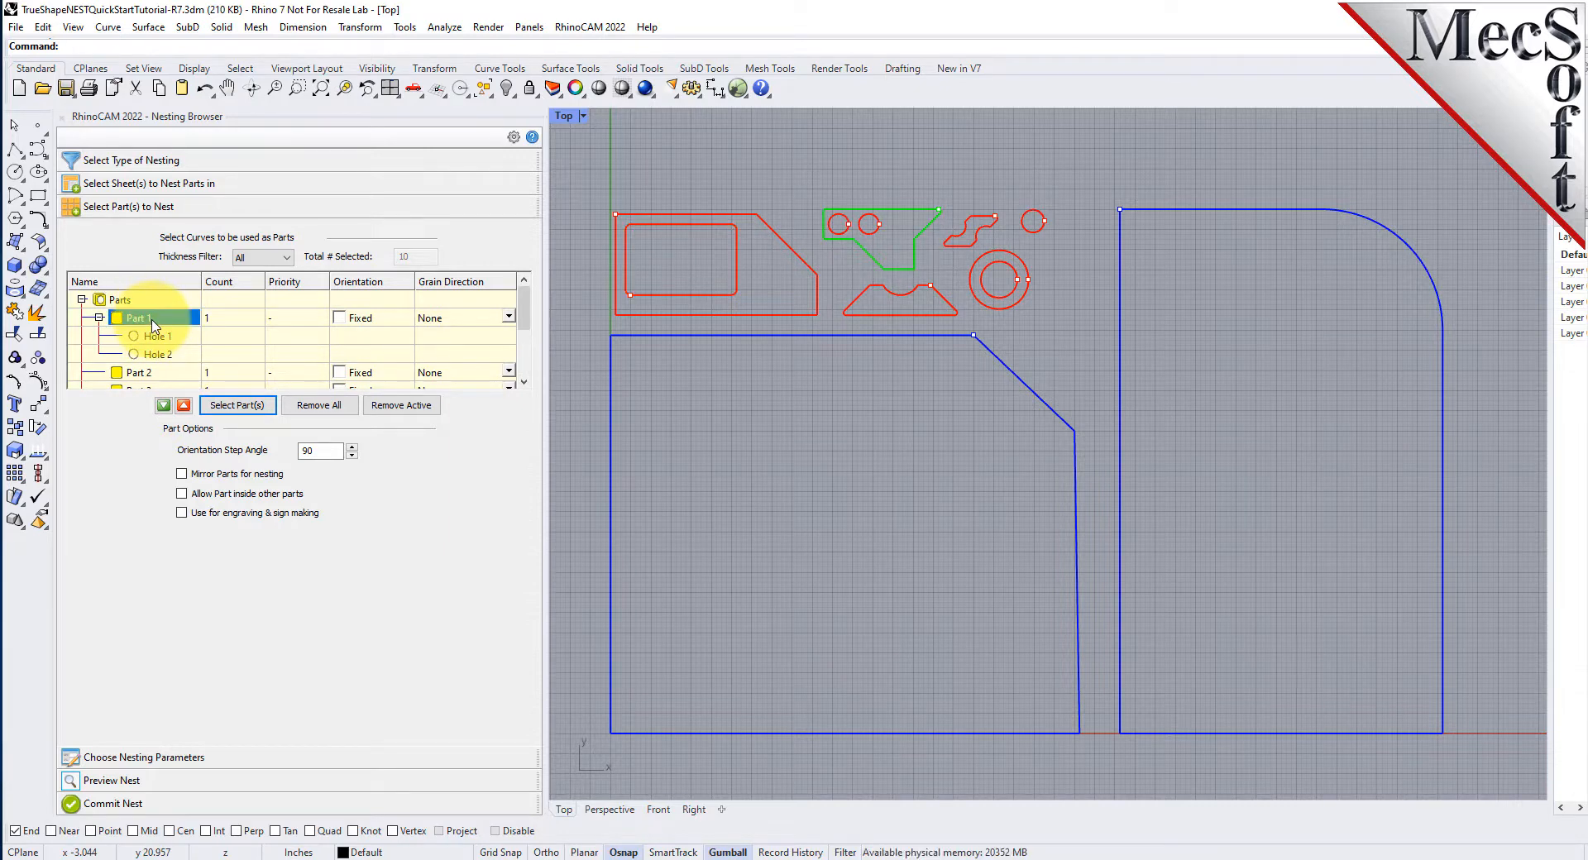
left_click(159, 336)
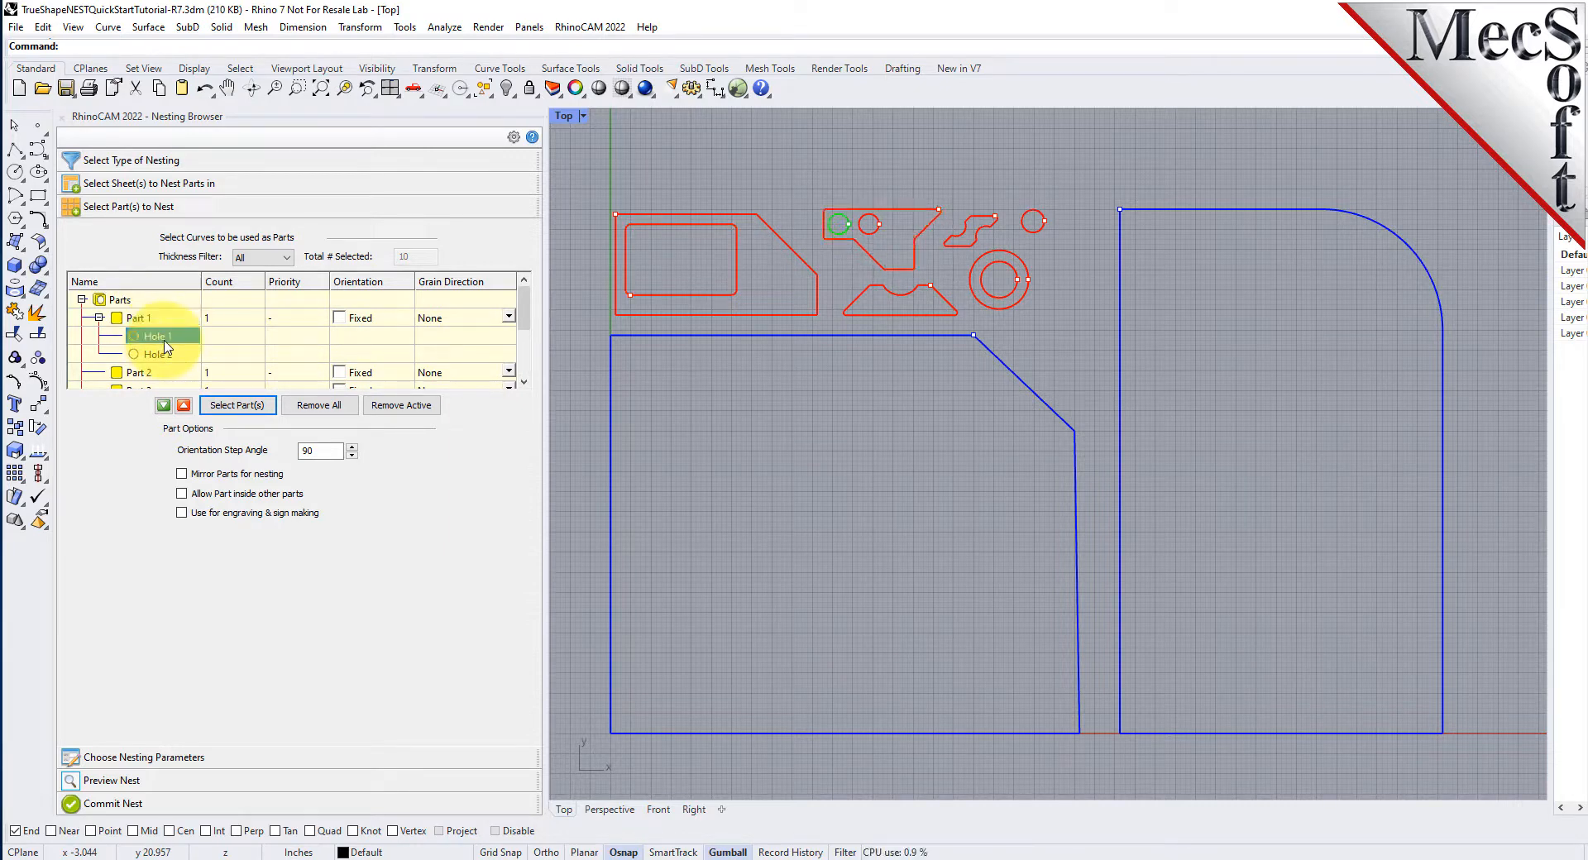
left_click(157, 354)
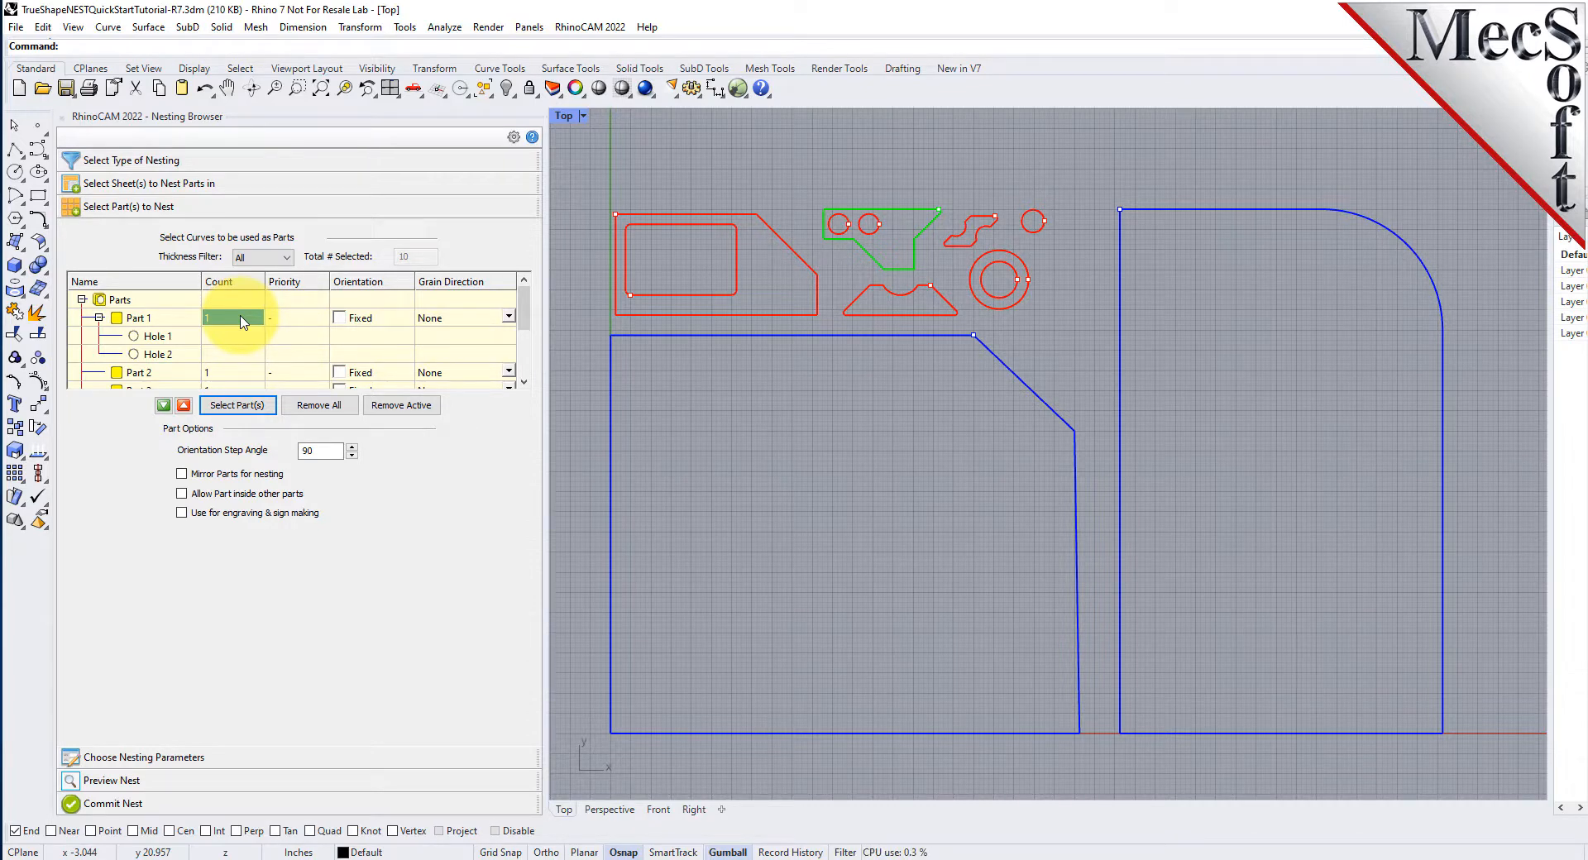
- Set the part count to 50 in the parts table
type("50")
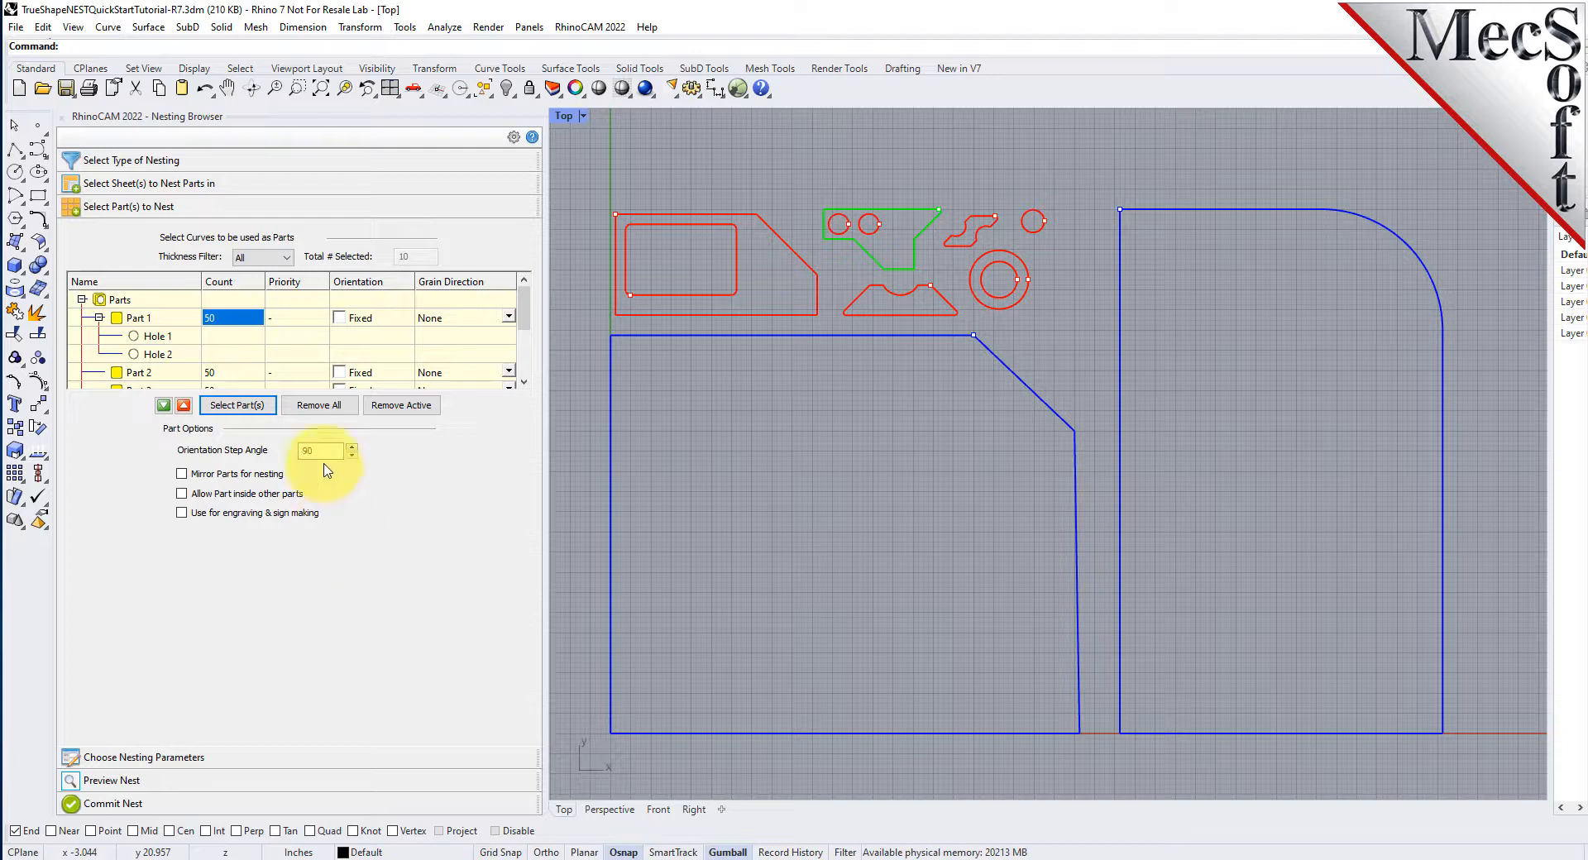
- Set a 45 degree orientation step and allow mirroring and parts inside other parts
type("45")
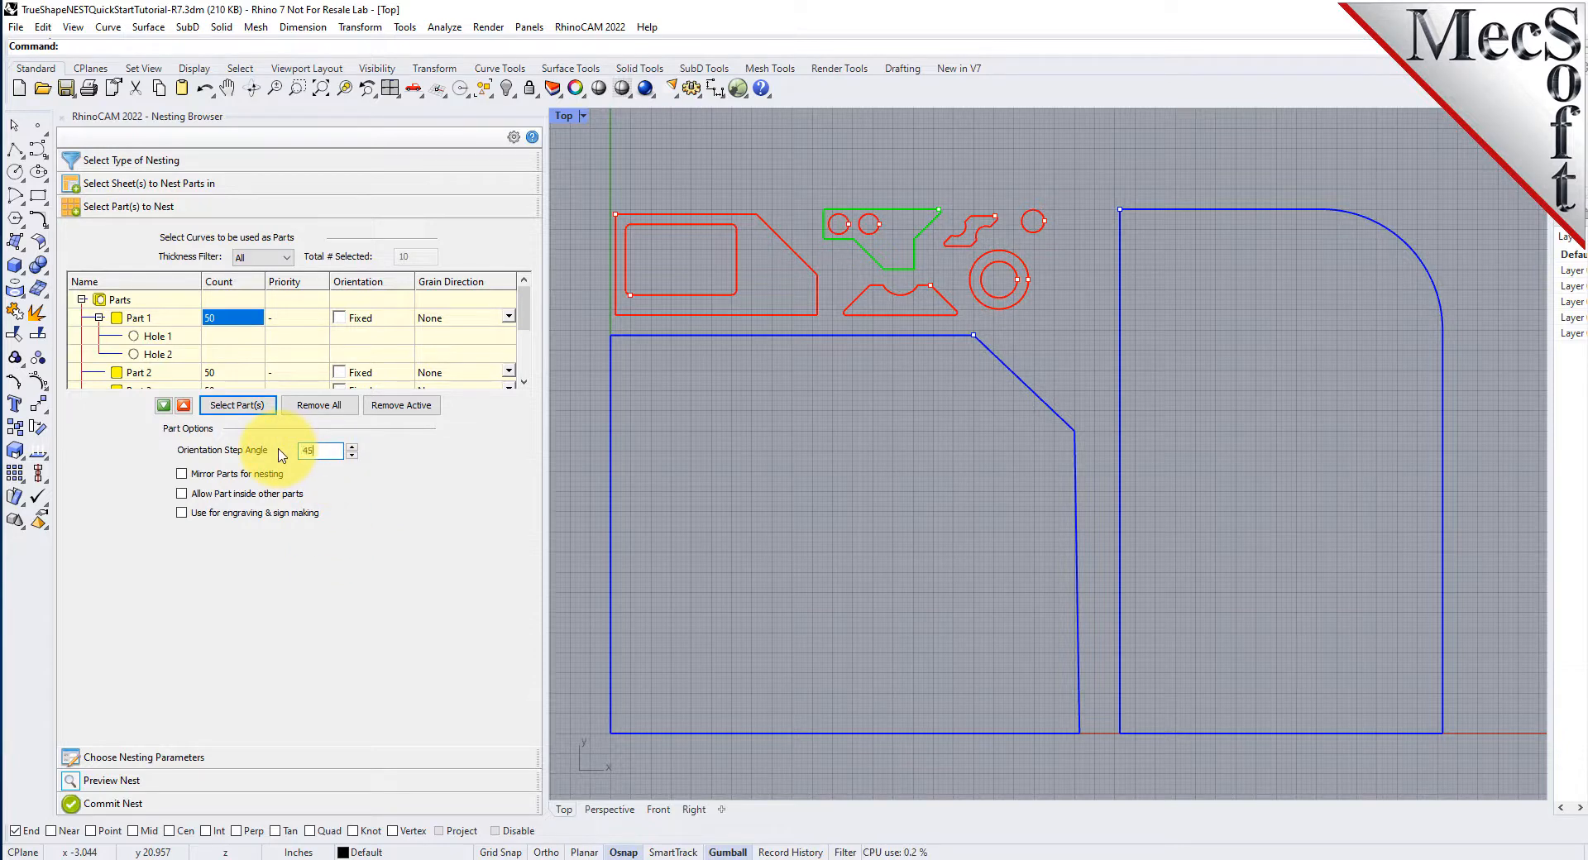
mouse_move(730, 389)
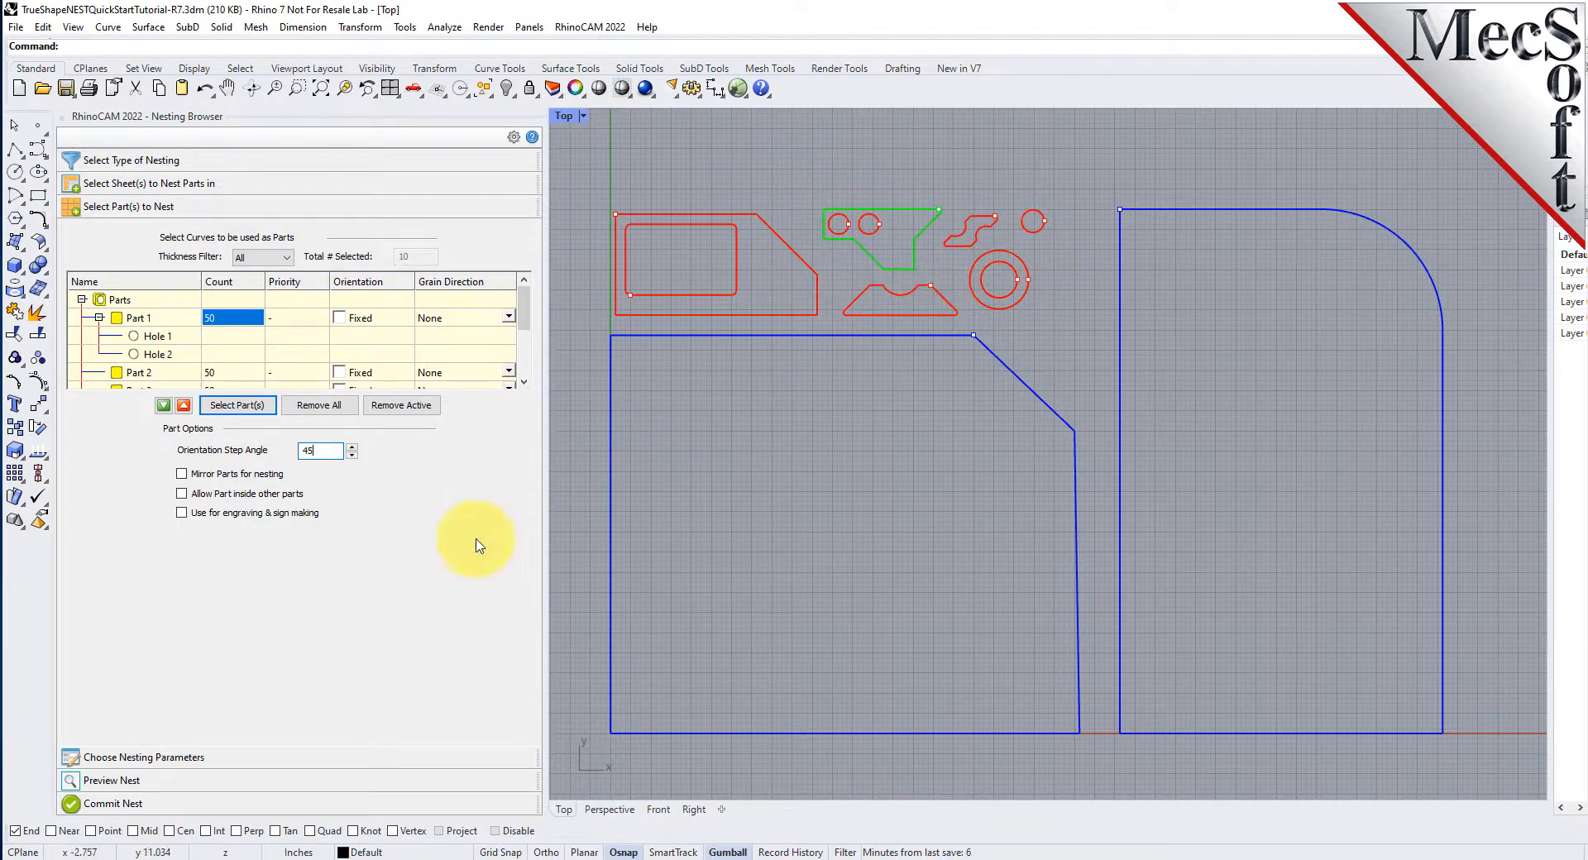
mouse_move(364, 554)
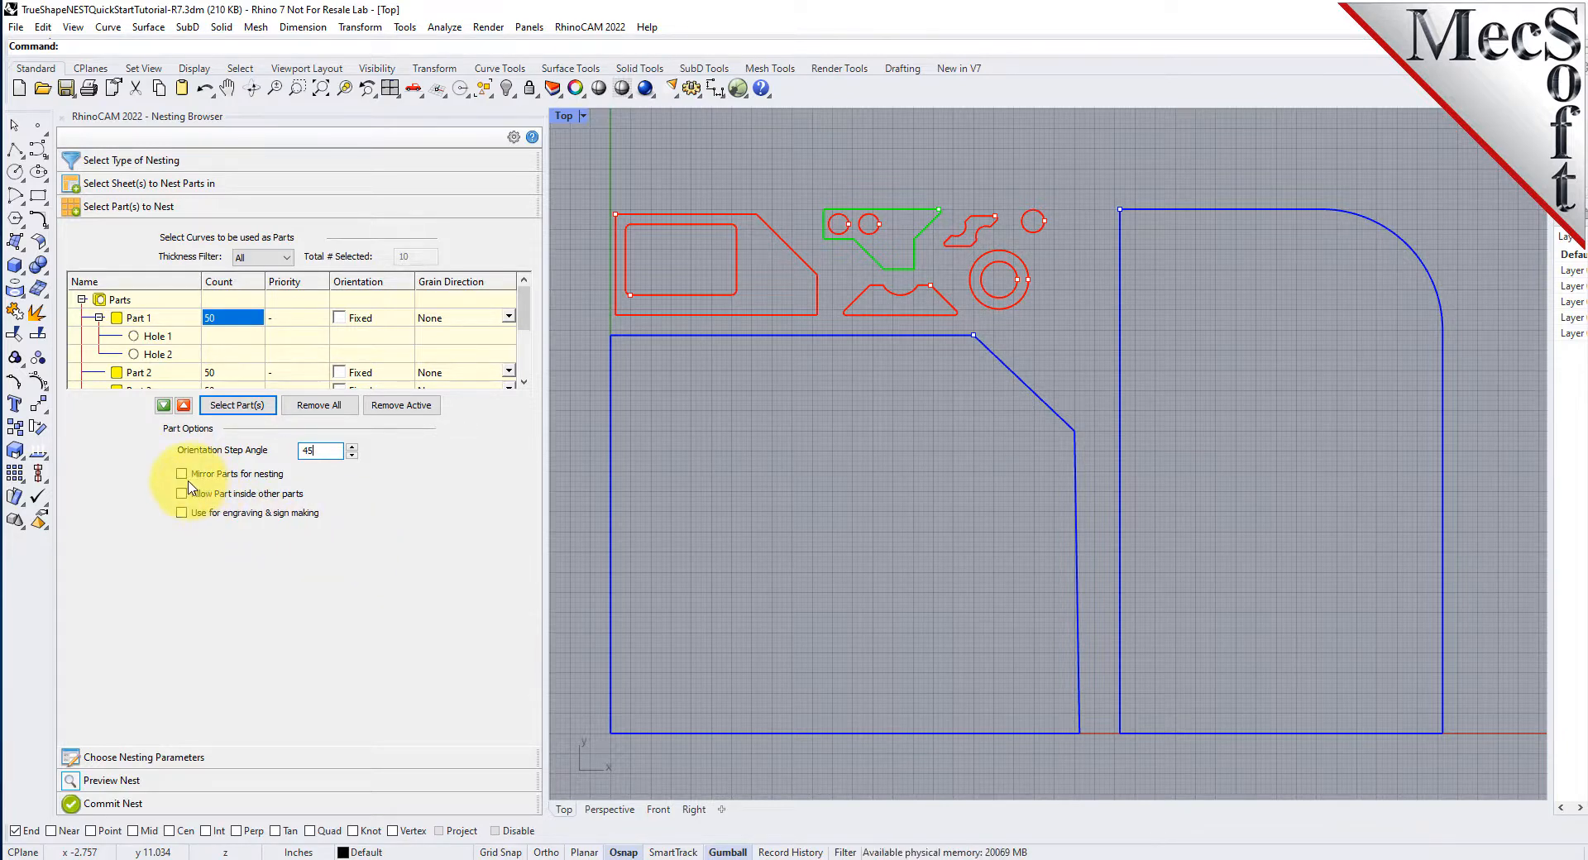
left_click(182, 473)
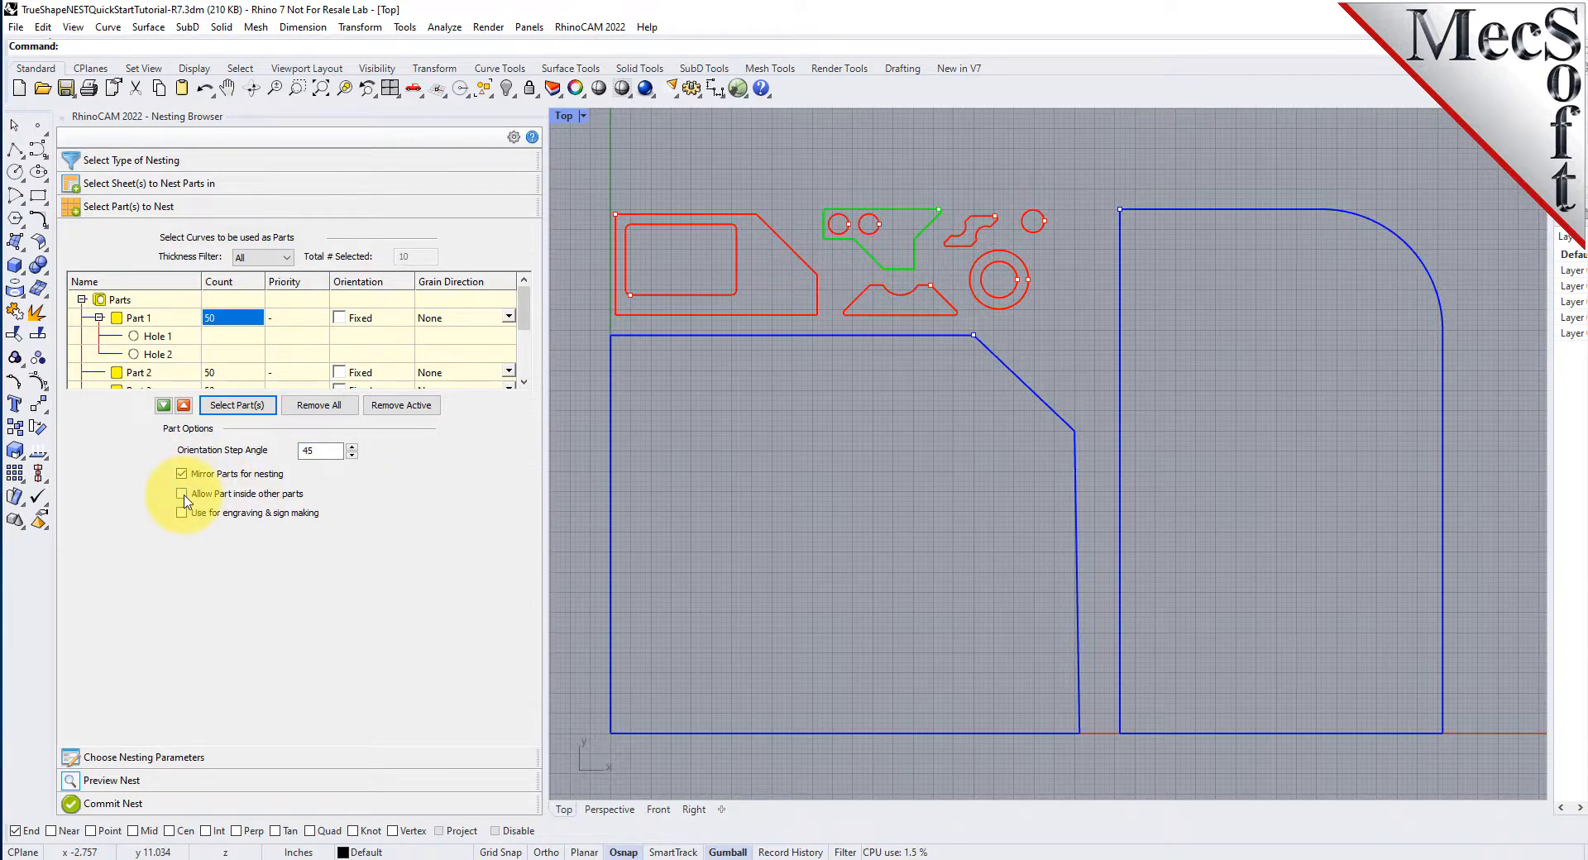
left_click(182, 493)
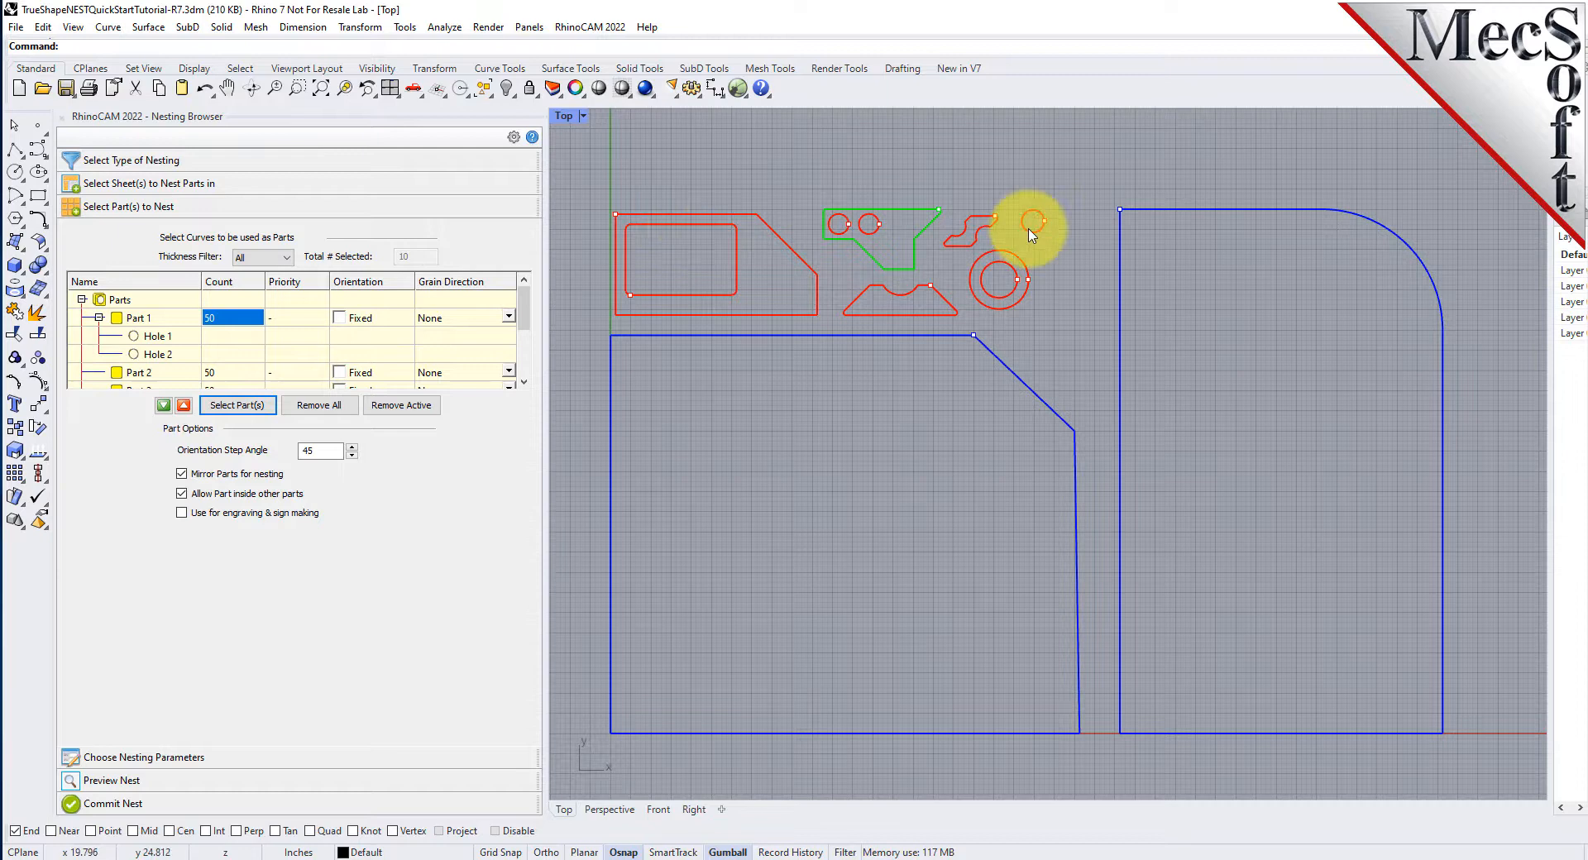
mouse_move(320, 623)
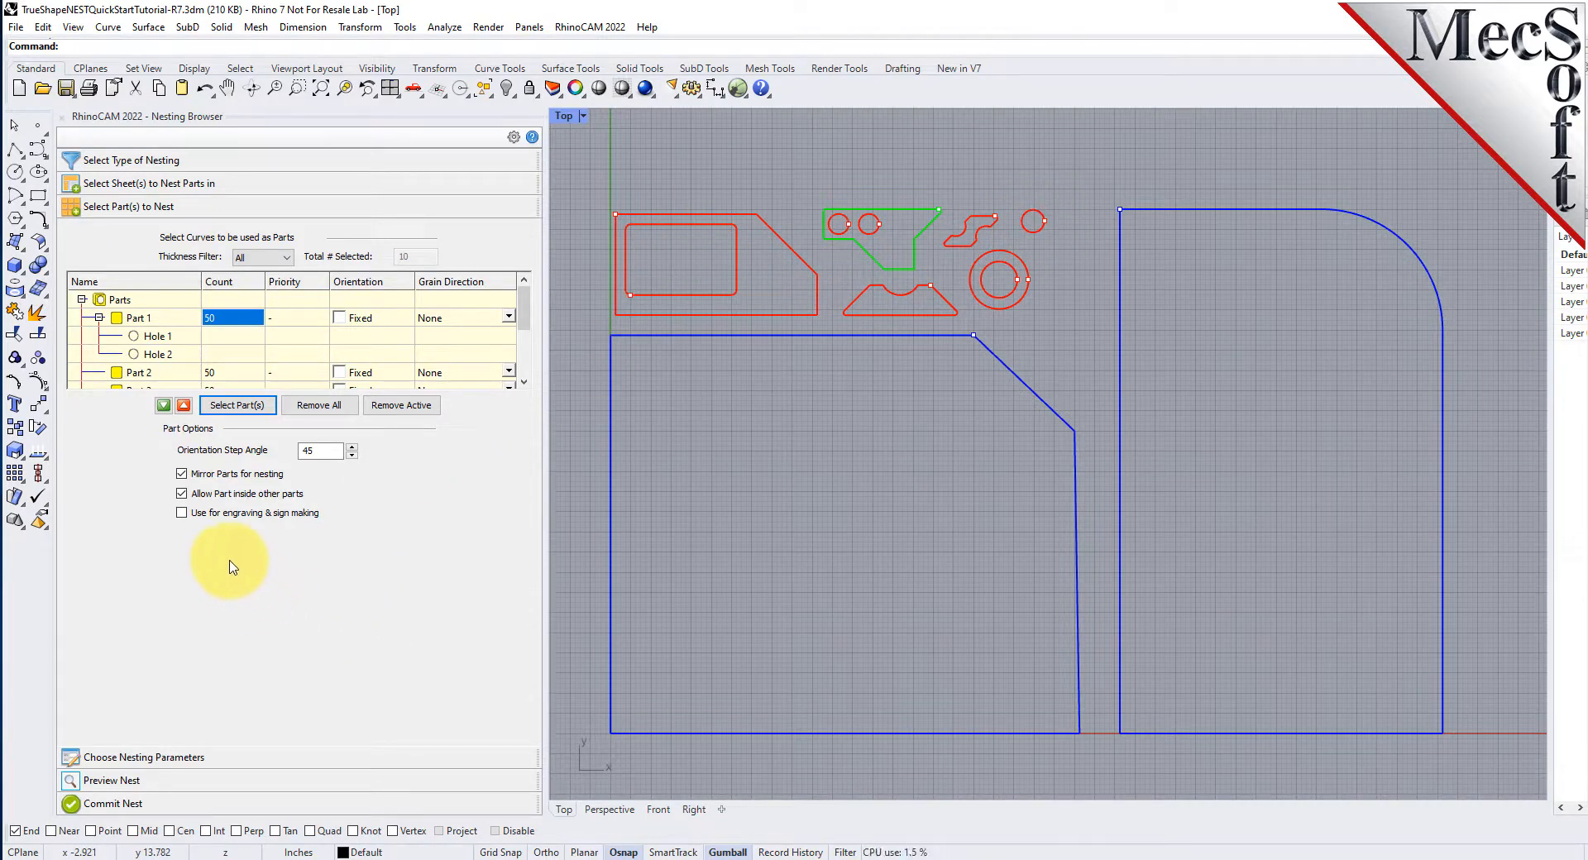
- Keep Part 1's orientation fixed
left_click(137, 317)
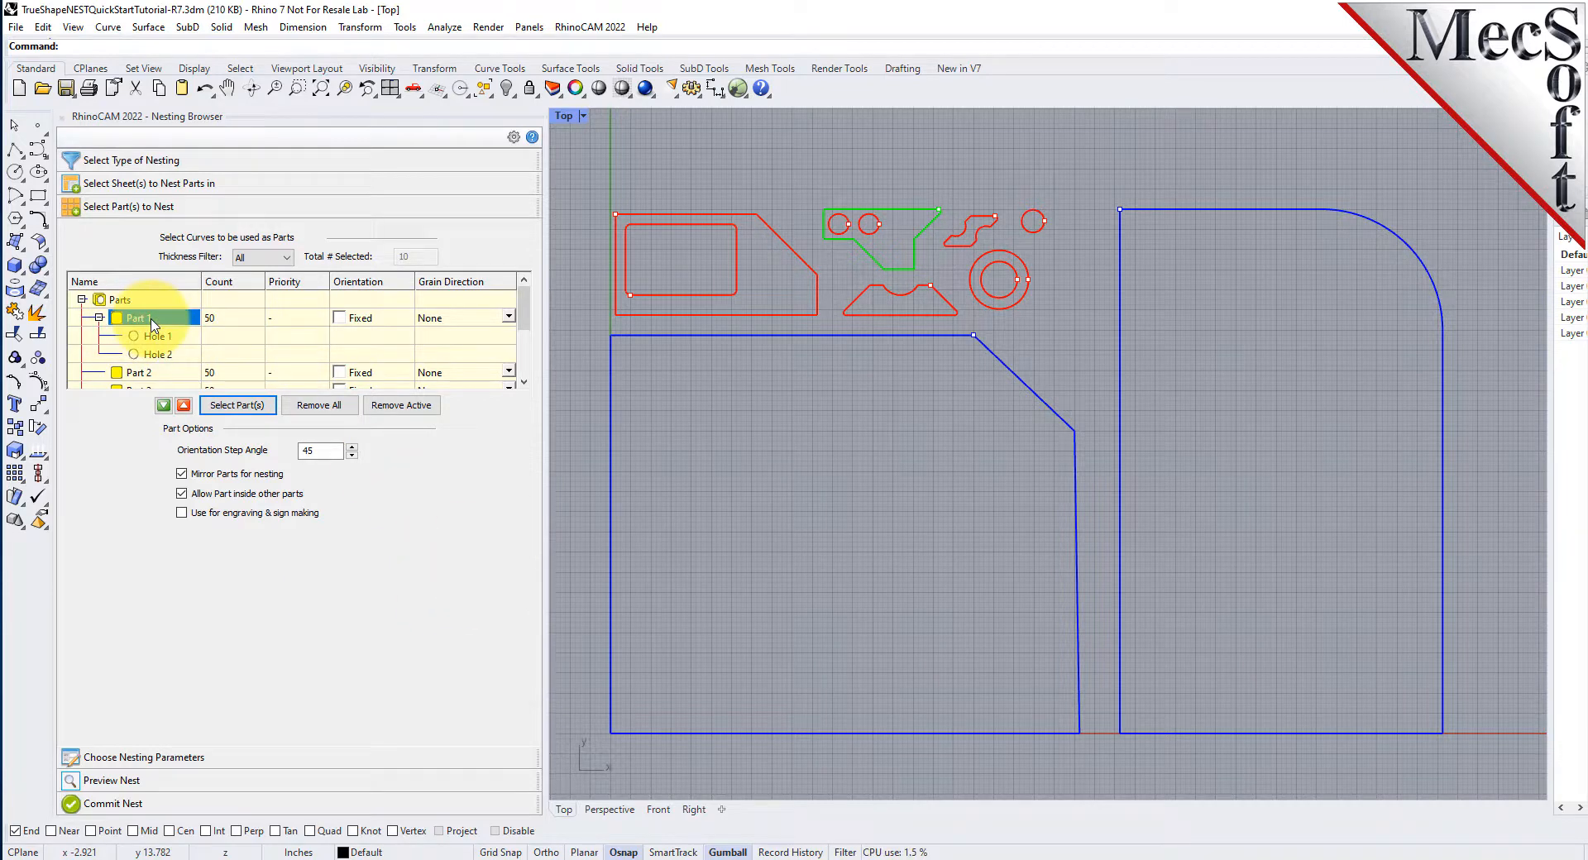
left_click(138, 318)
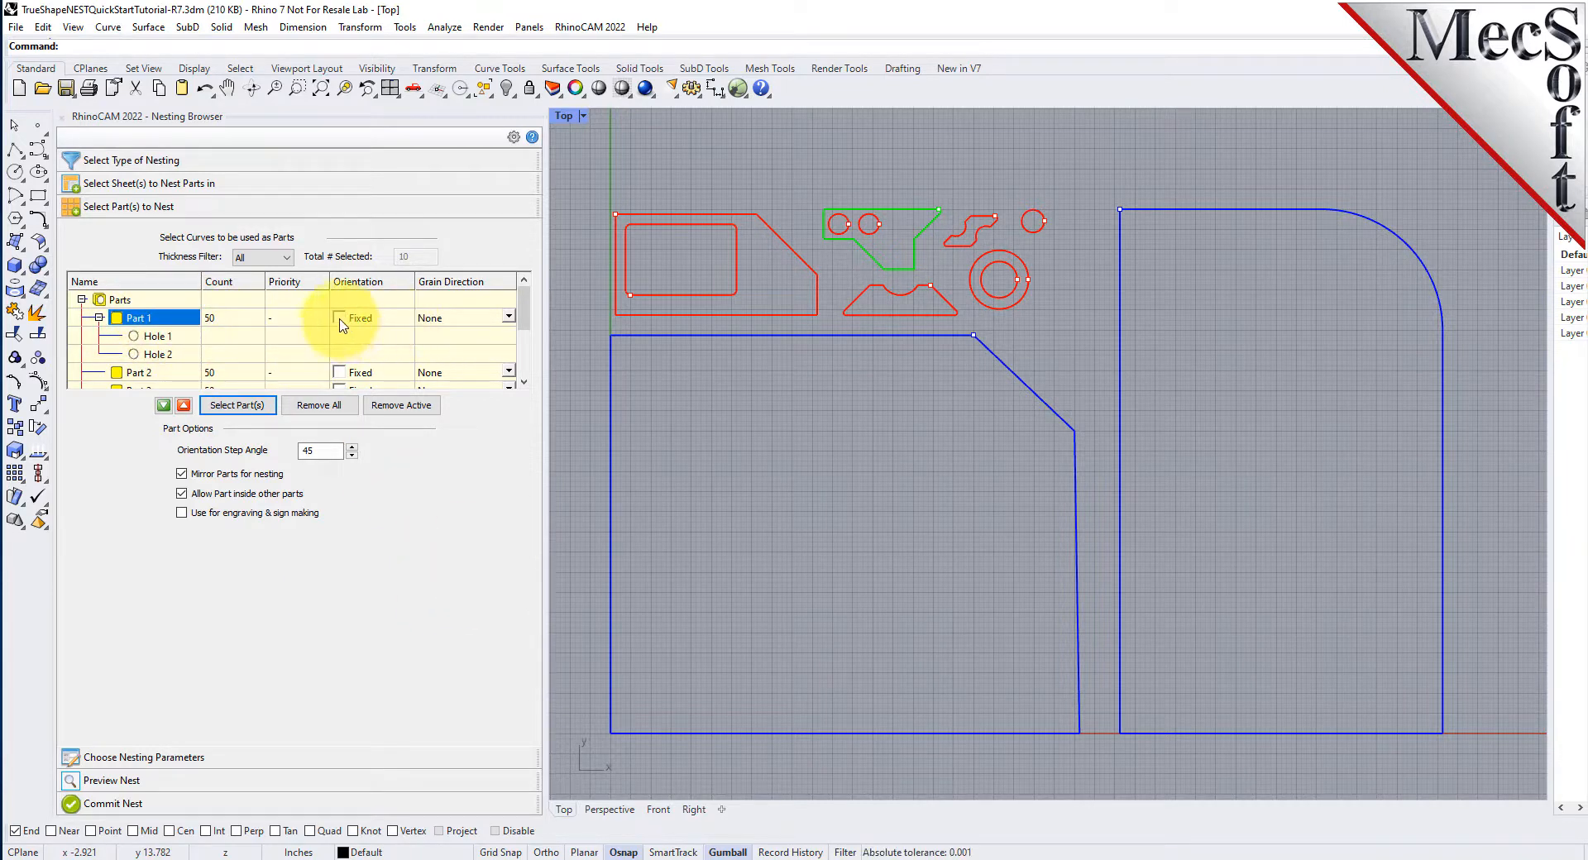
left_click(339, 318)
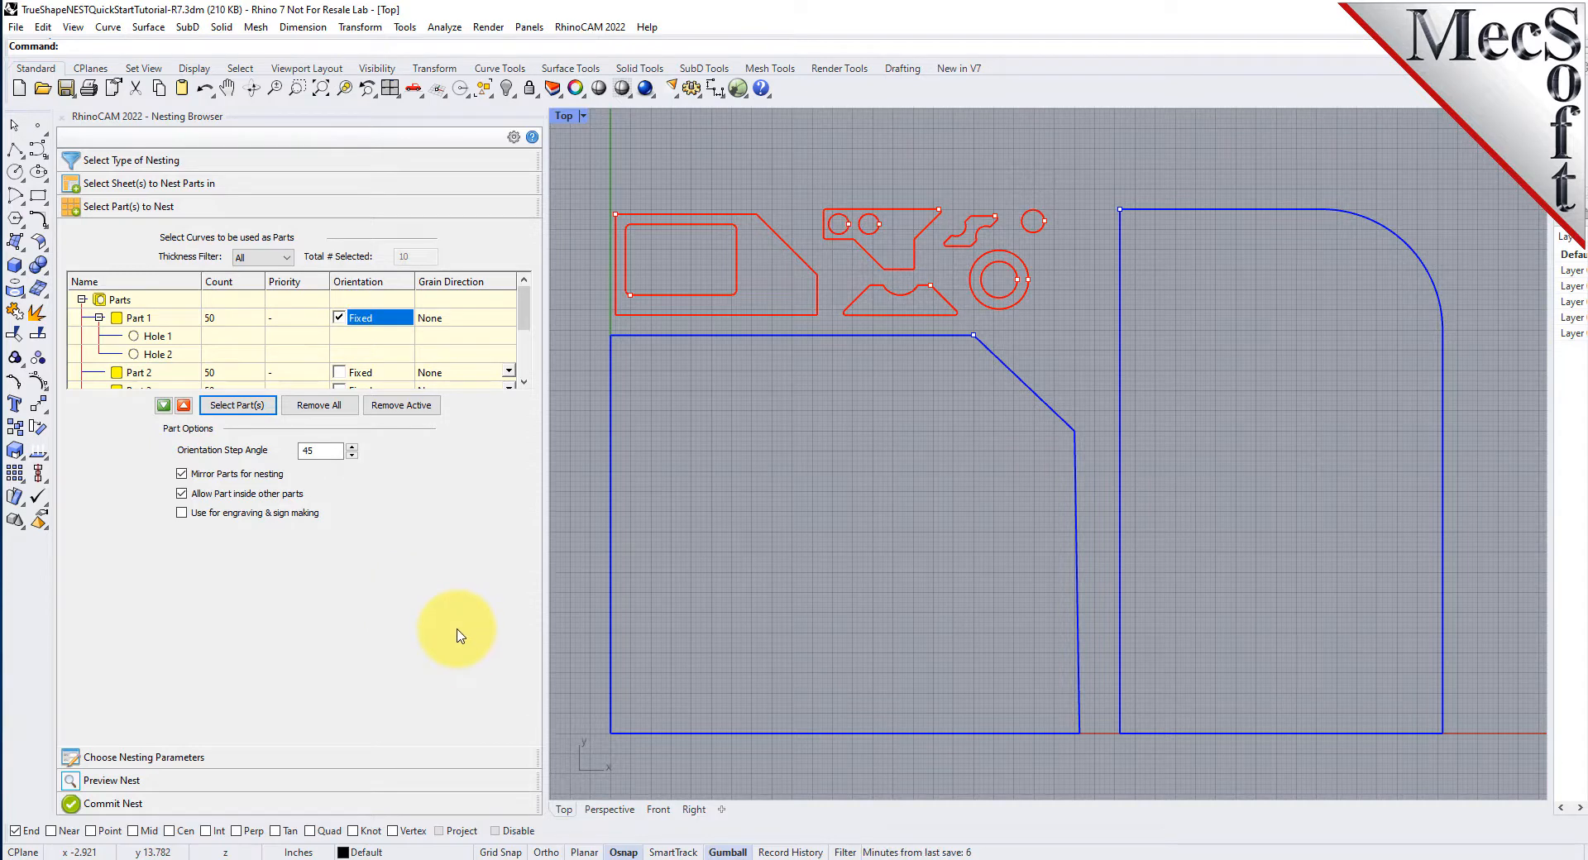
mouse_move(460, 639)
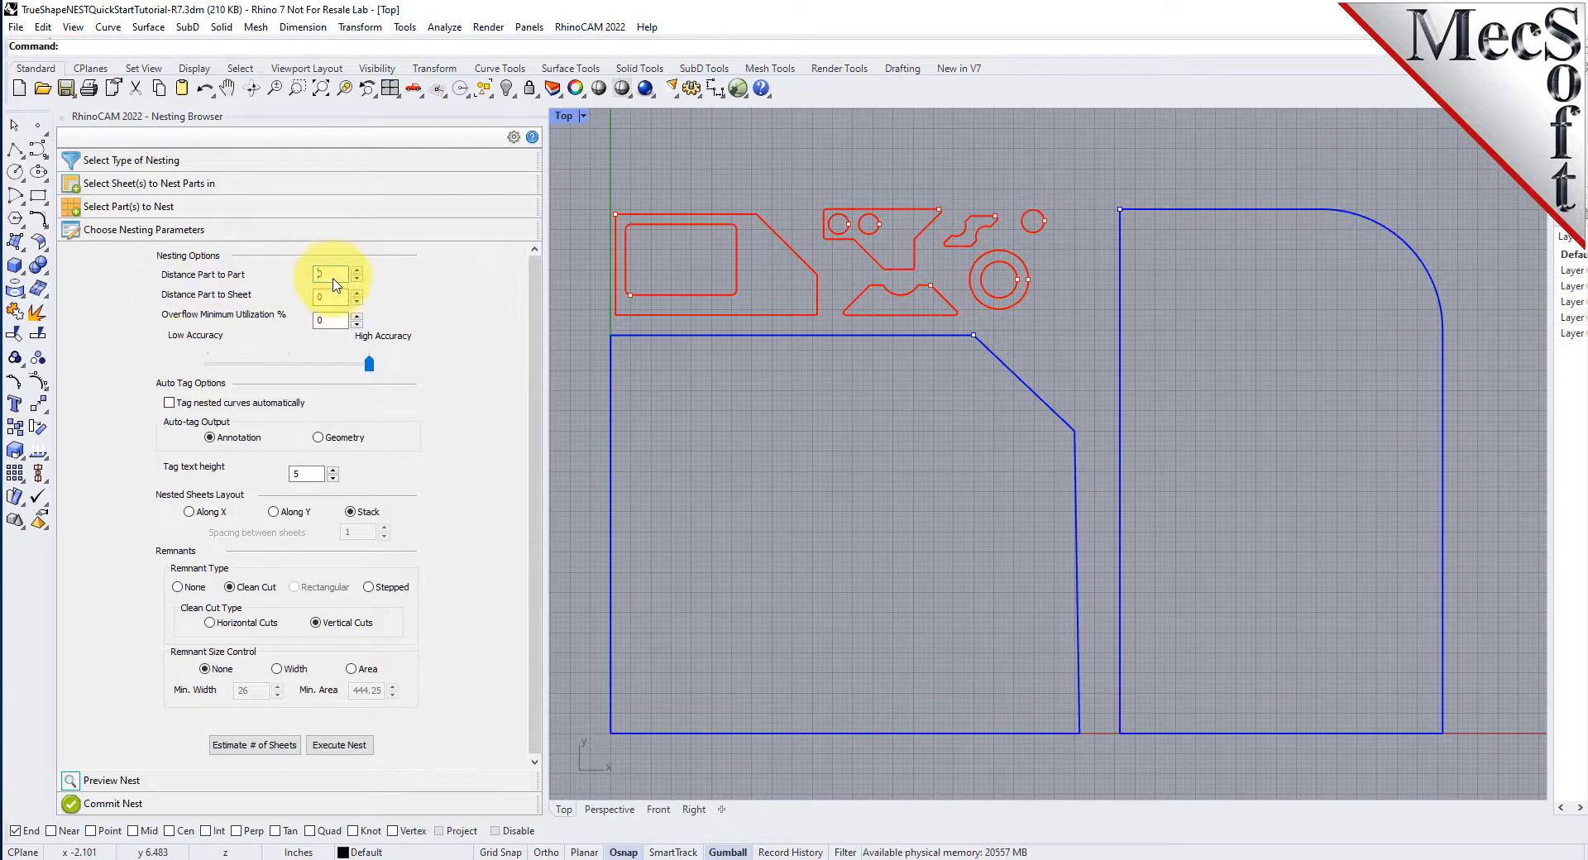
- Set part-to-part distance 0.15 and part-to-sheet distance 0.25
type("0.1")
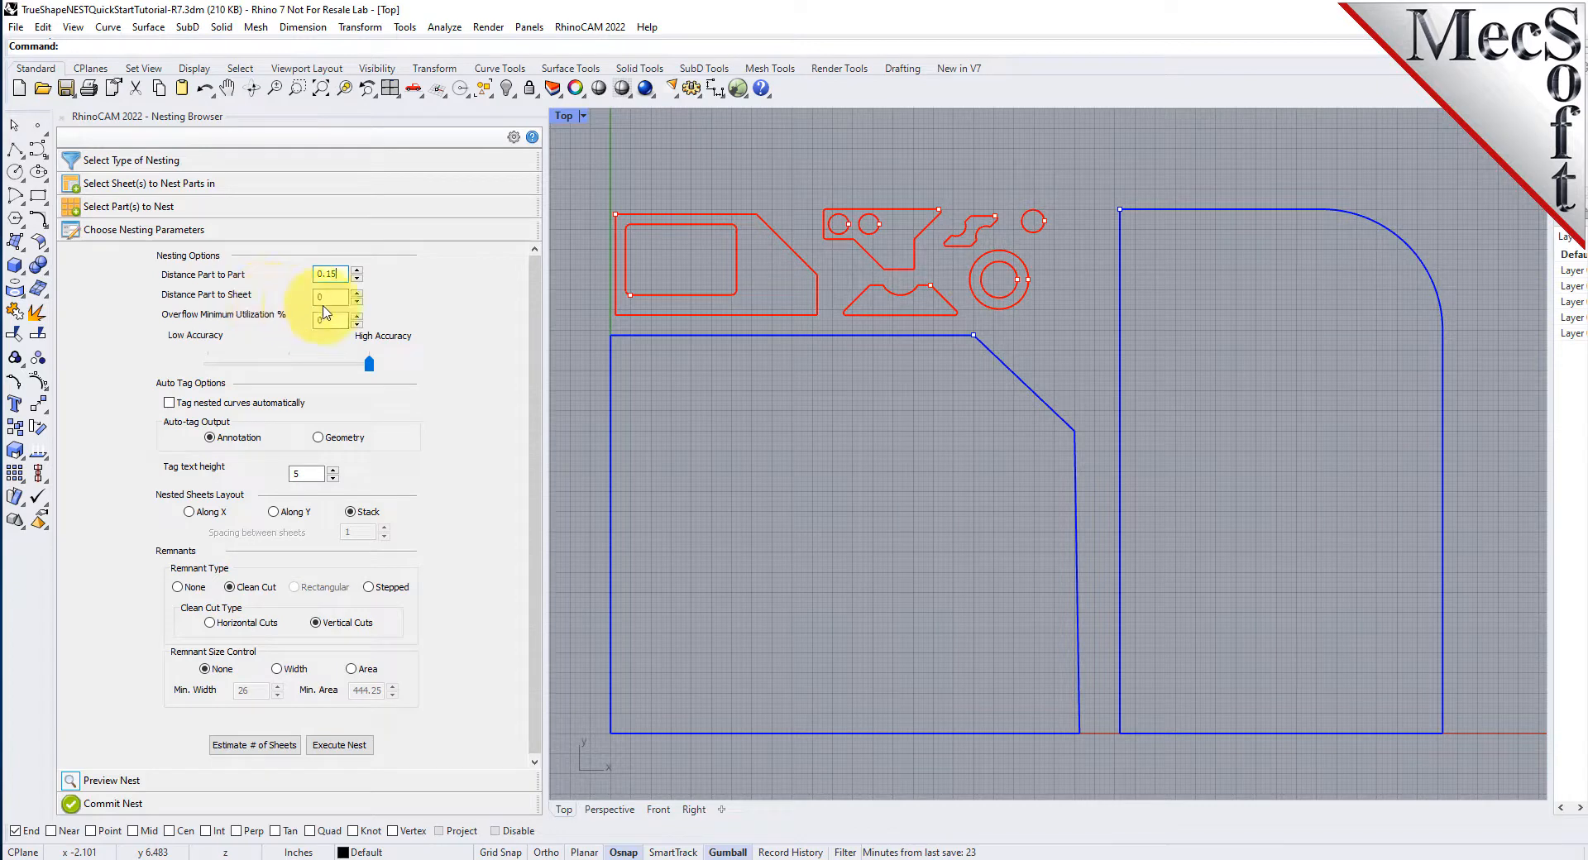
left_click(358, 293)
type(".25")
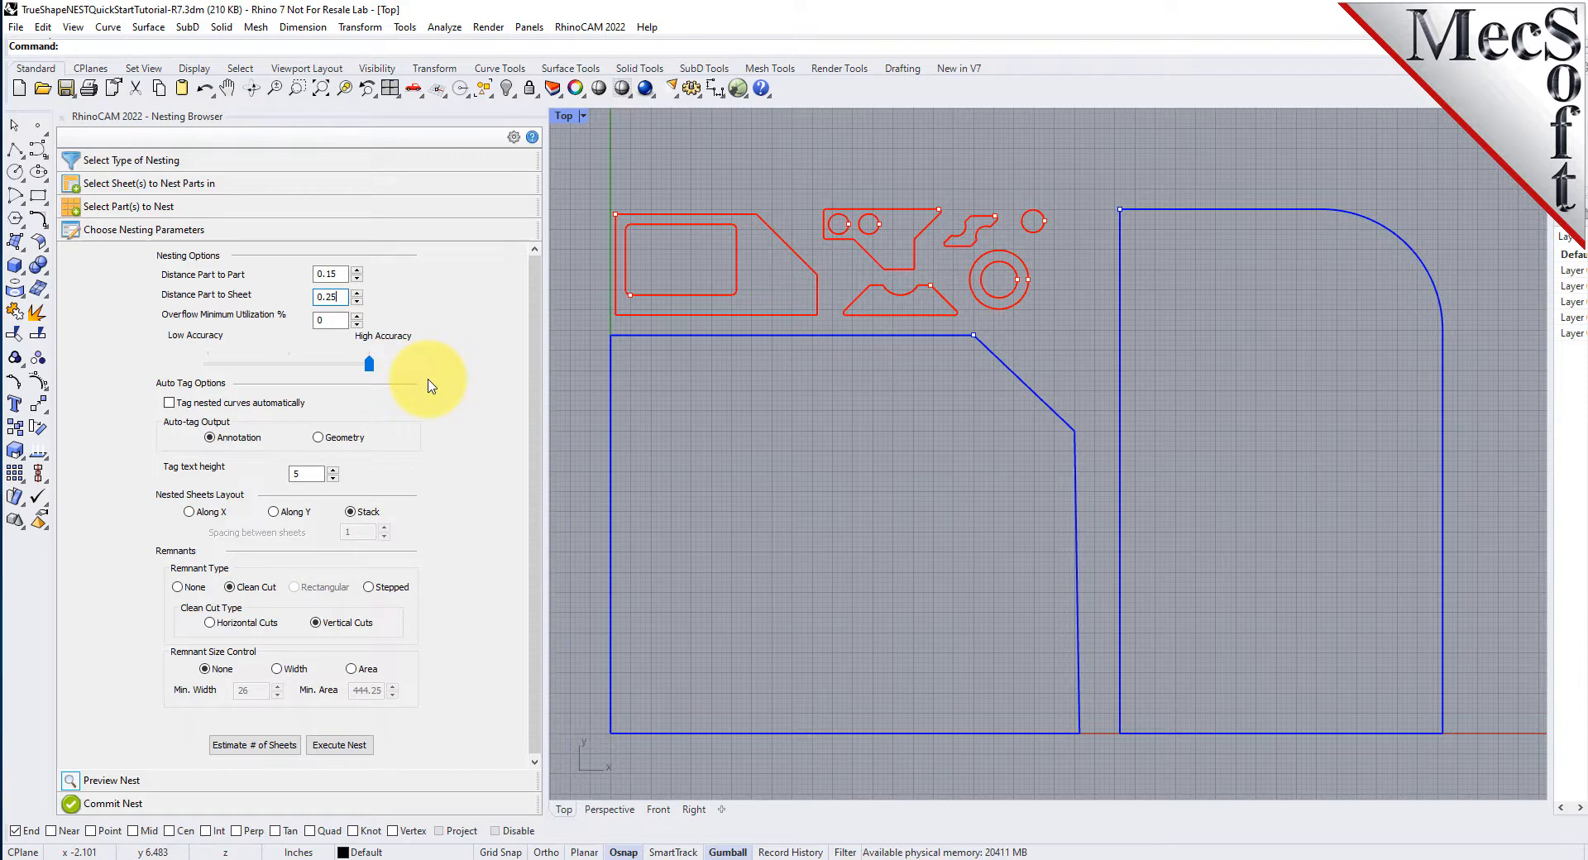
mouse_move(172, 420)
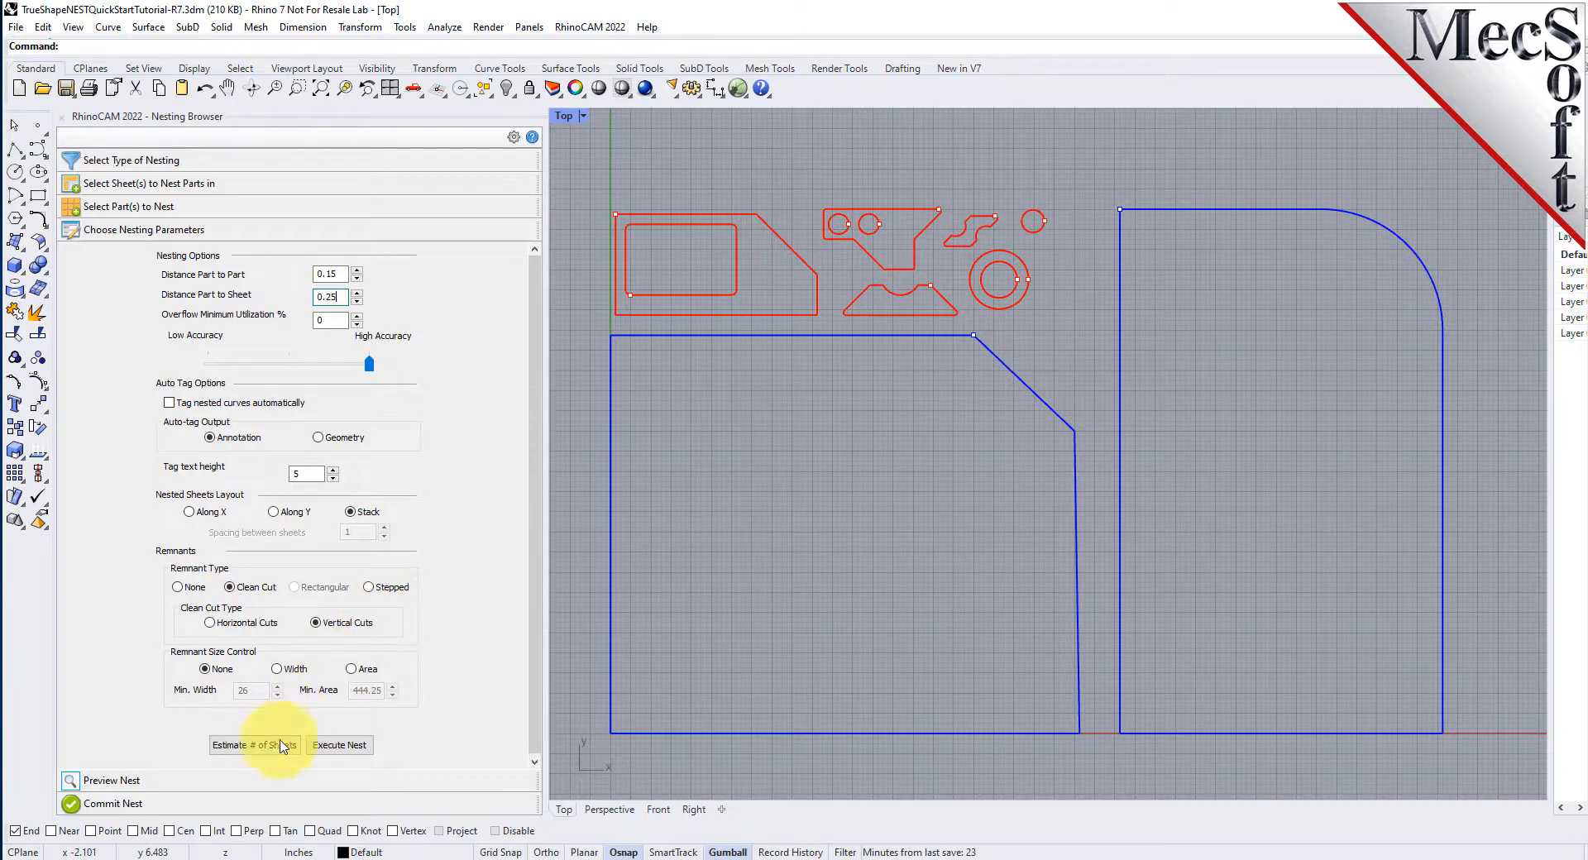
- Estimate sheets (11 of Sheet 1, 10 of Sheet 2) and update the sheet counts to match
left_click(255, 744)
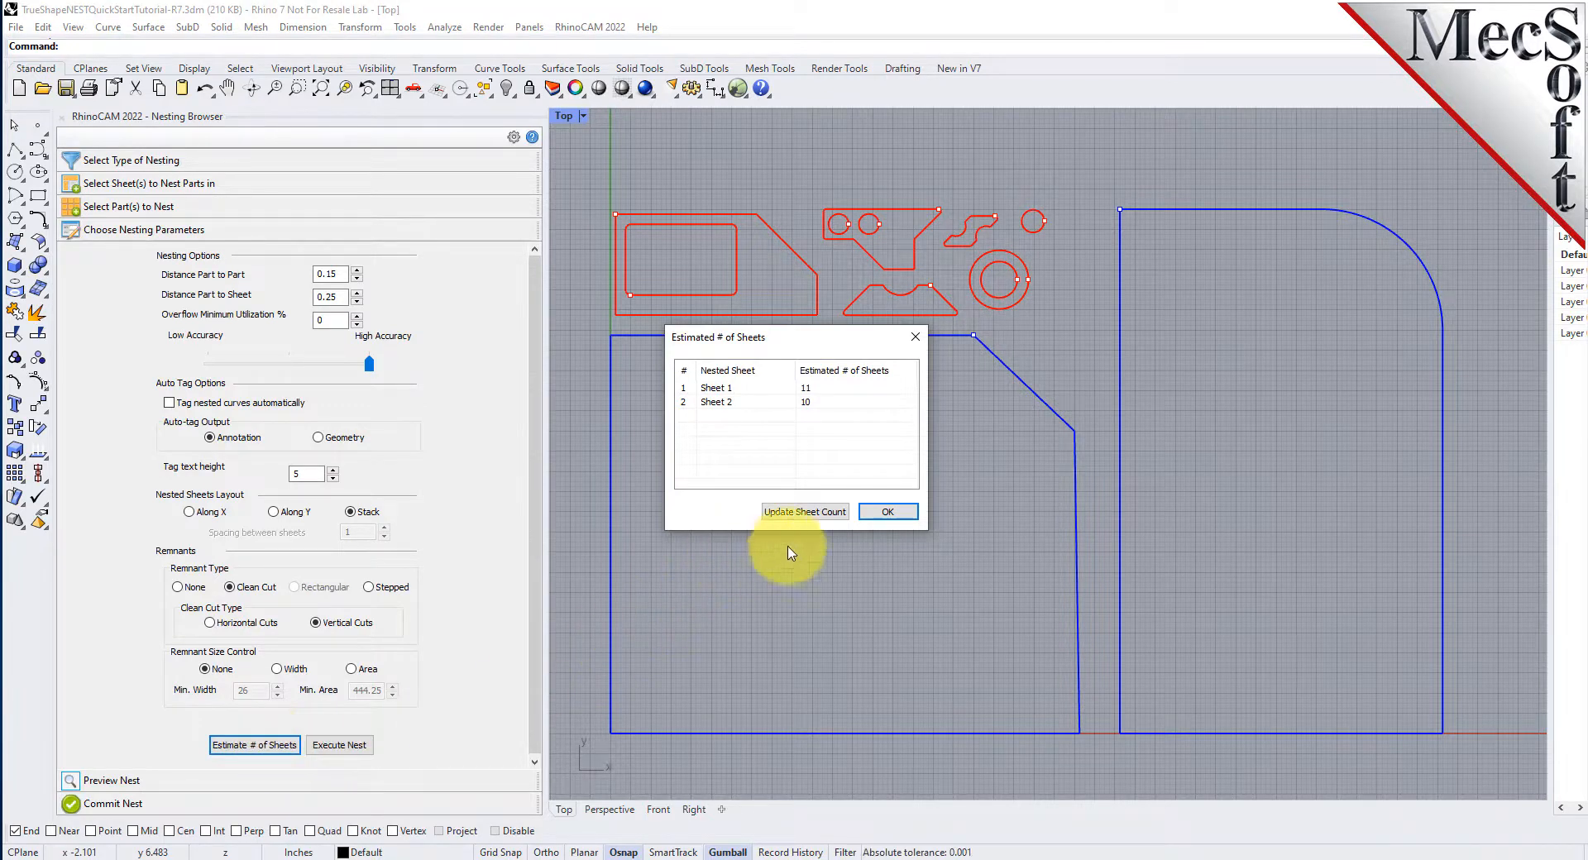
left_click(804, 511)
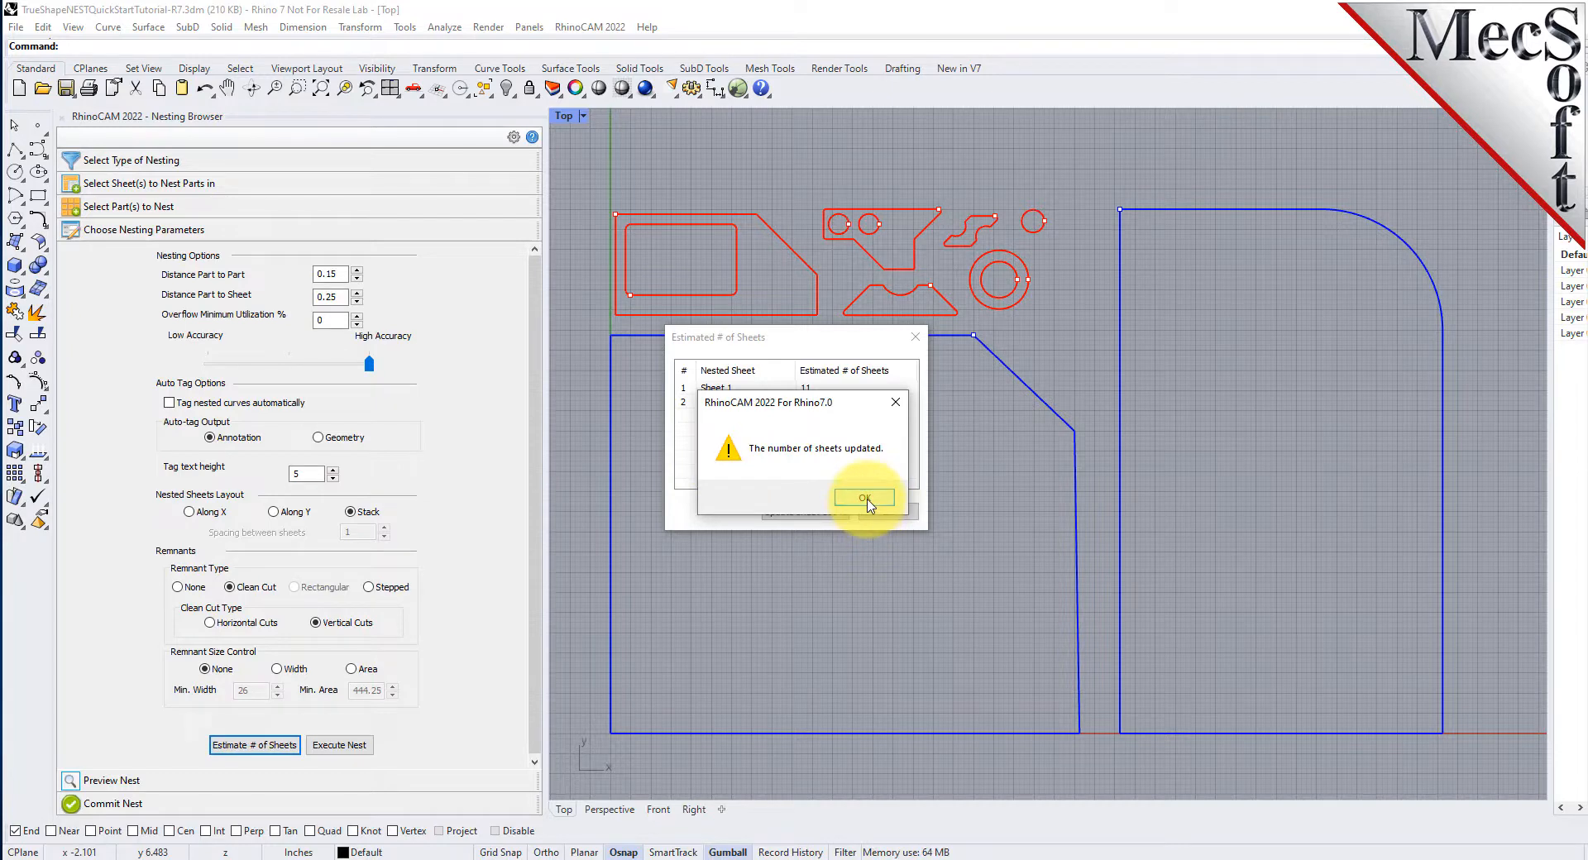
left_click(864, 498)
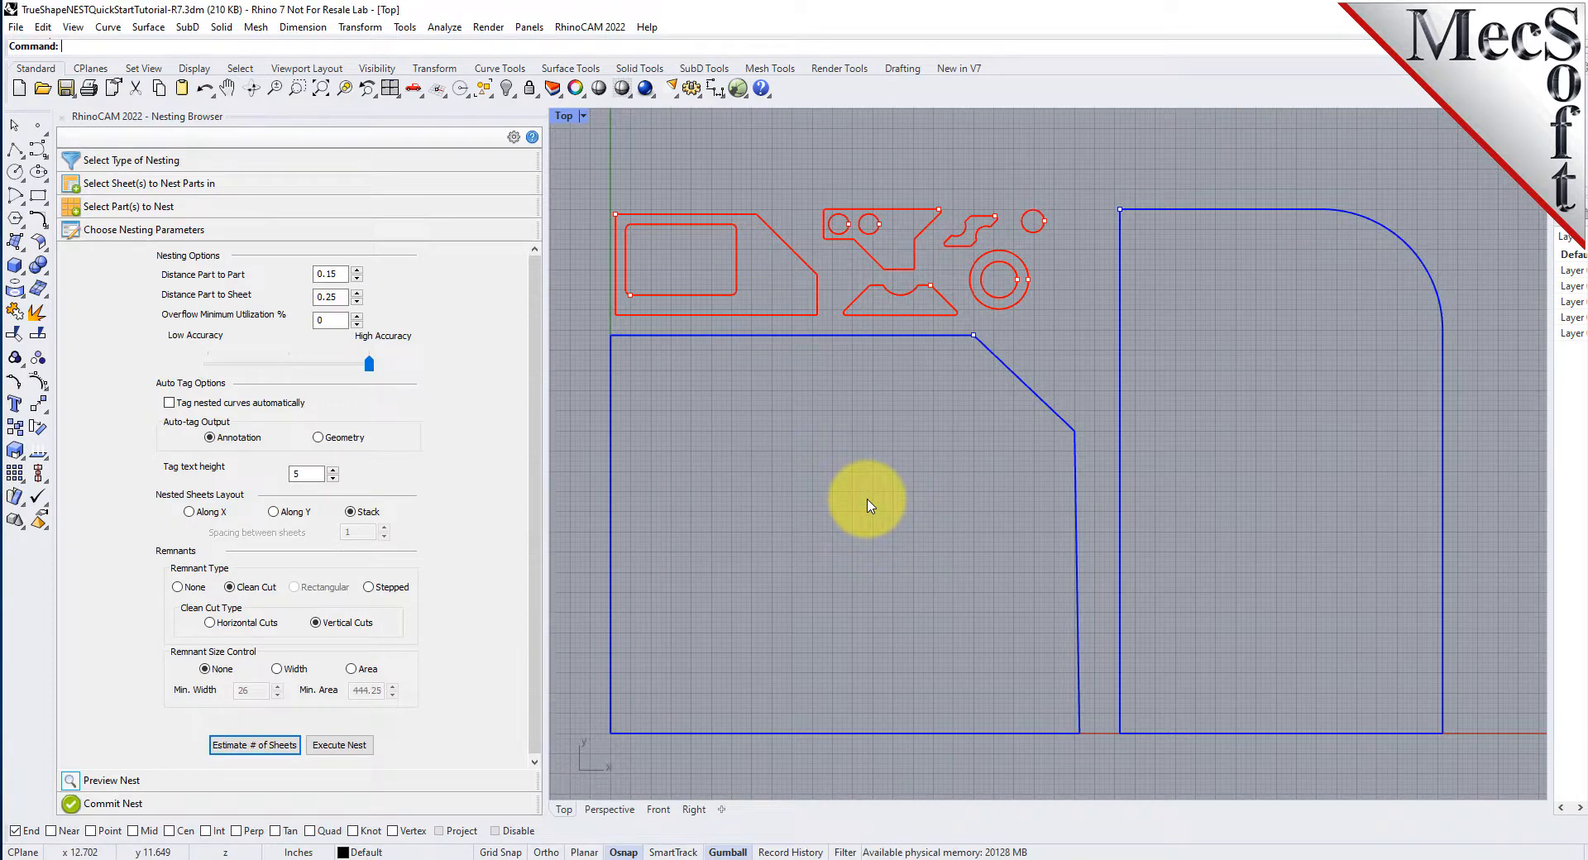
- Run the nest and browse the resulting sheet rows, e.g. Sheet 1-5 and Sheet 1-10, with their utilization
left_click(339, 745)
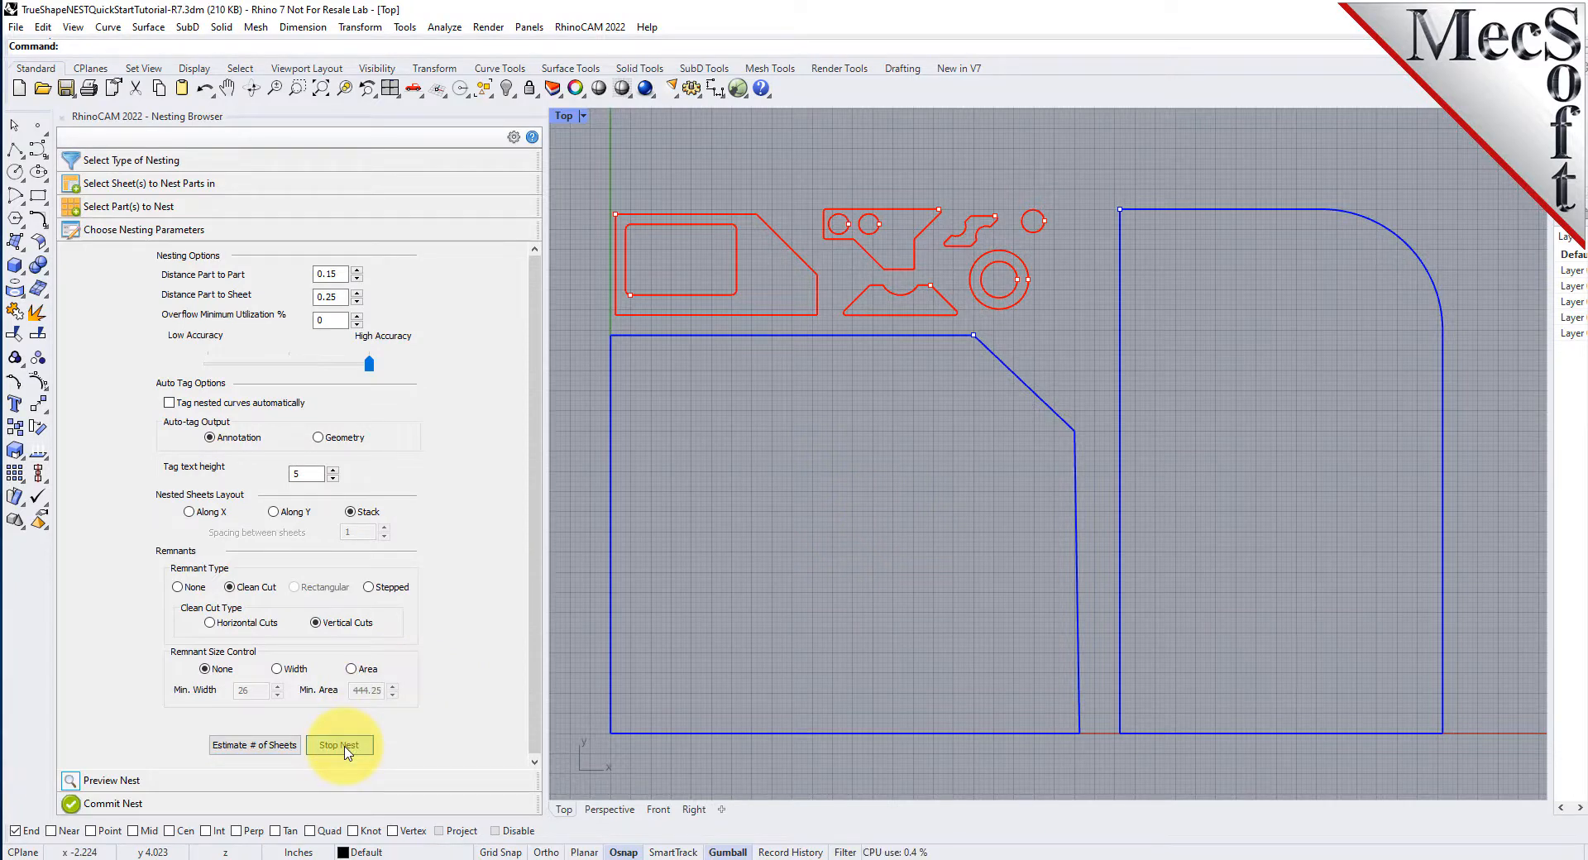
left_click(339, 745)
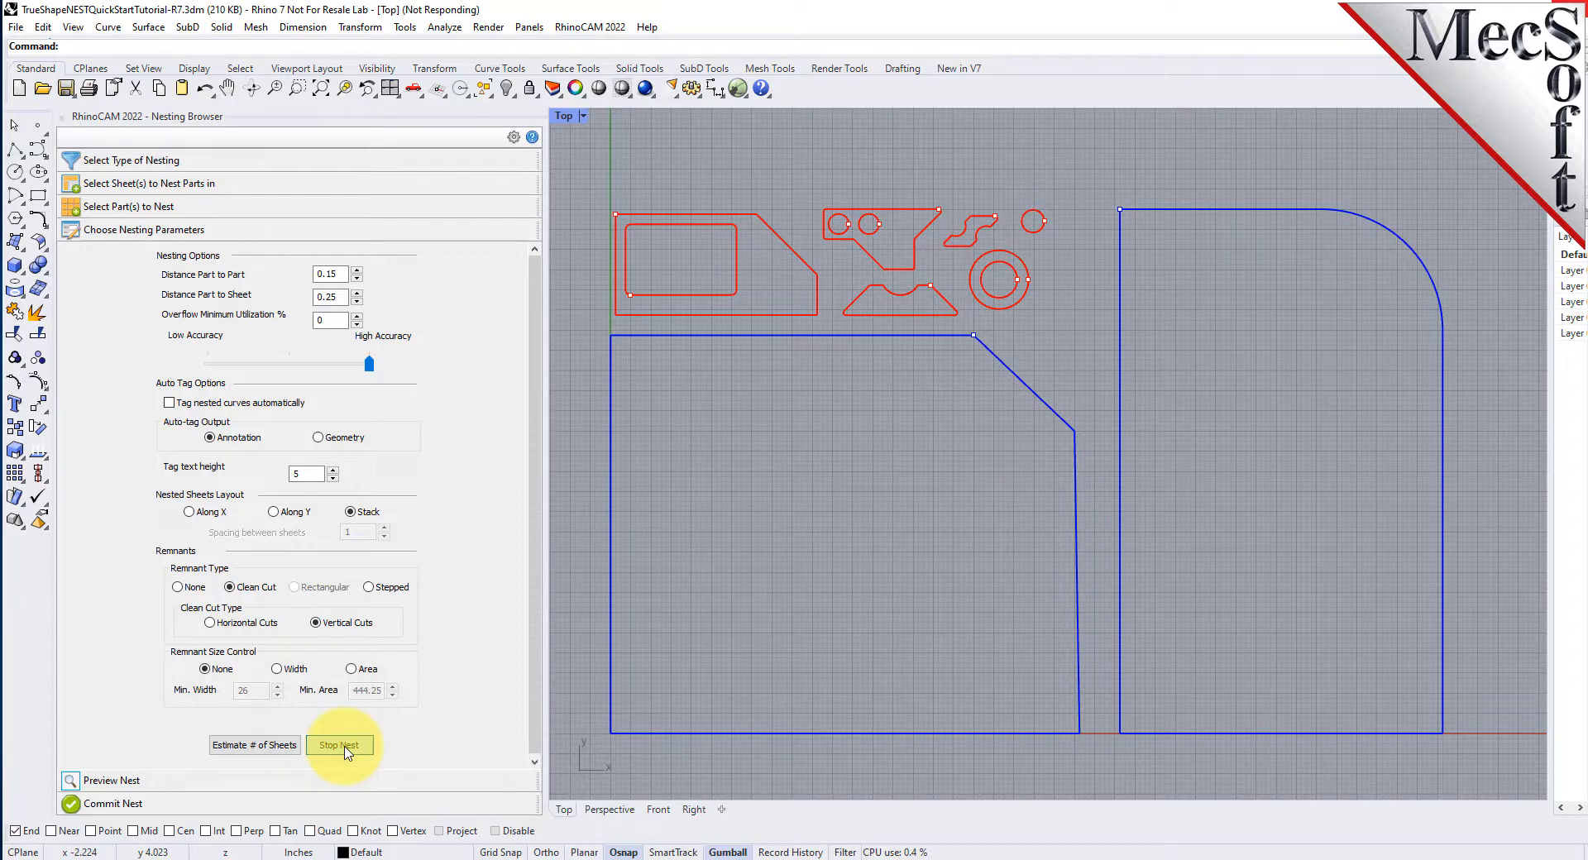
left_click(340, 744)
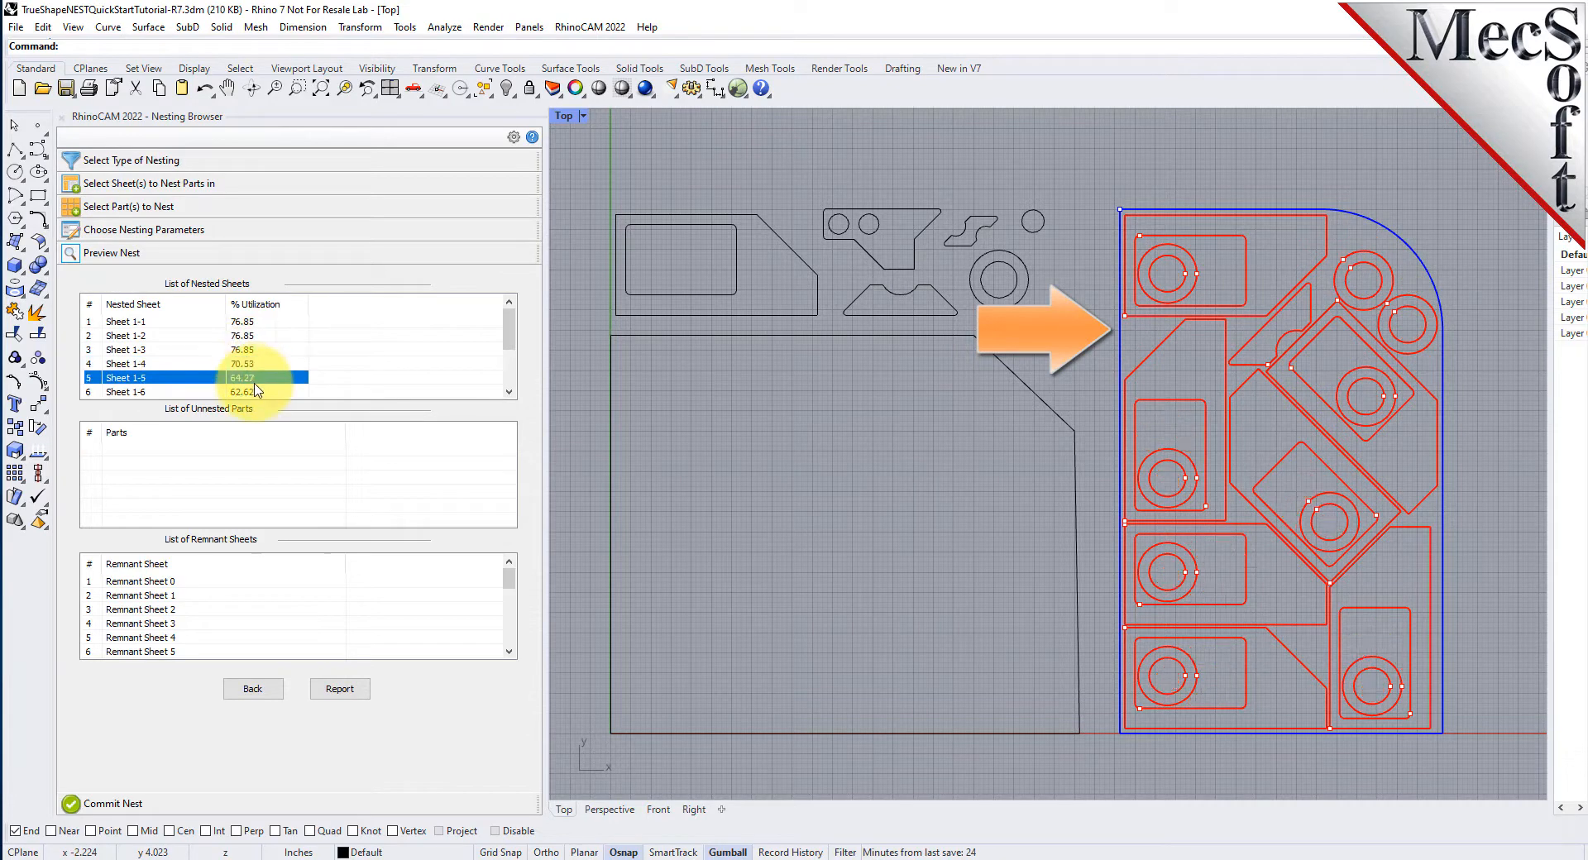
scroll("down", 3)
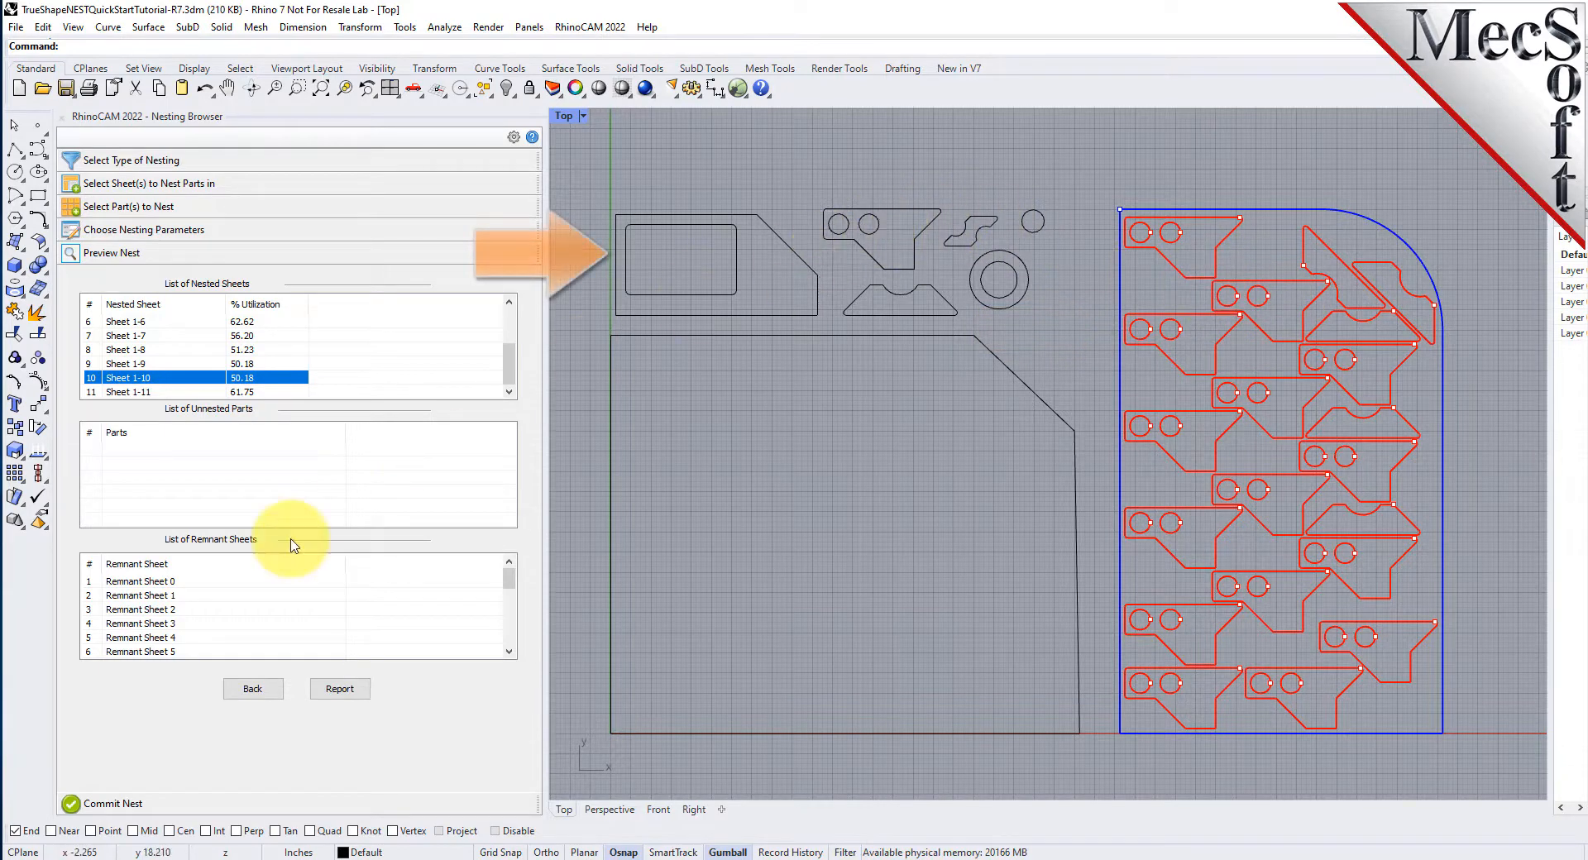
mouse_move(296, 531)
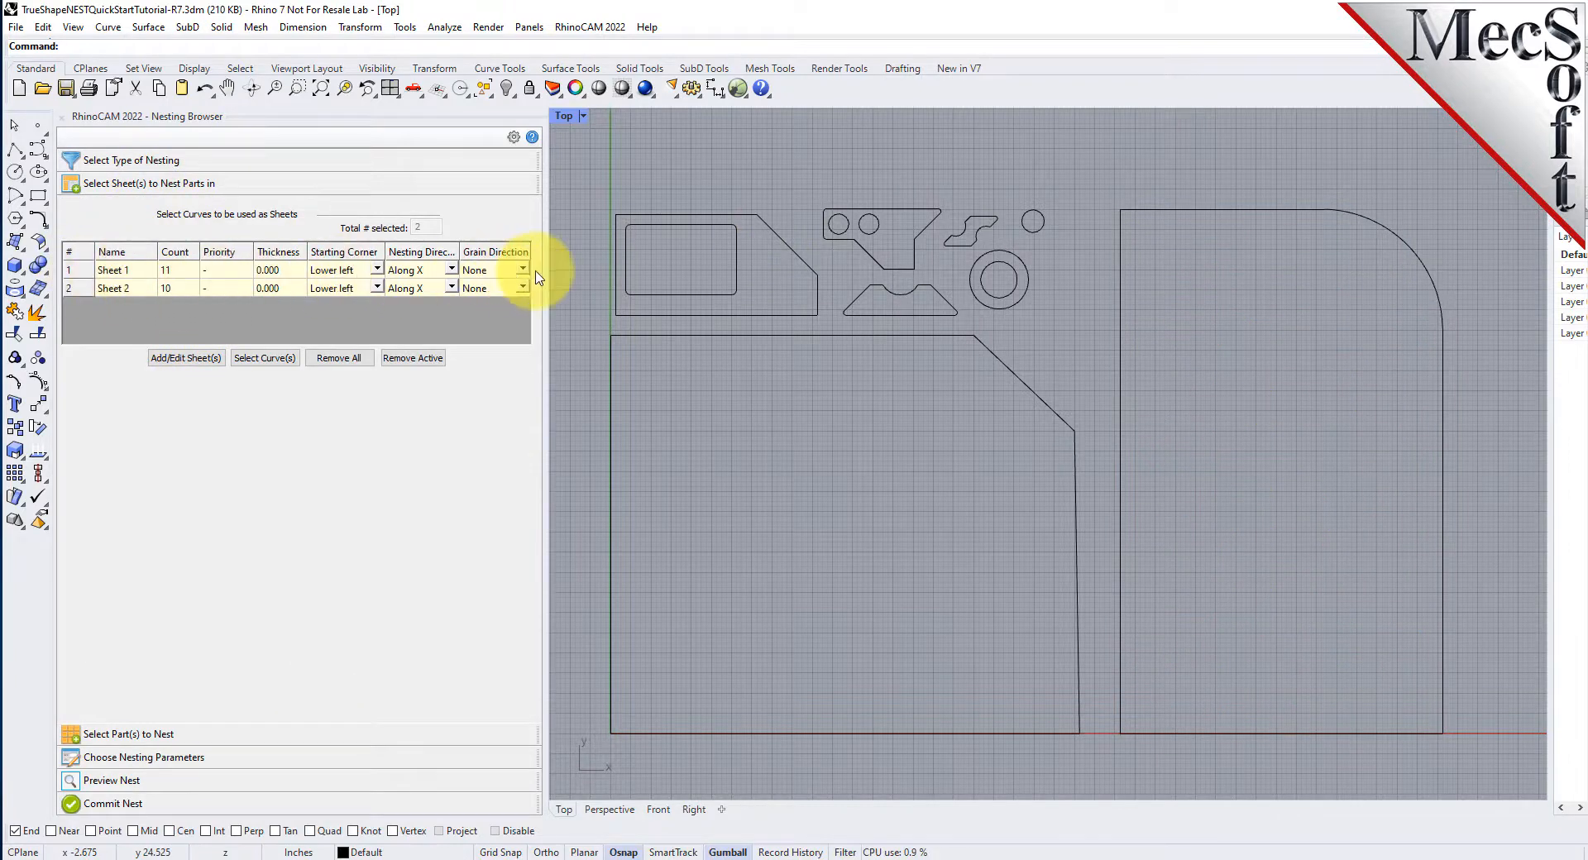
- Give Sheet 1 grain direction Along X and accept the warning that all sheets become Along X
left_click(521, 270)
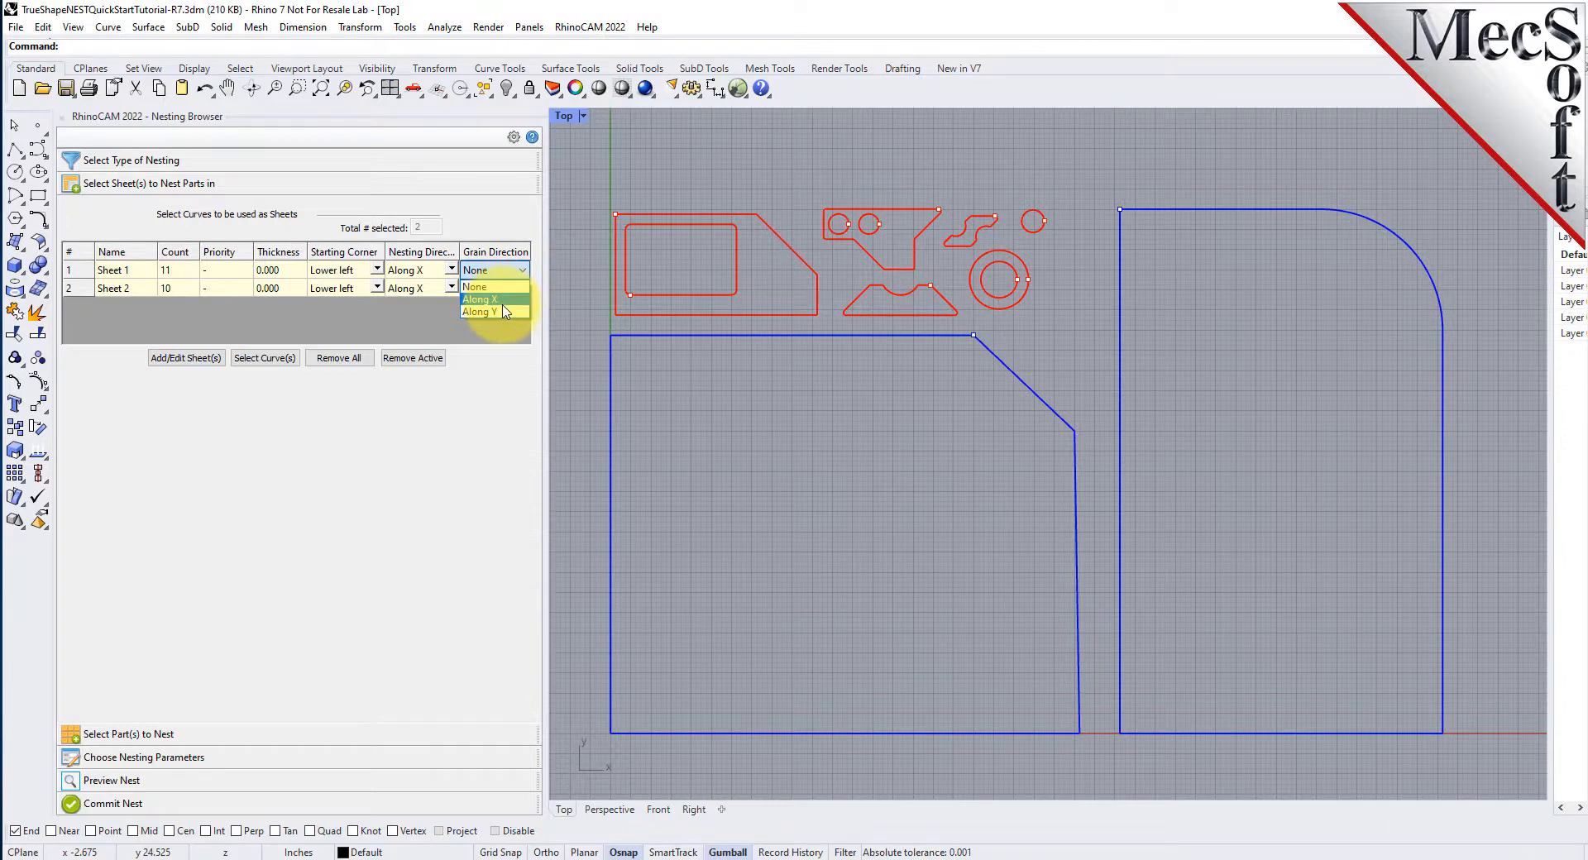
left_click(481, 300)
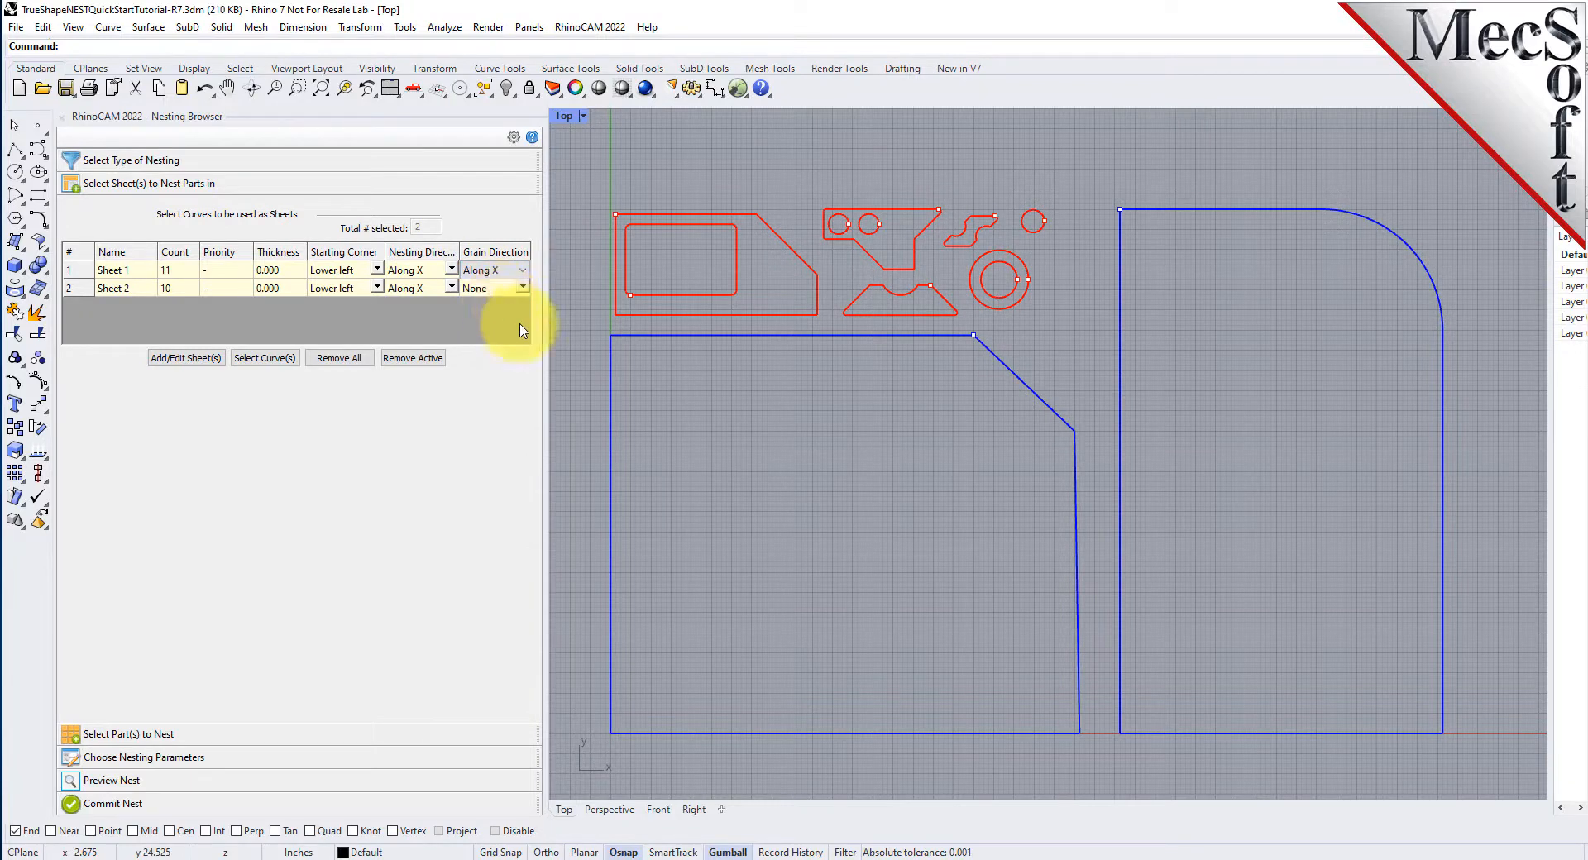
left_click(490, 288)
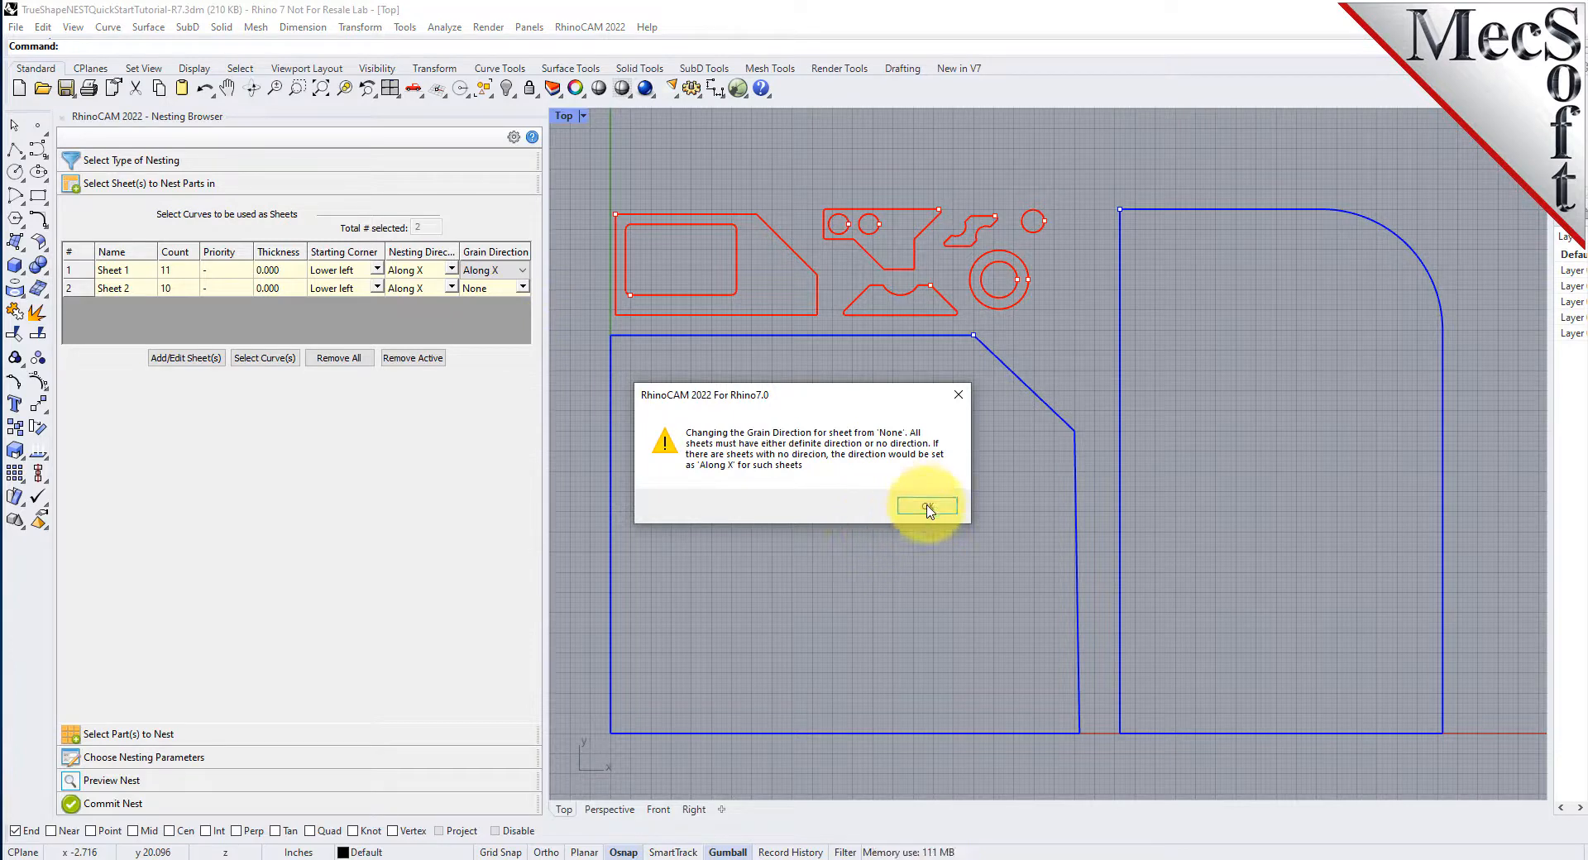
left_click(927, 507)
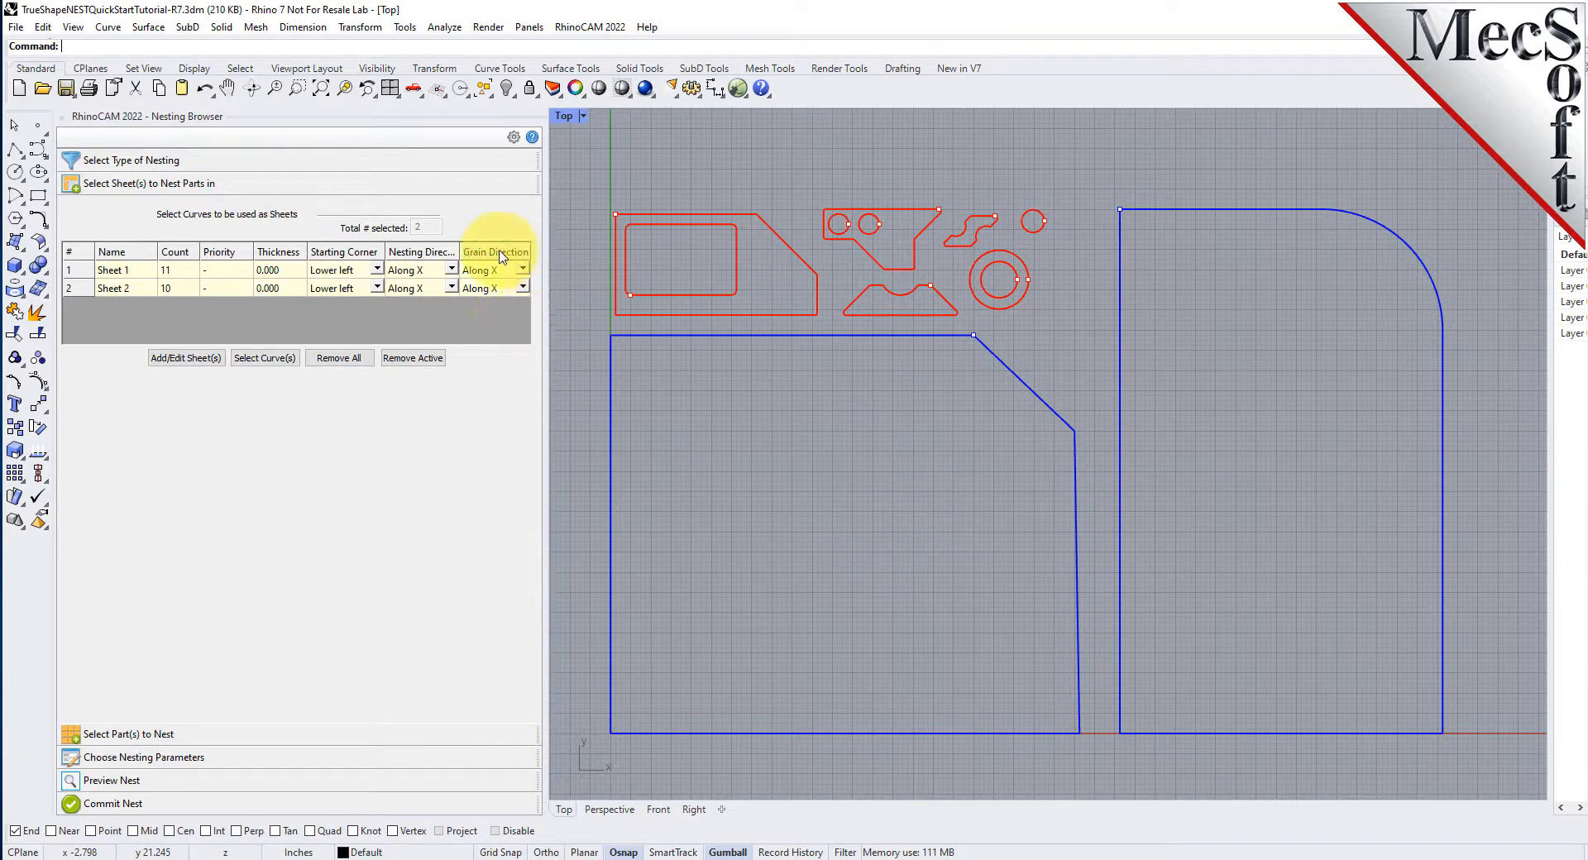
mouse_move(485, 329)
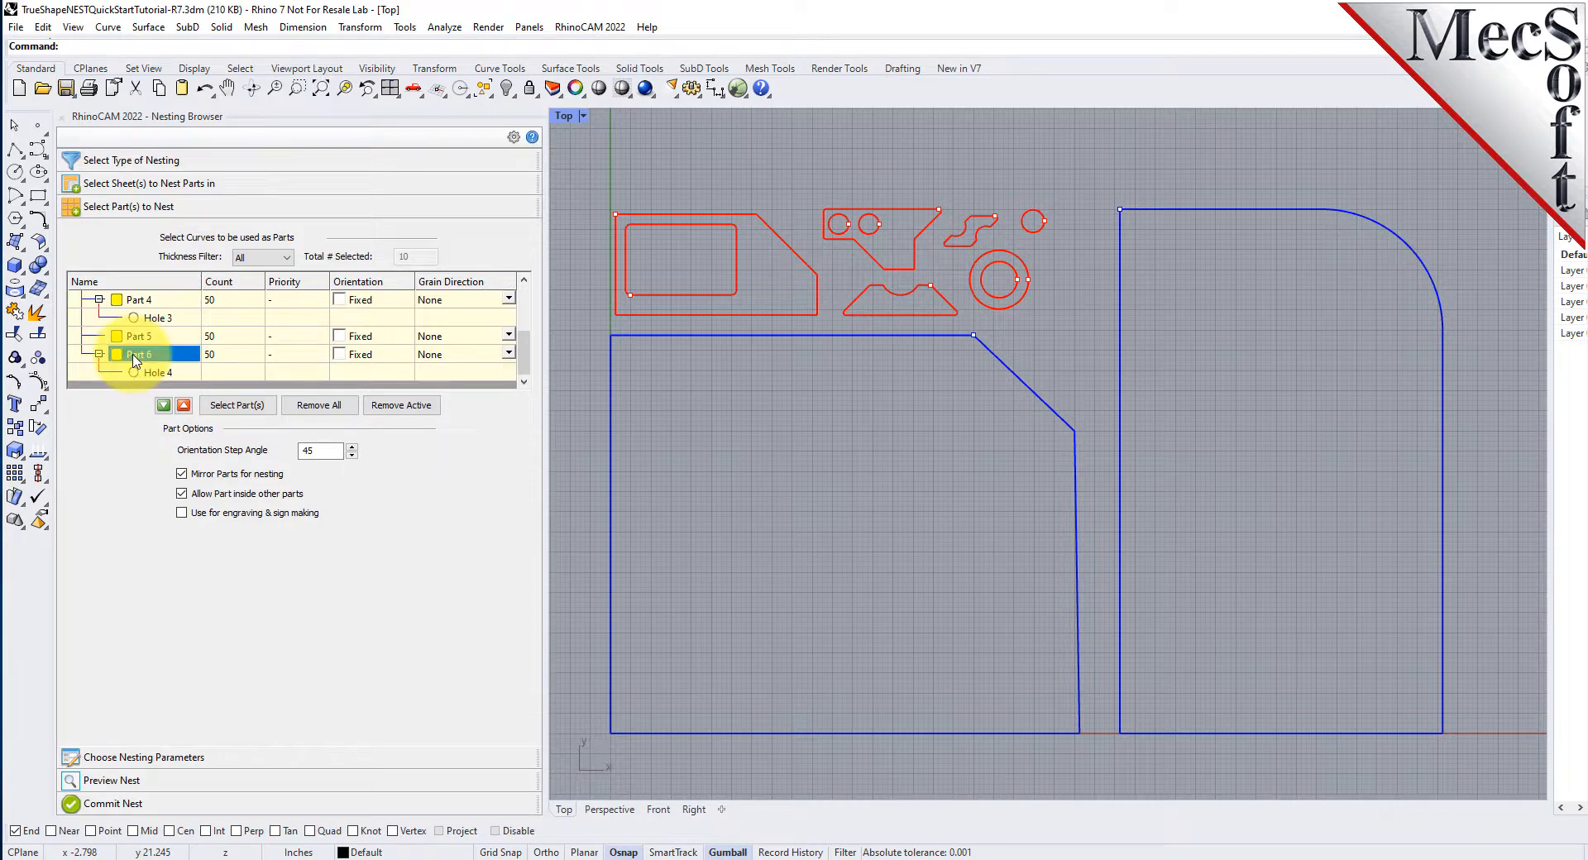
- Inspect Part 6's grain direction options before returning to the nesting parameters
left_click(139, 354)
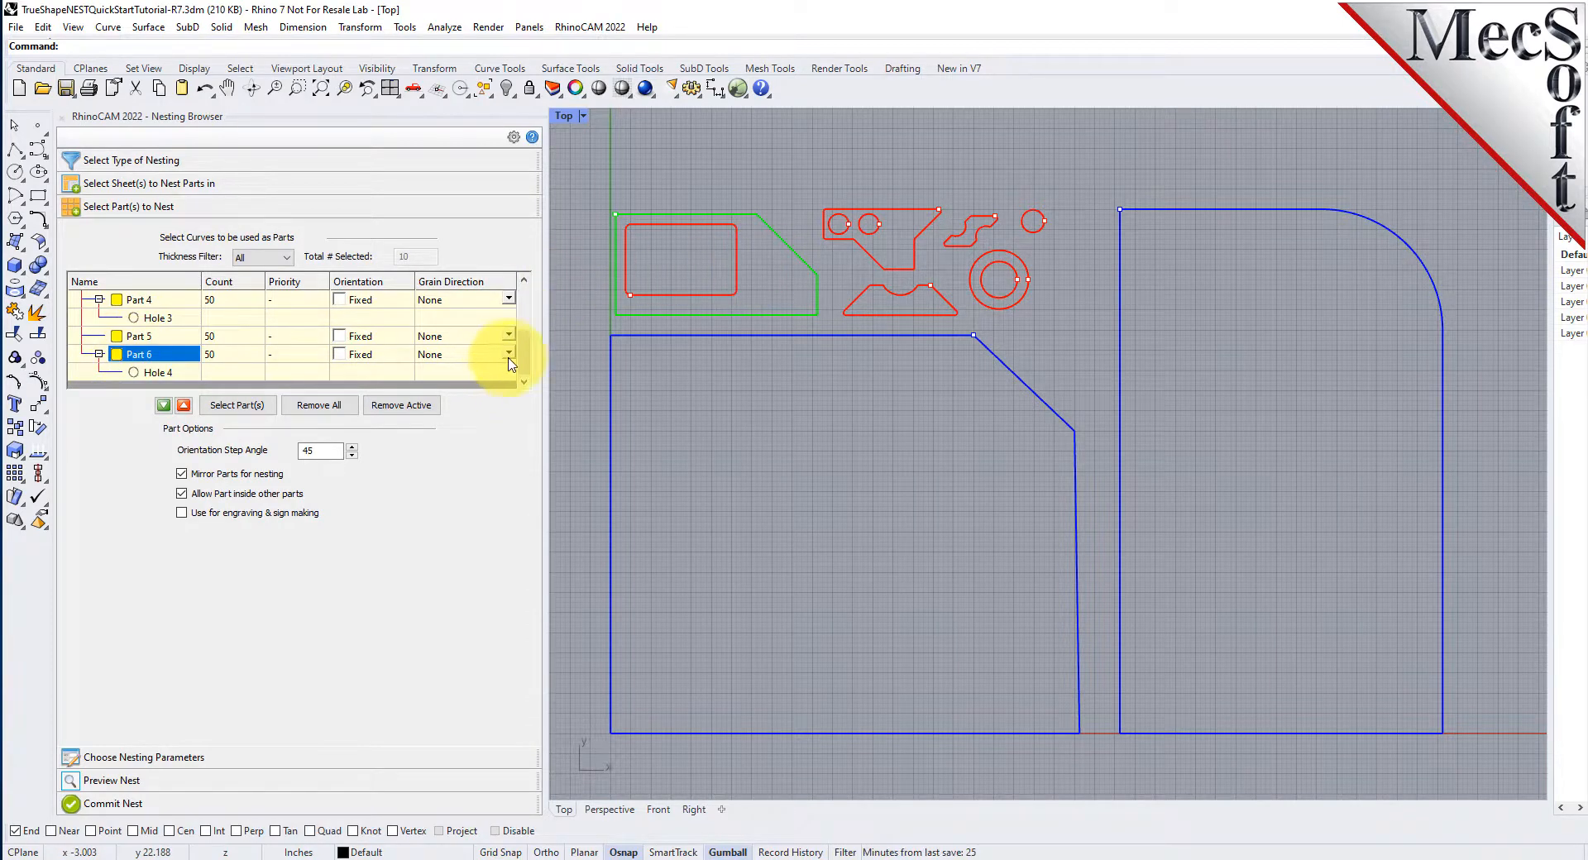
left_click(508, 355)
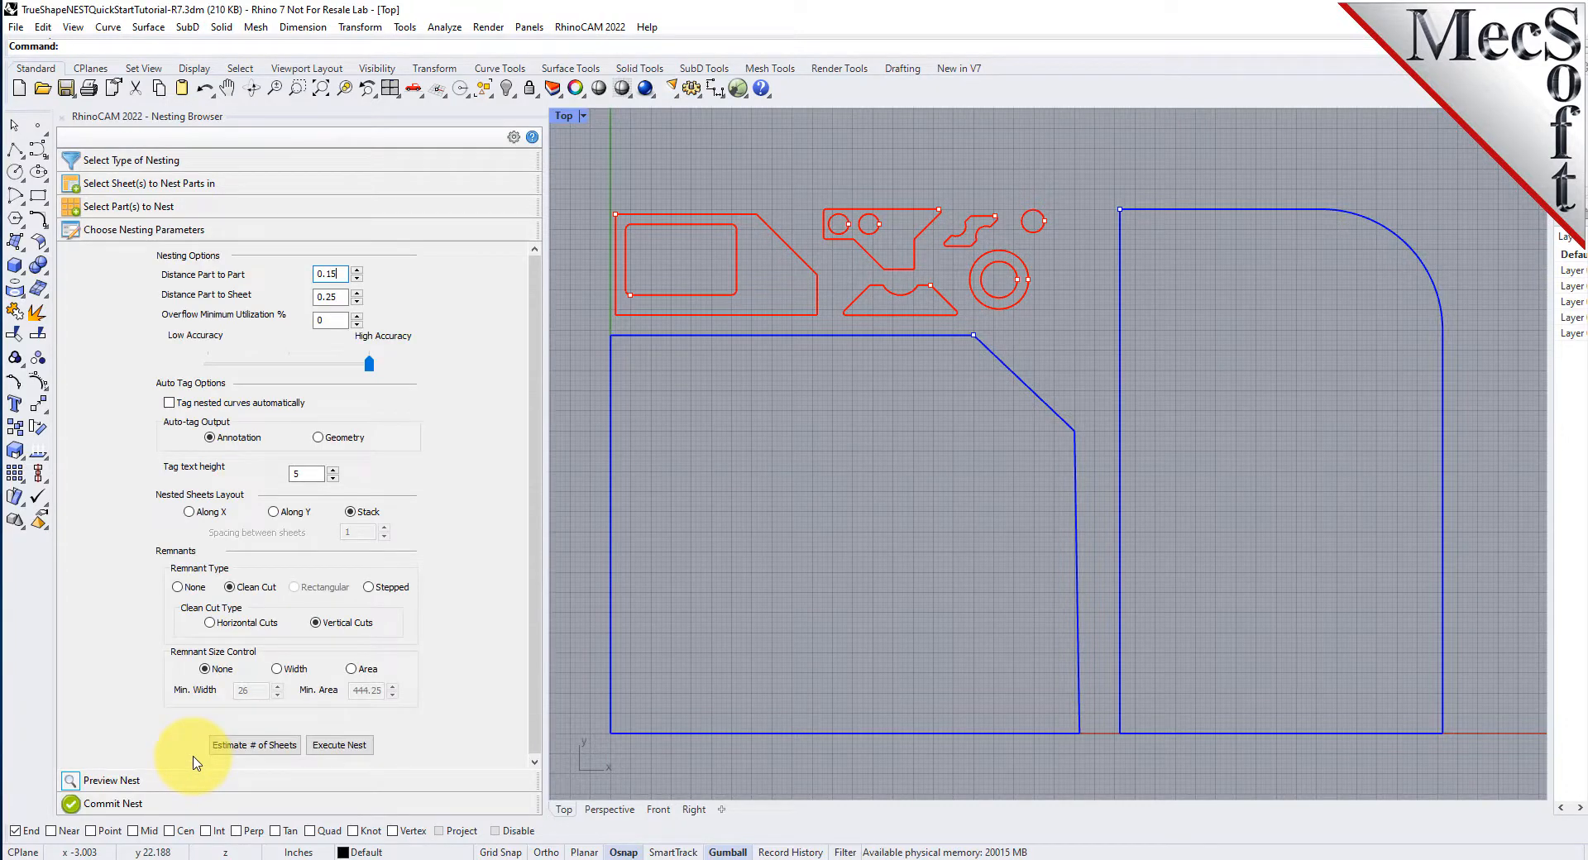
- Execute the nest on the grain-directed sheets and review layouts of Sheet 1-6 and Sheet 1-11
left_click(339, 745)
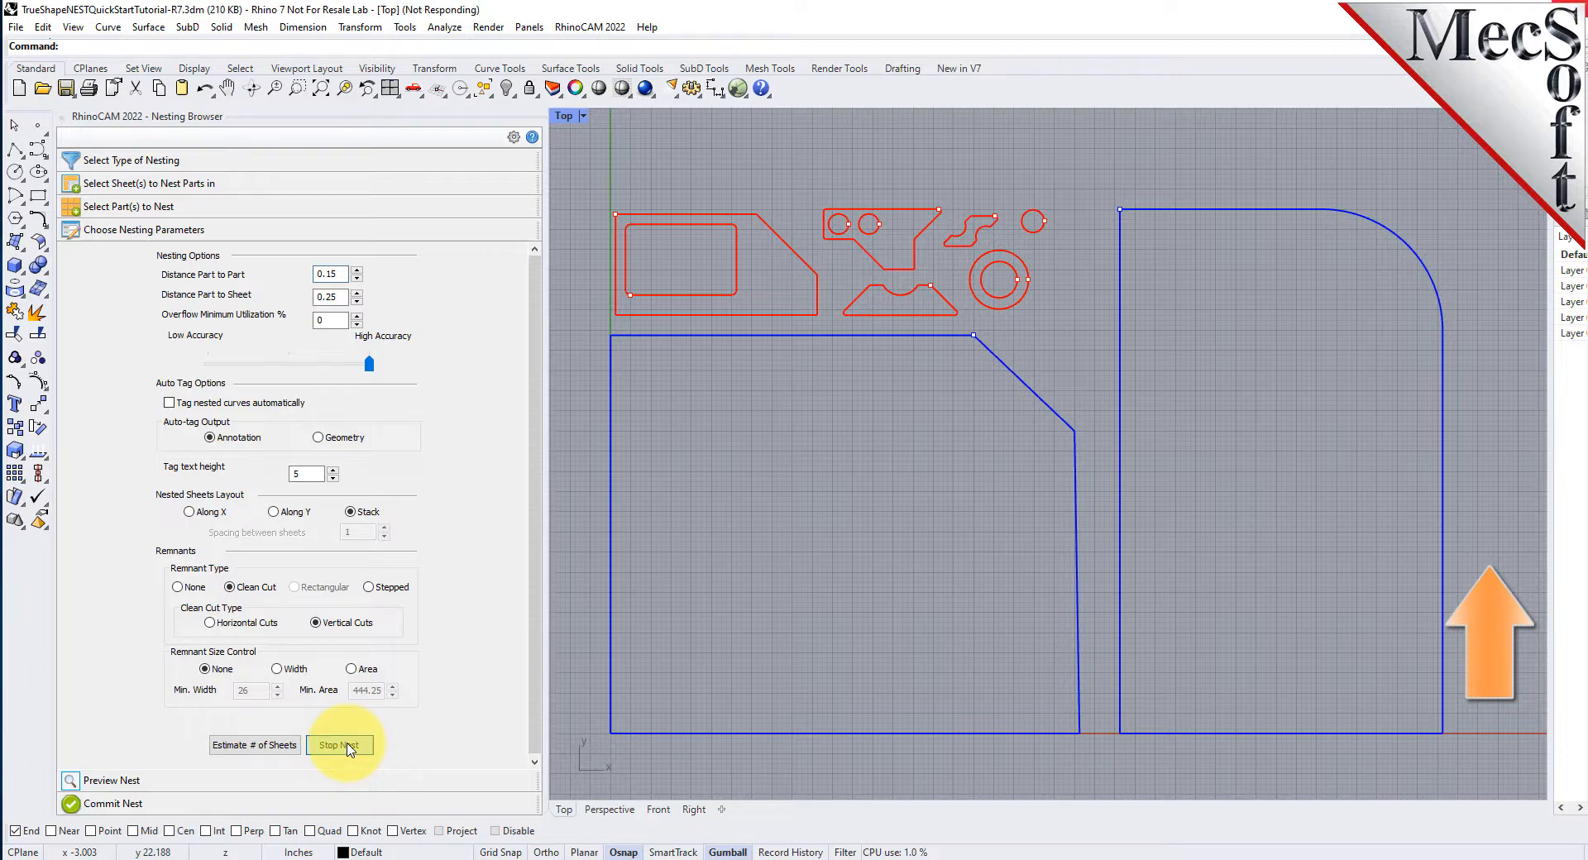
left_click(341, 745)
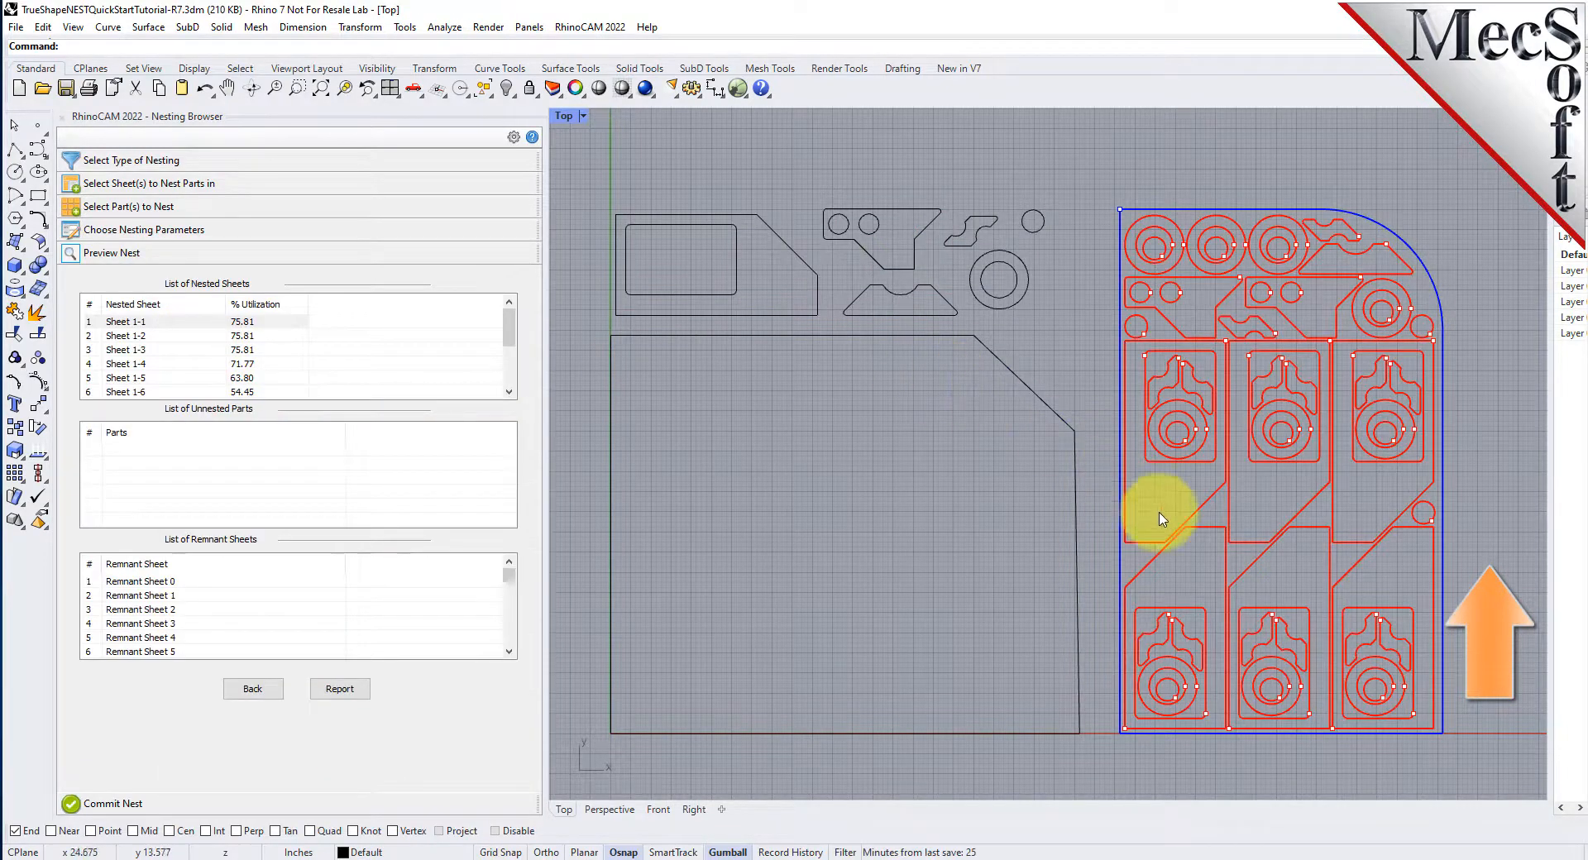
mouse_move(305, 391)
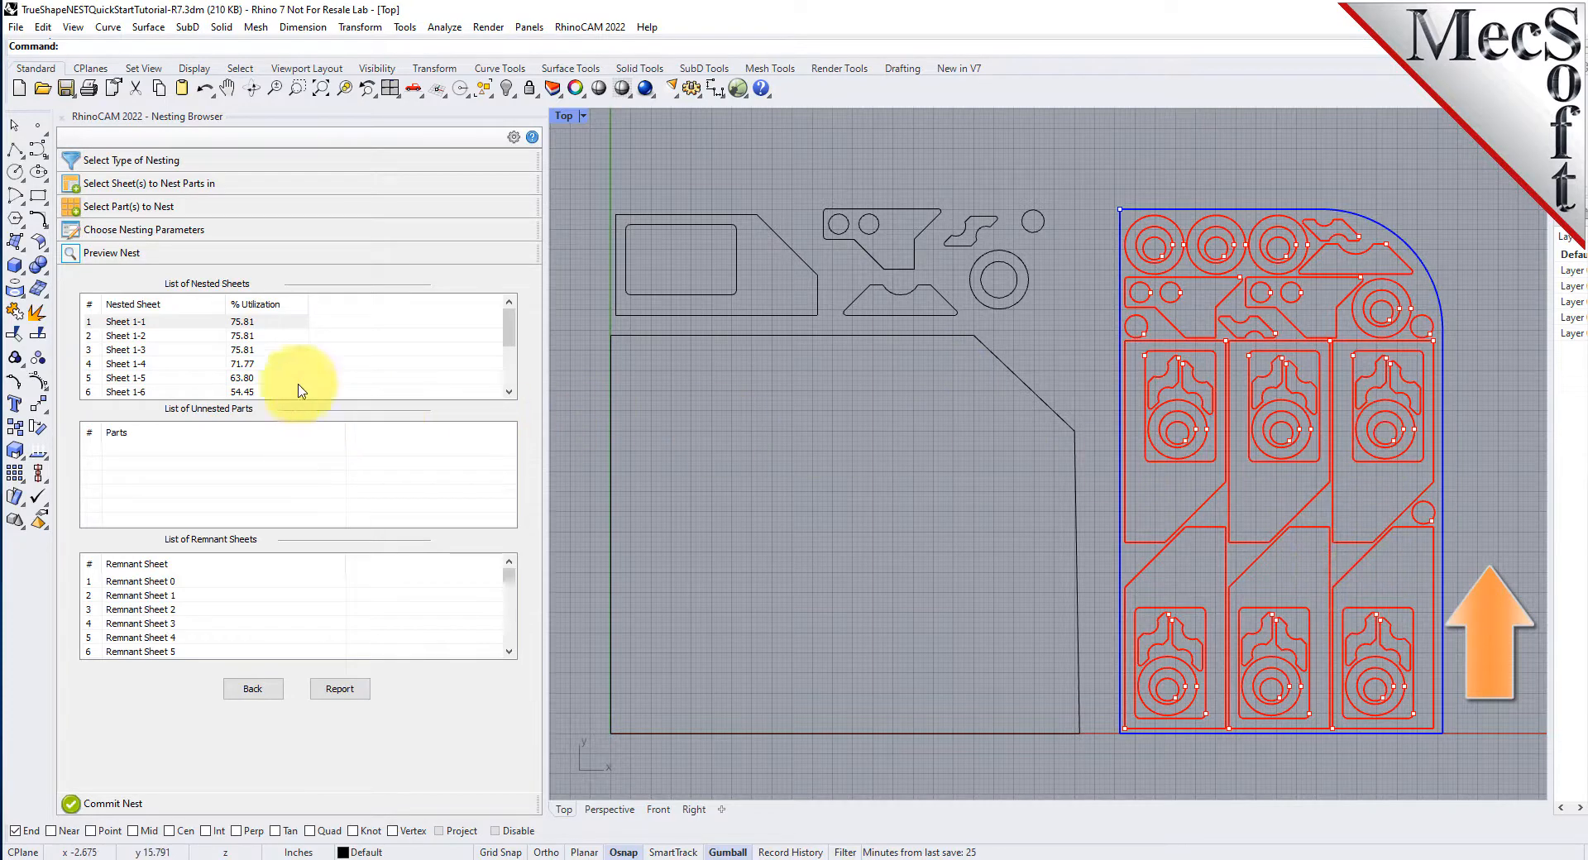
left_click(126, 349)
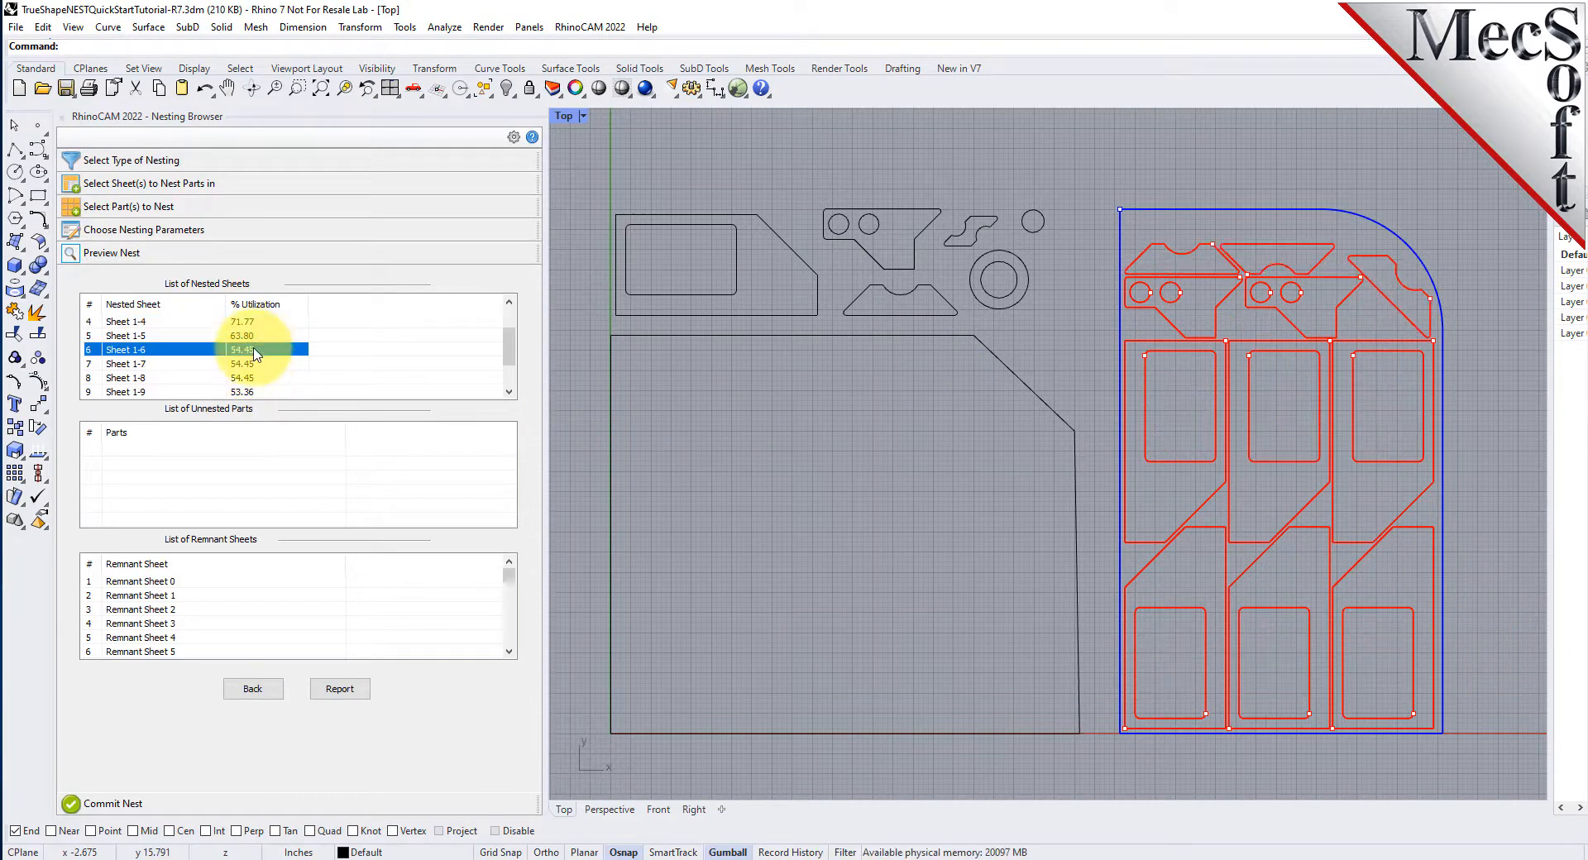
scroll("down", 3)
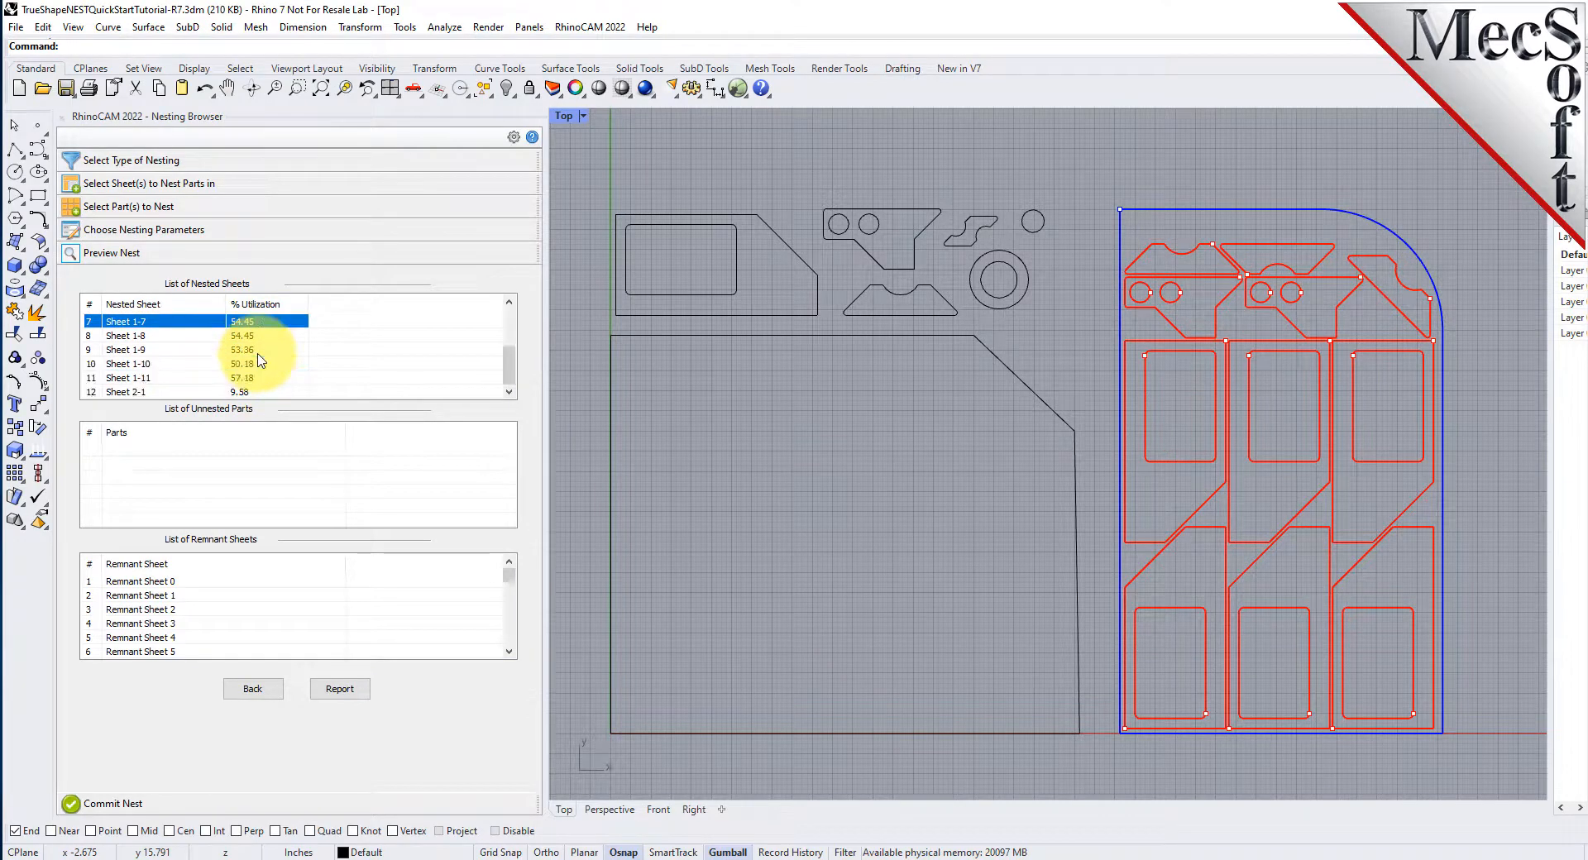
left_click(124, 377)
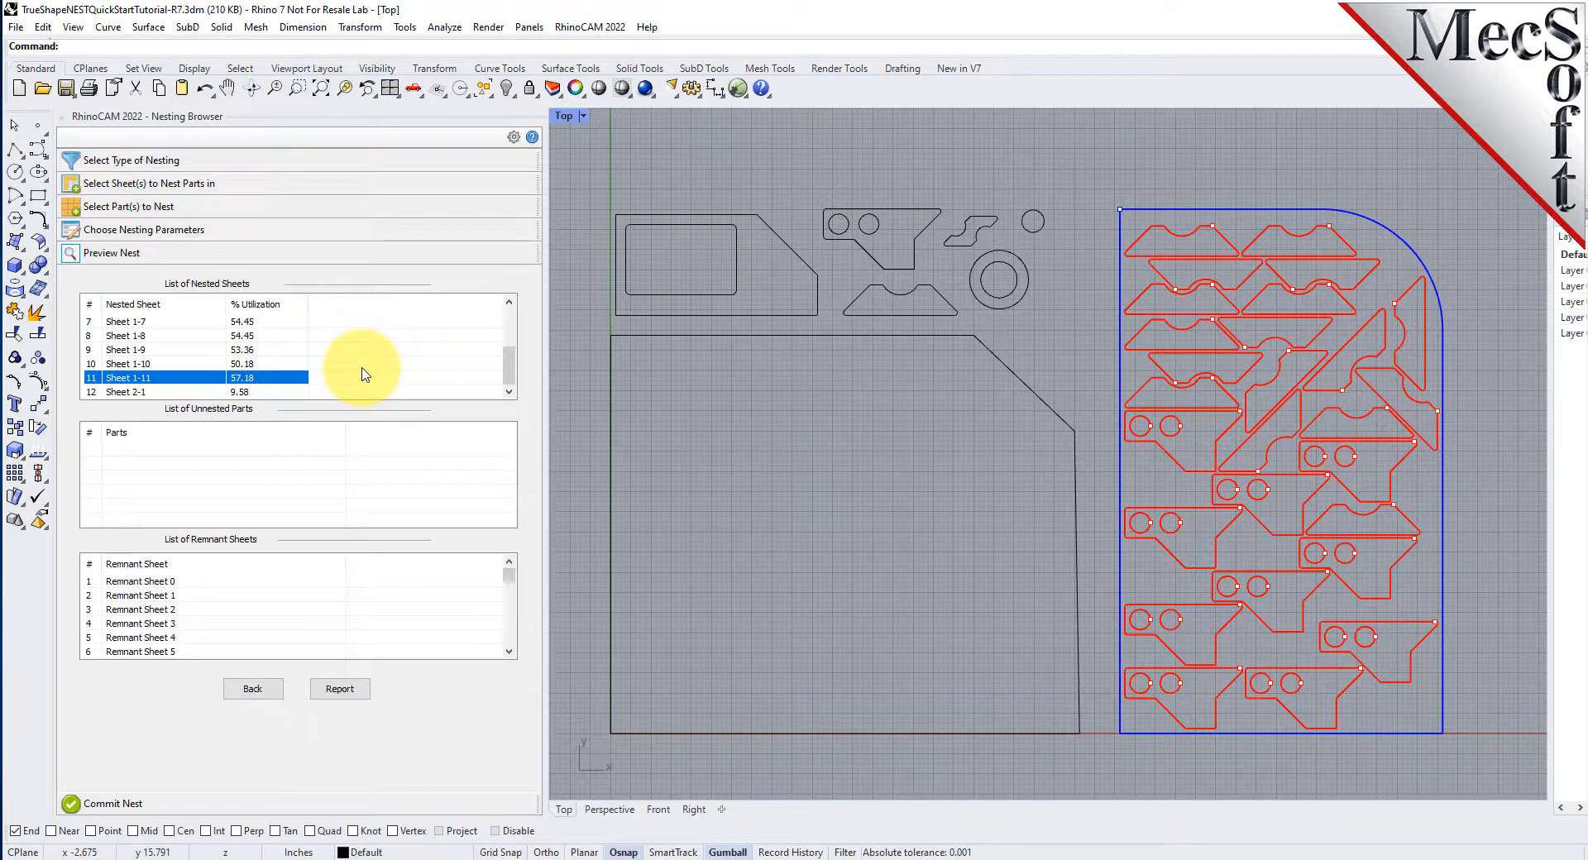
- Review the nesting report with part counts, then move on to the Commit Nest settings
left_click(339, 688)
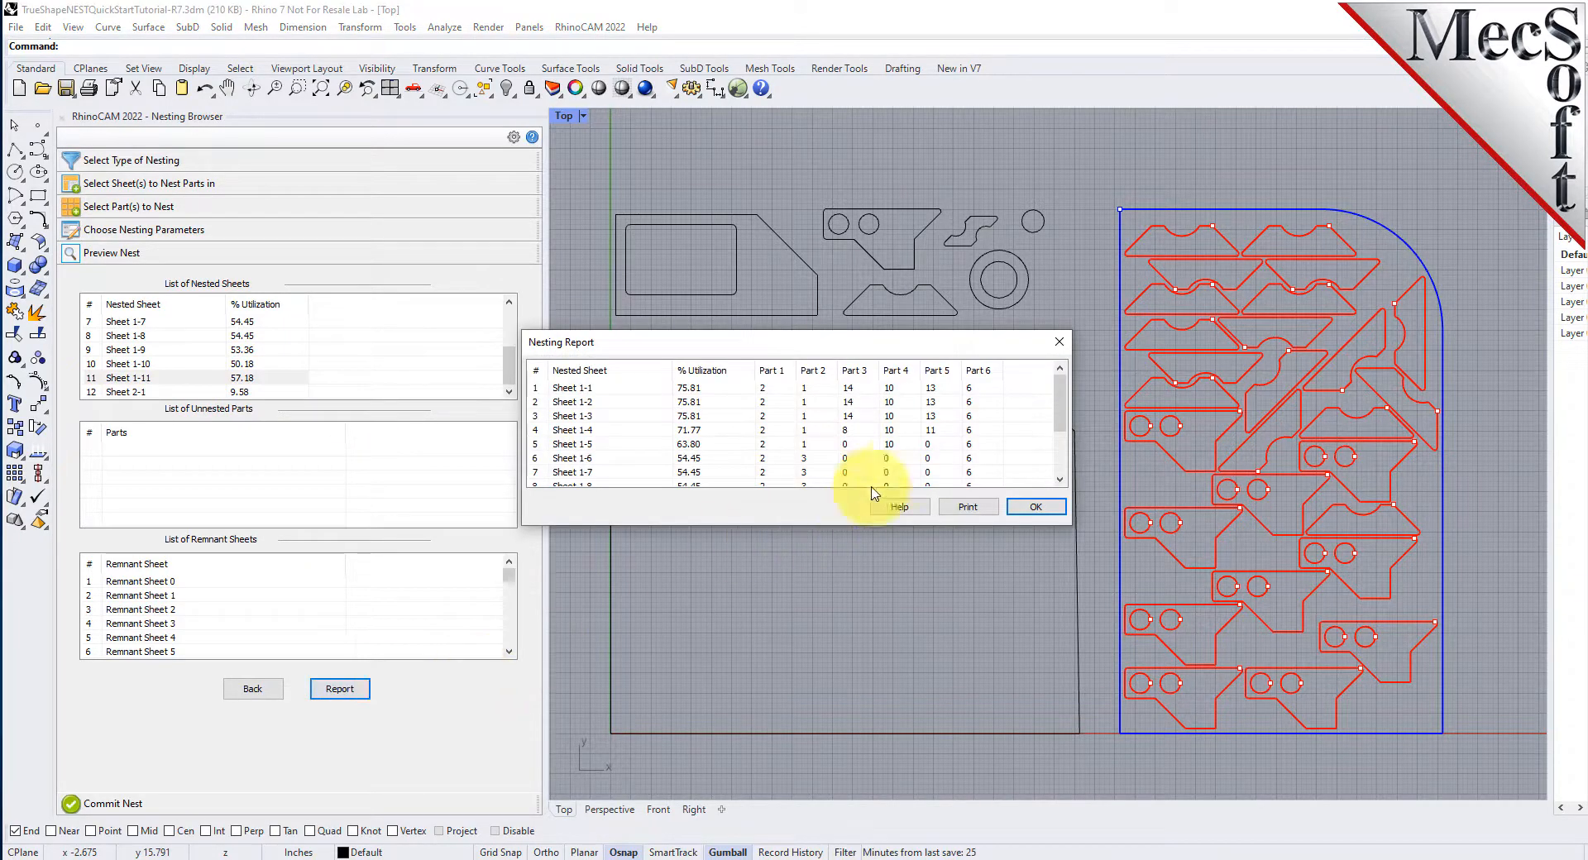
left_click(1035, 506)
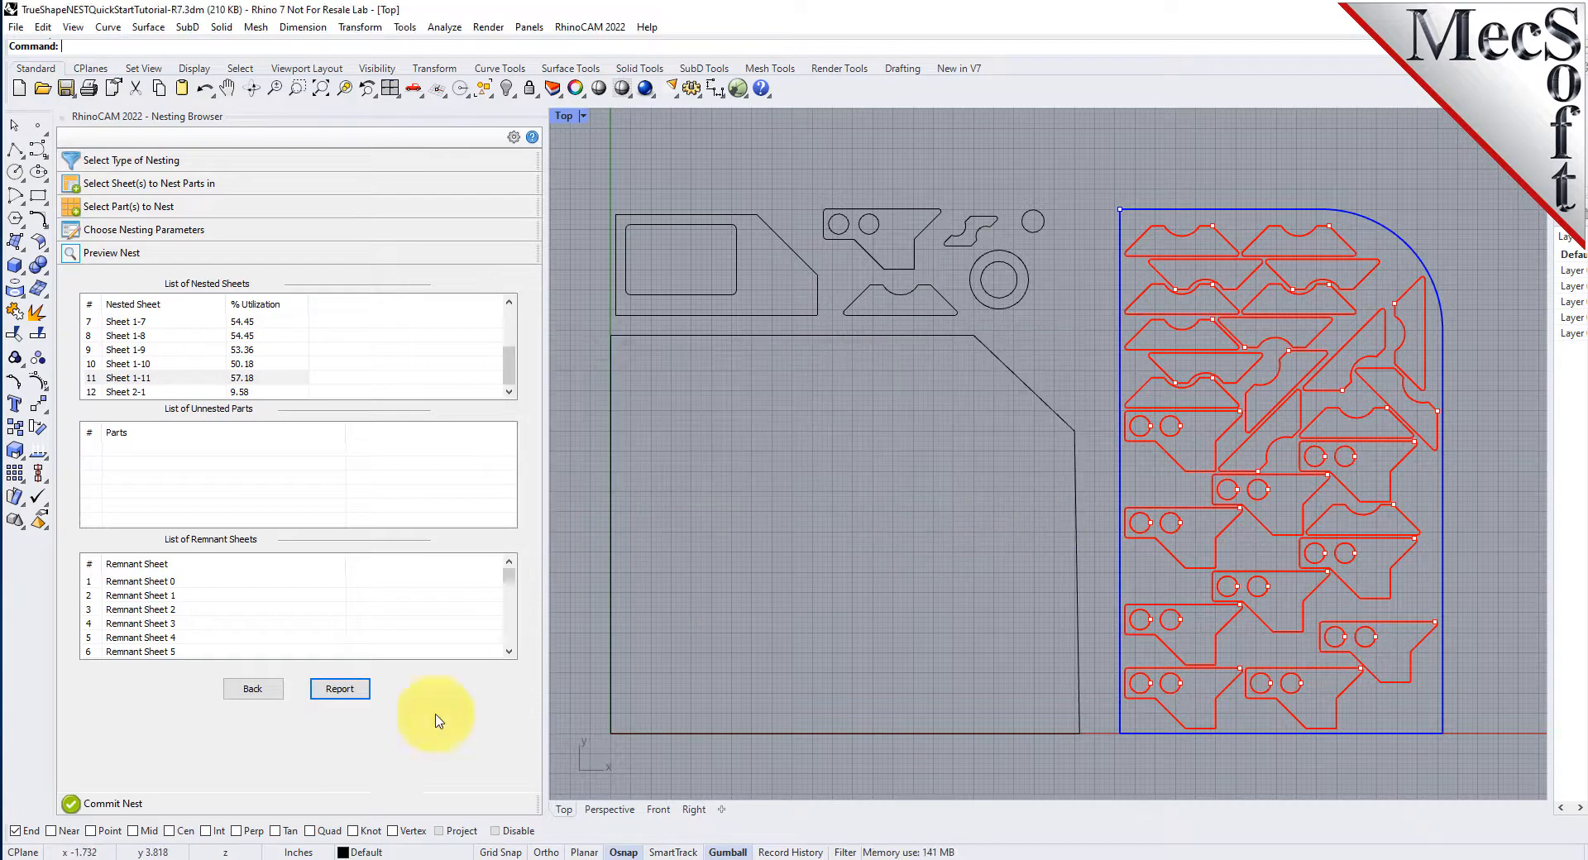
left_click(112, 276)
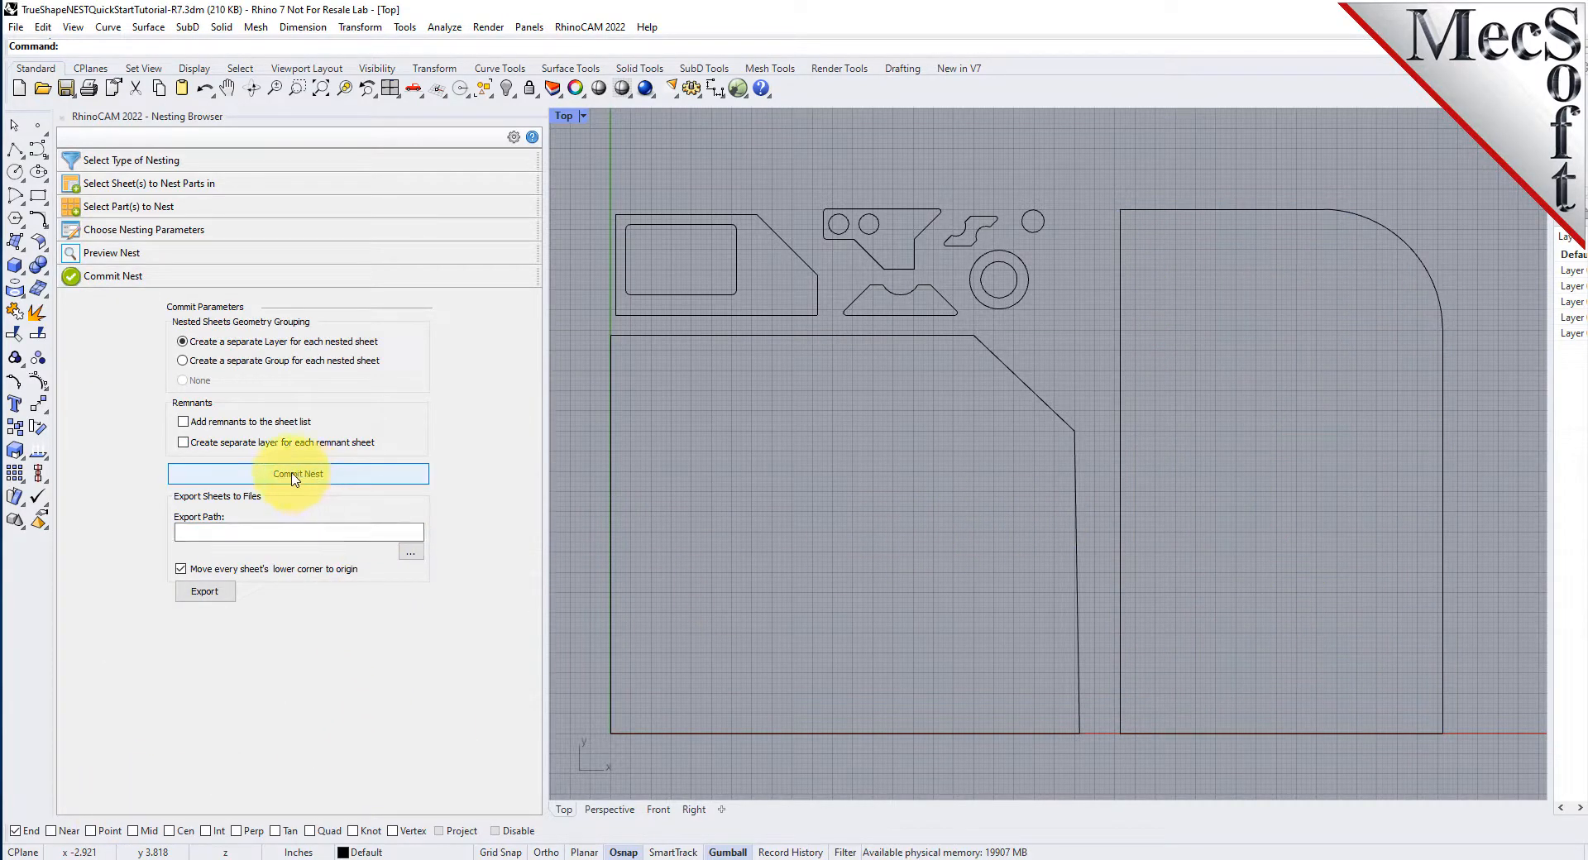
- Commit the nest to separate layers Sheet 1-1 through Sheet 2-1 and inspect them in the Layers panel
left_click(296, 473)
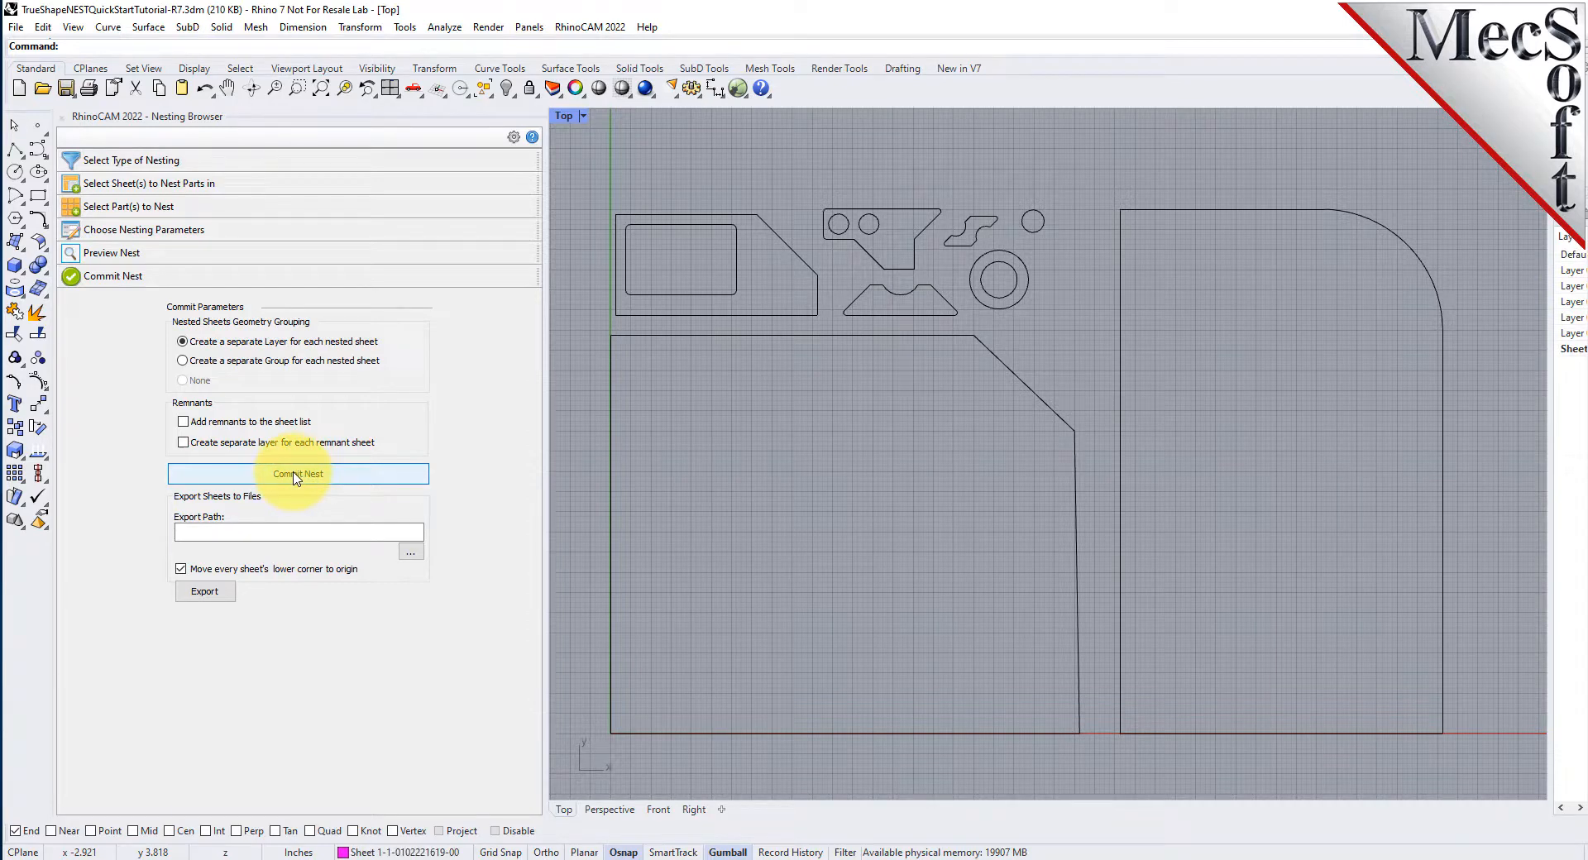
left_click(298, 473)
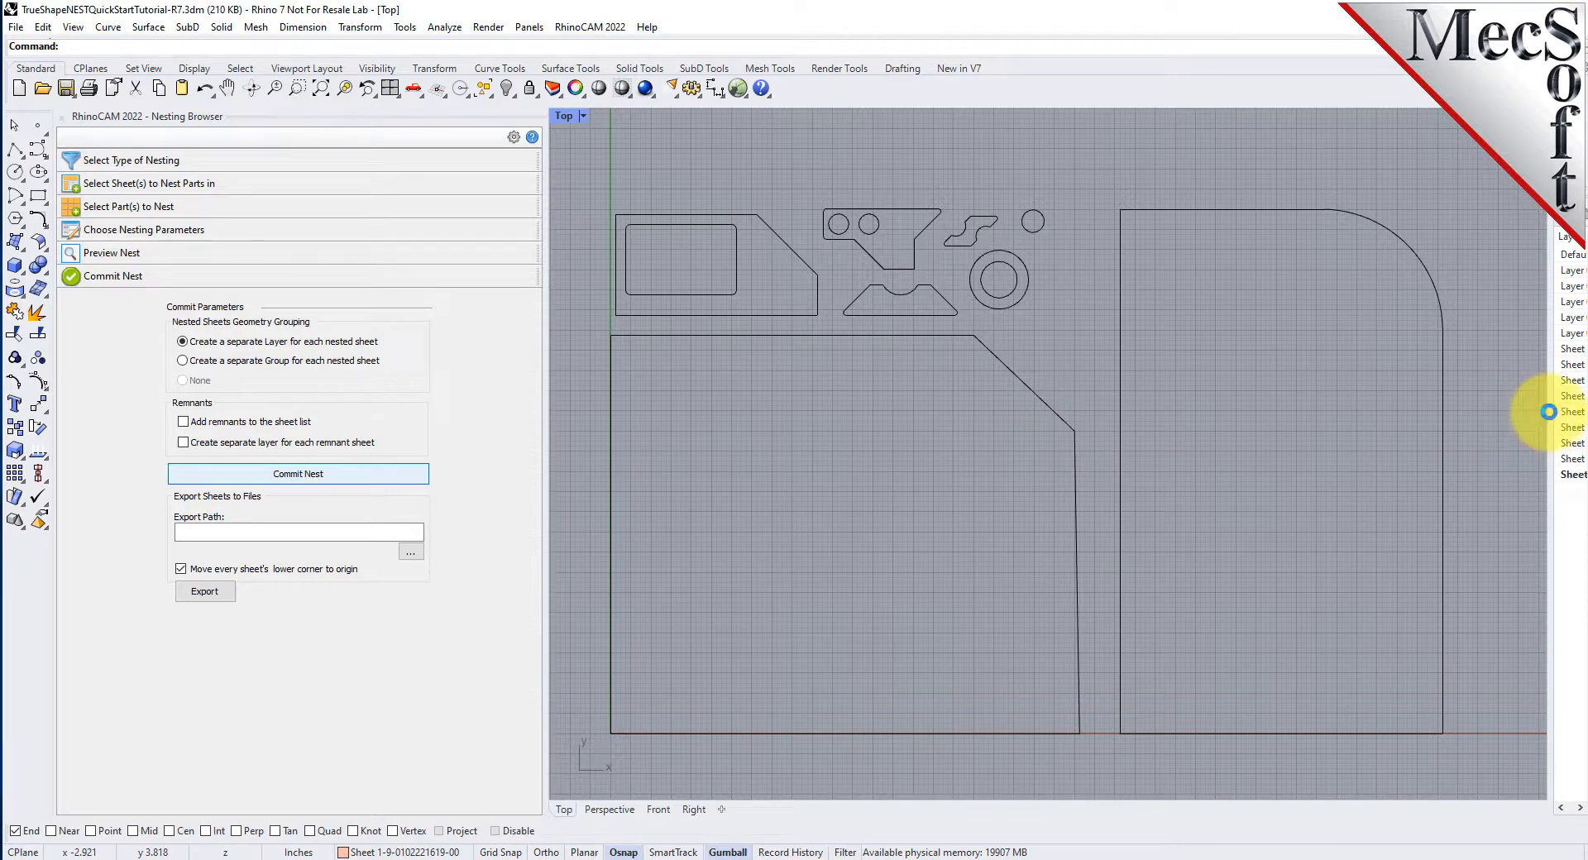
left_click(296, 474)
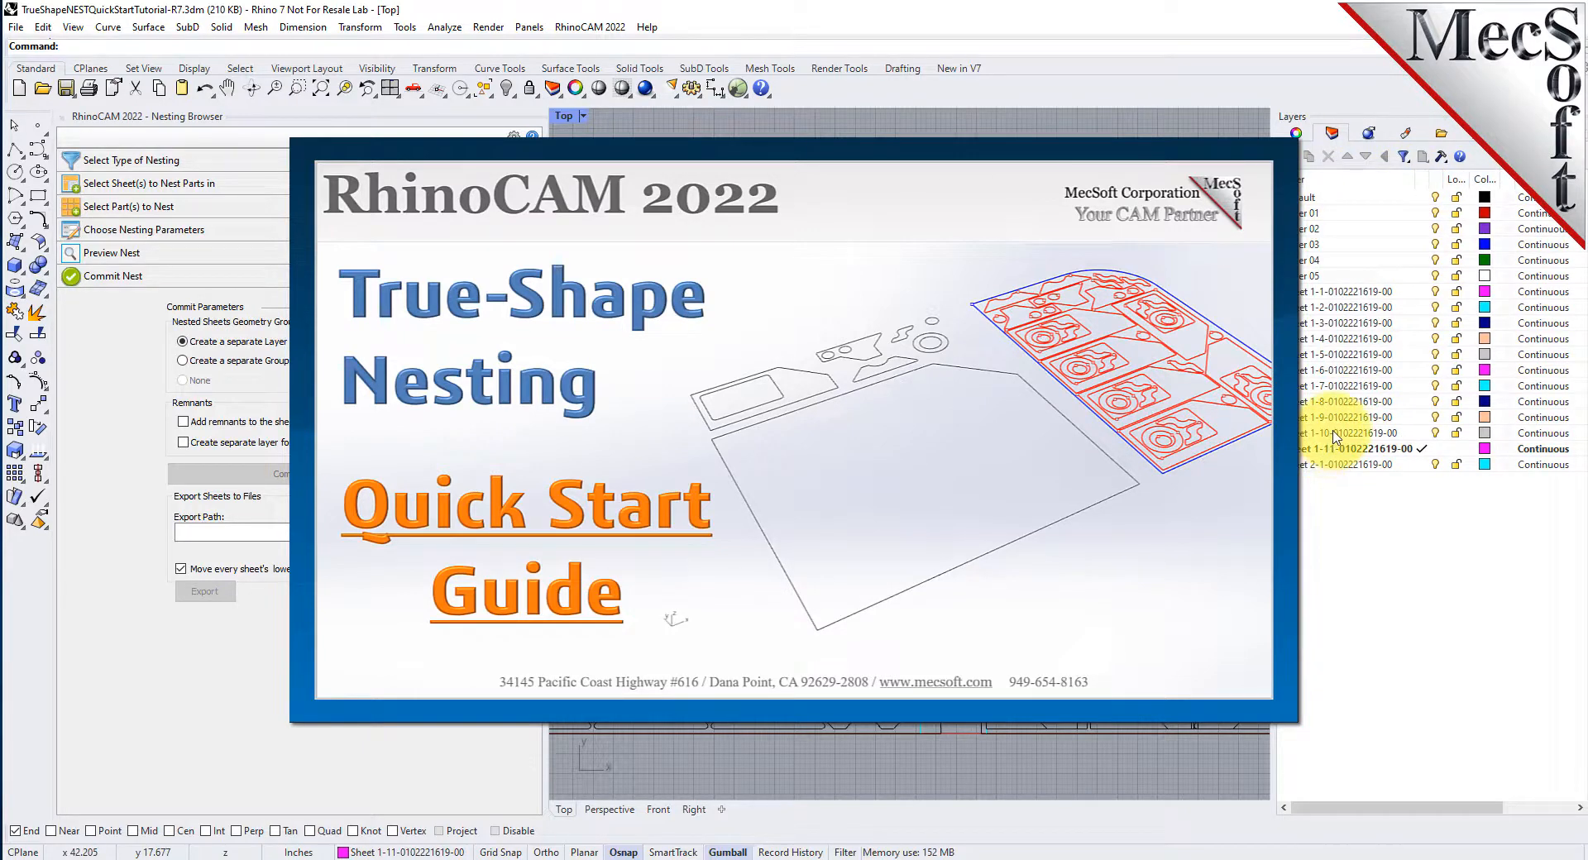
left_click(1357, 402)
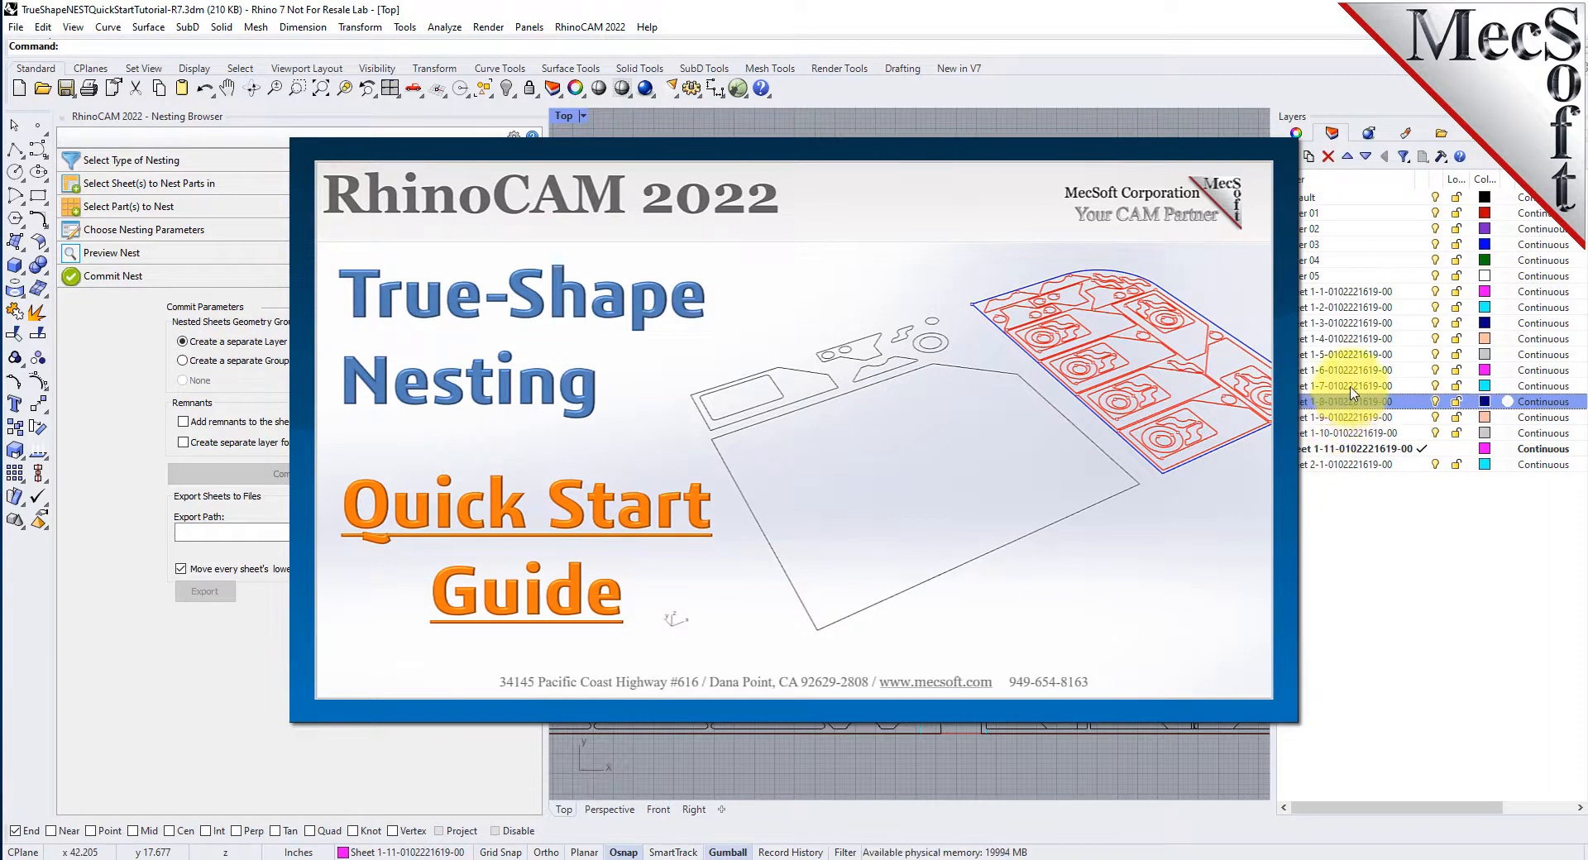